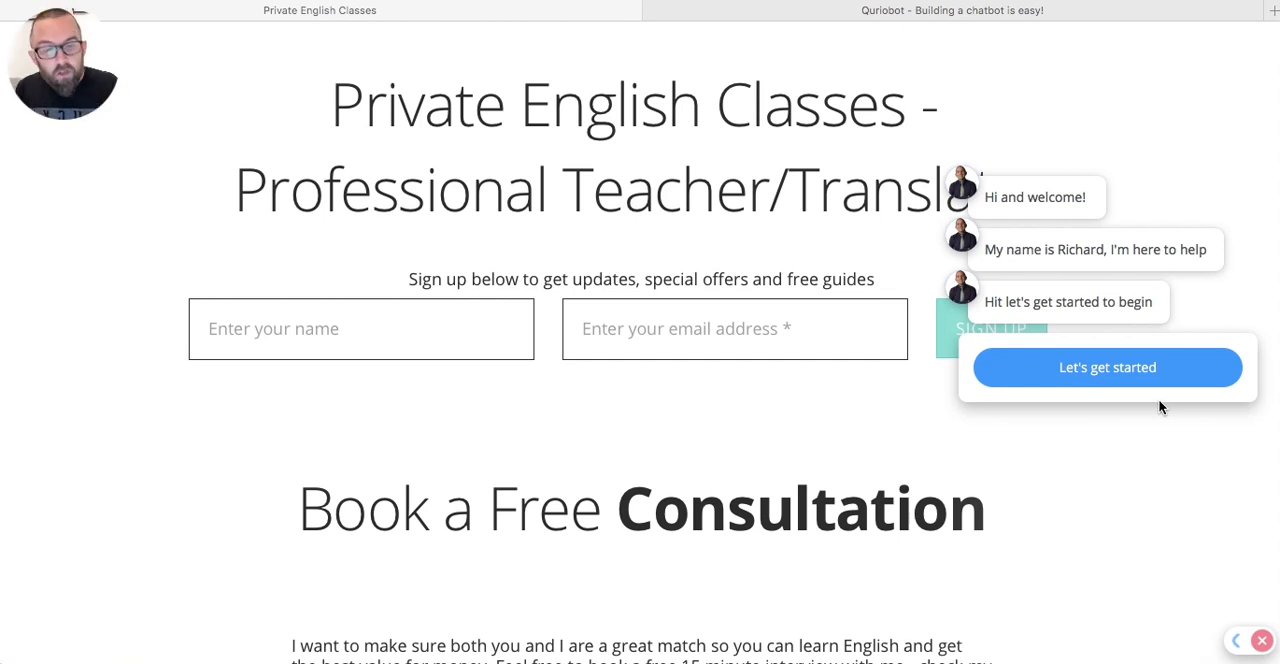
mouse_move(1137, 213)
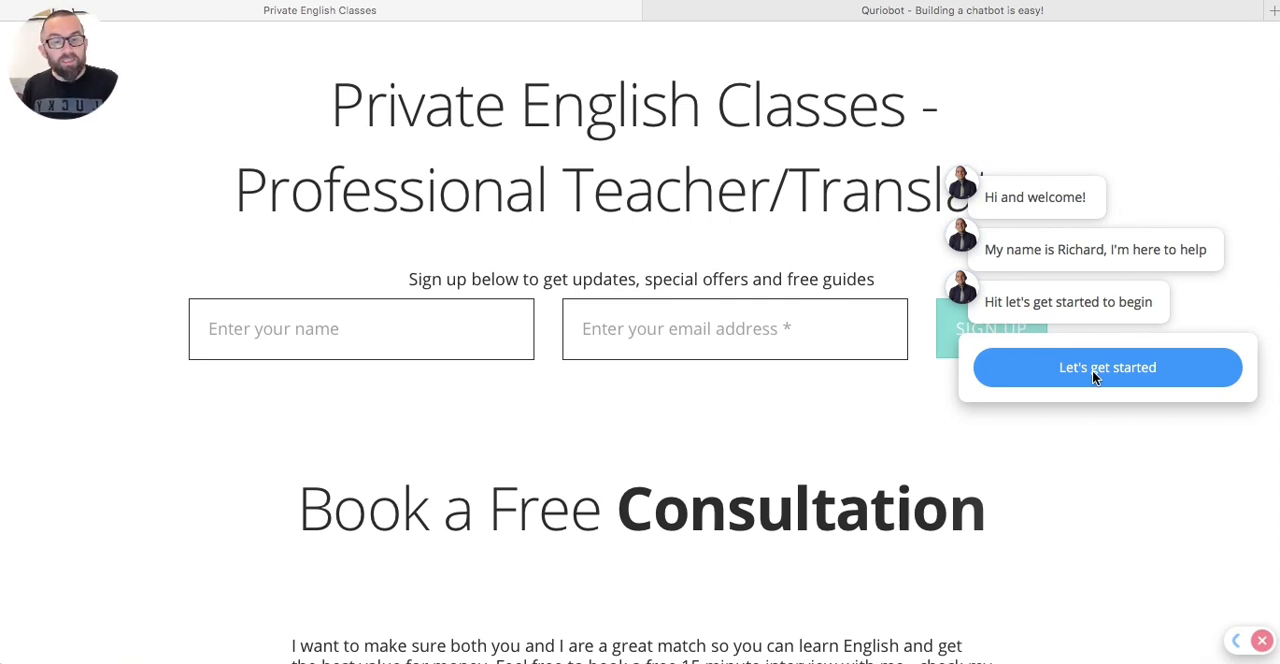
Step: Start the English classes chat, ask about Richard, and answer Yes to more help
left_click(1107, 367)
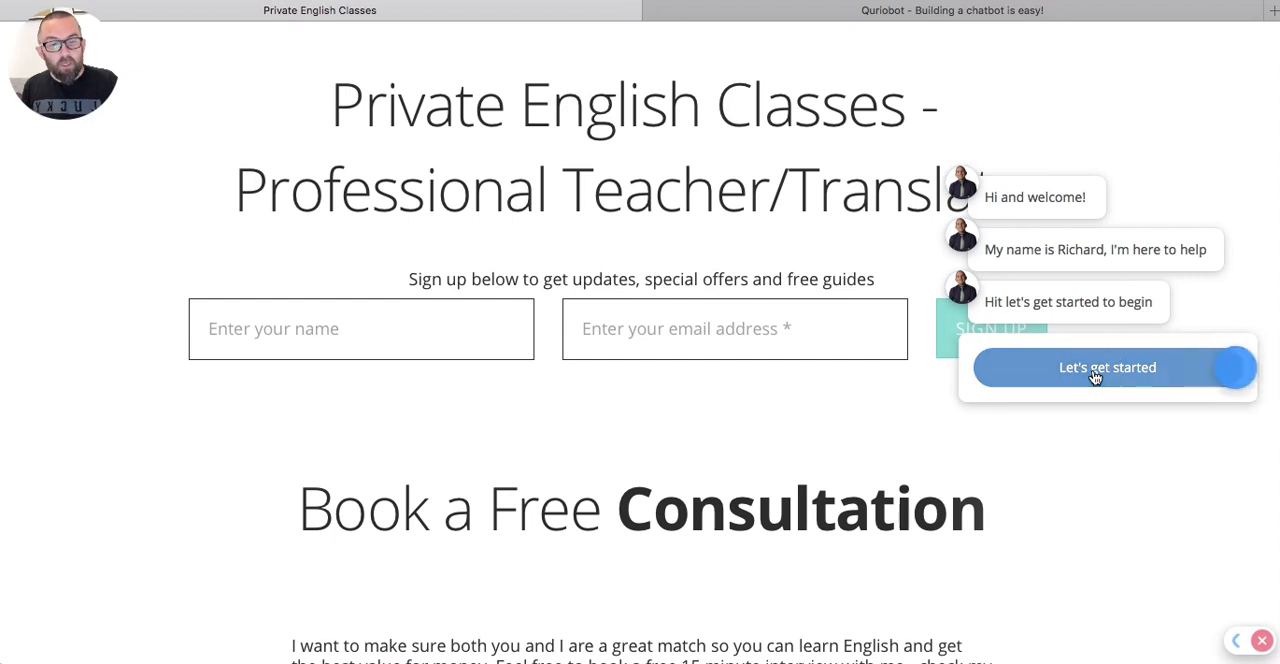
left_click(1107, 367)
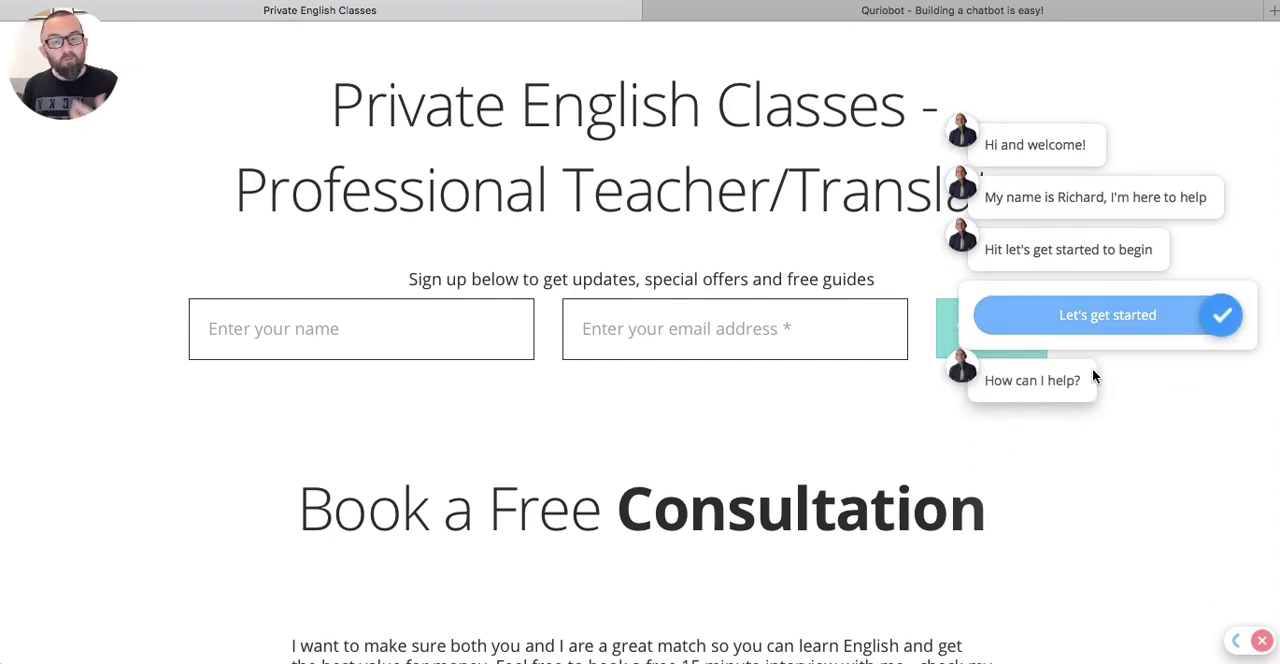
left_click(1107, 314)
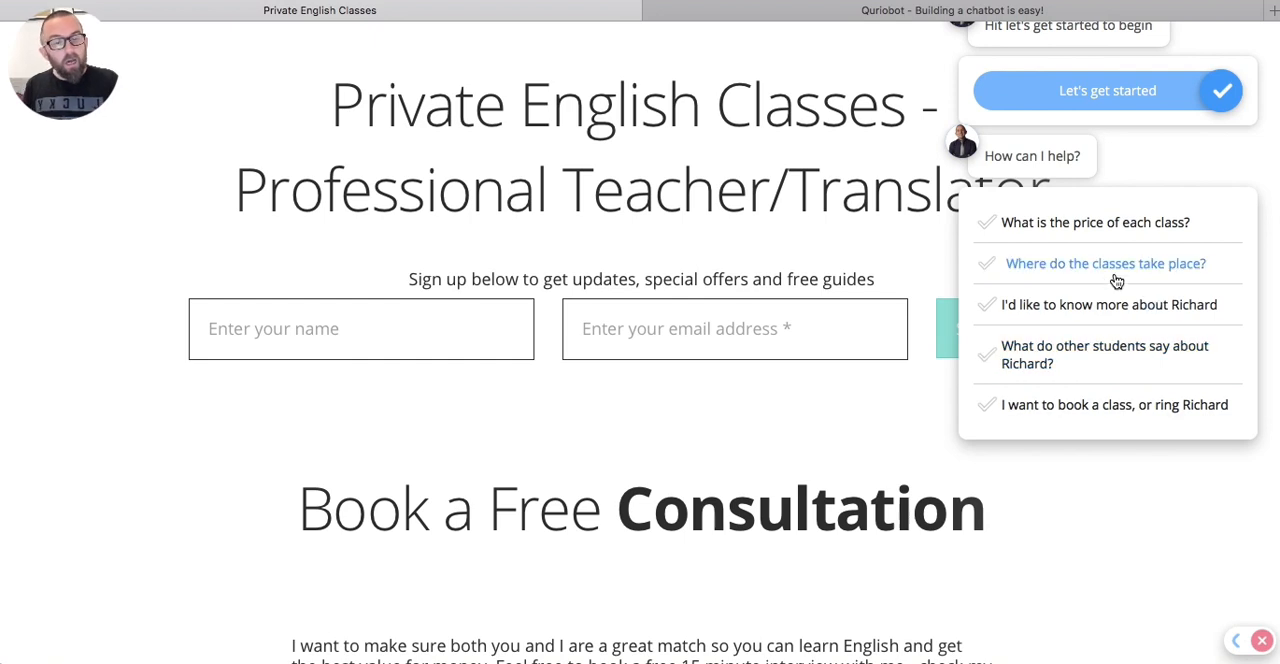
mouse_move(1108, 304)
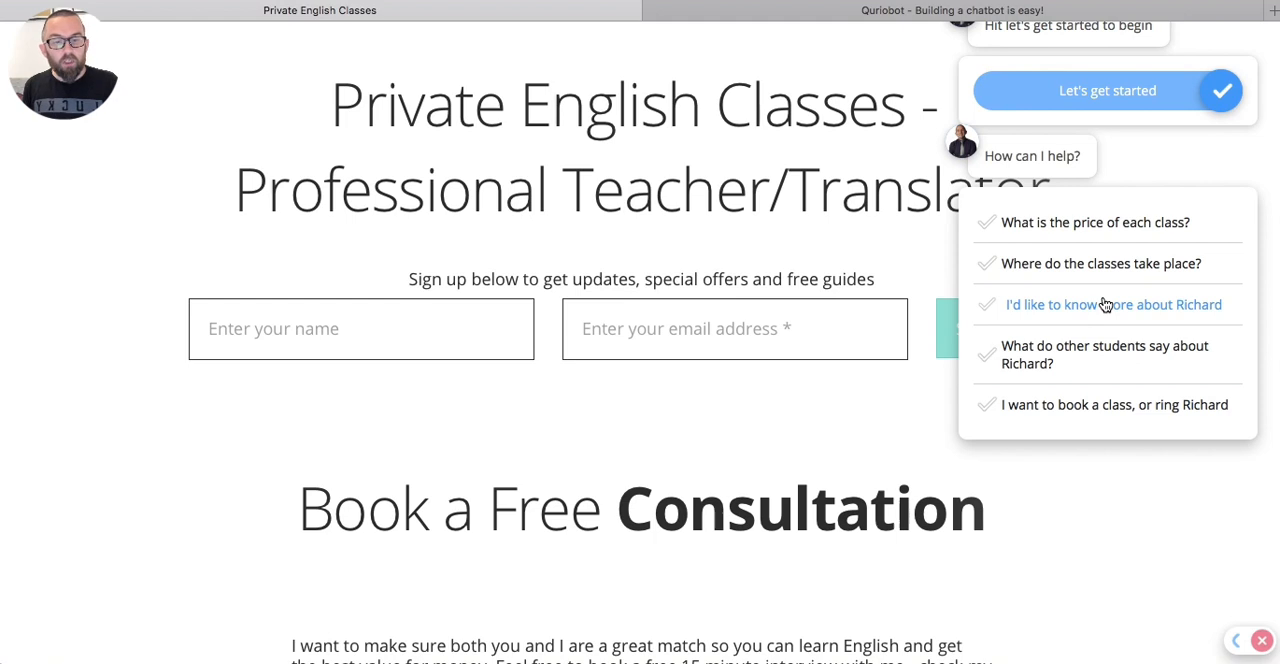
left_click(1113, 304)
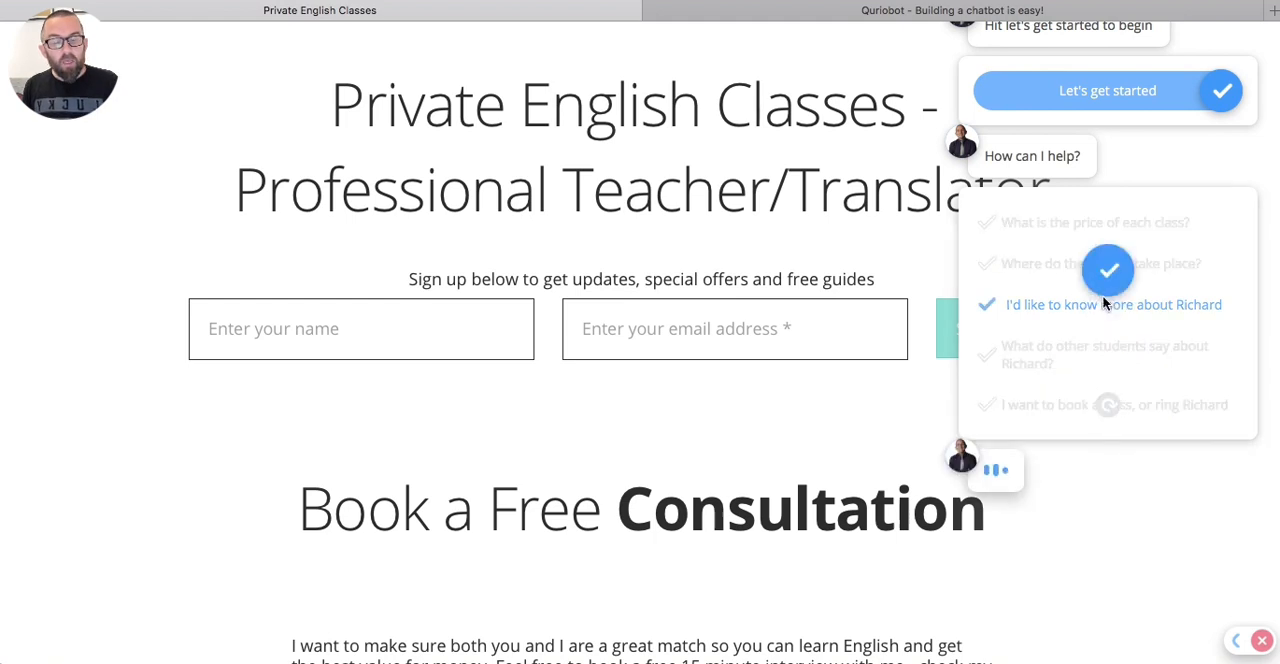
left_click(1113, 304)
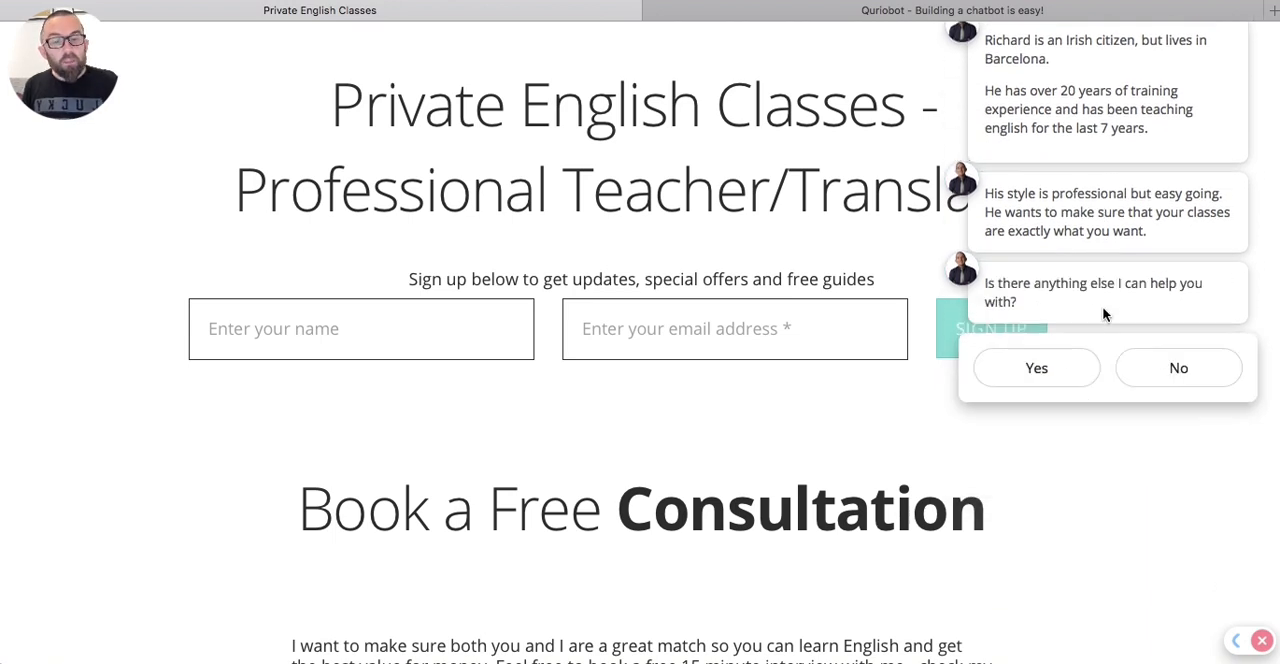
left_click(1036, 368)
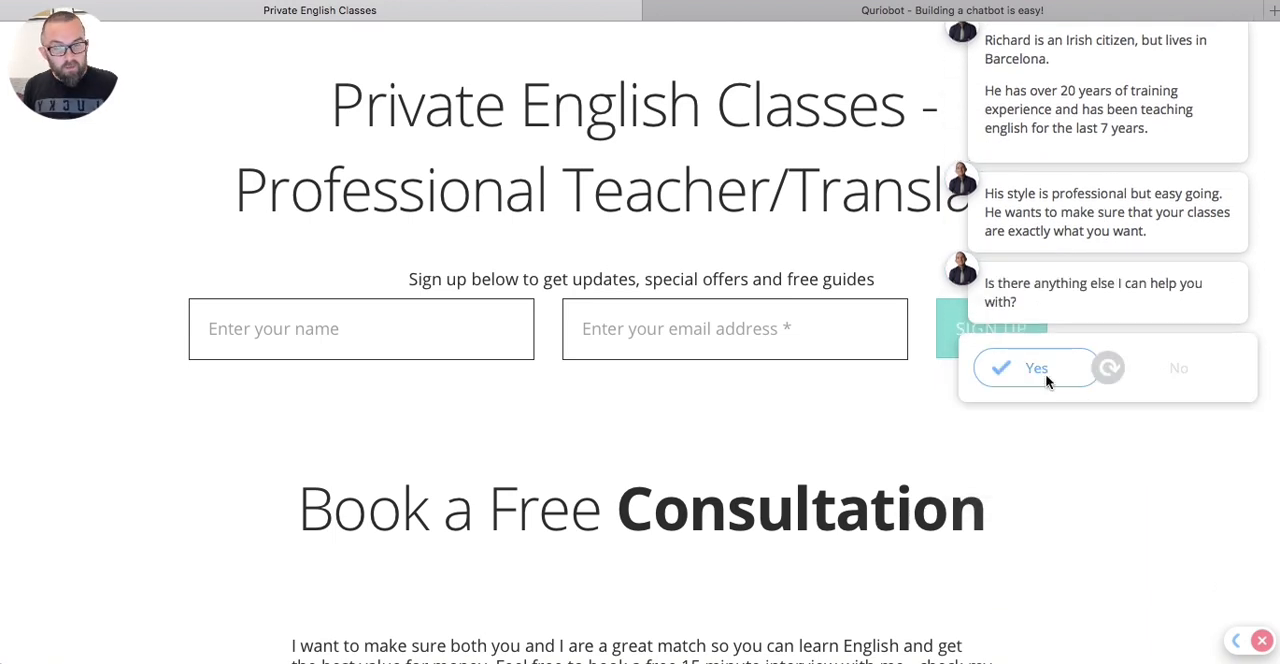
left_click(1035, 368)
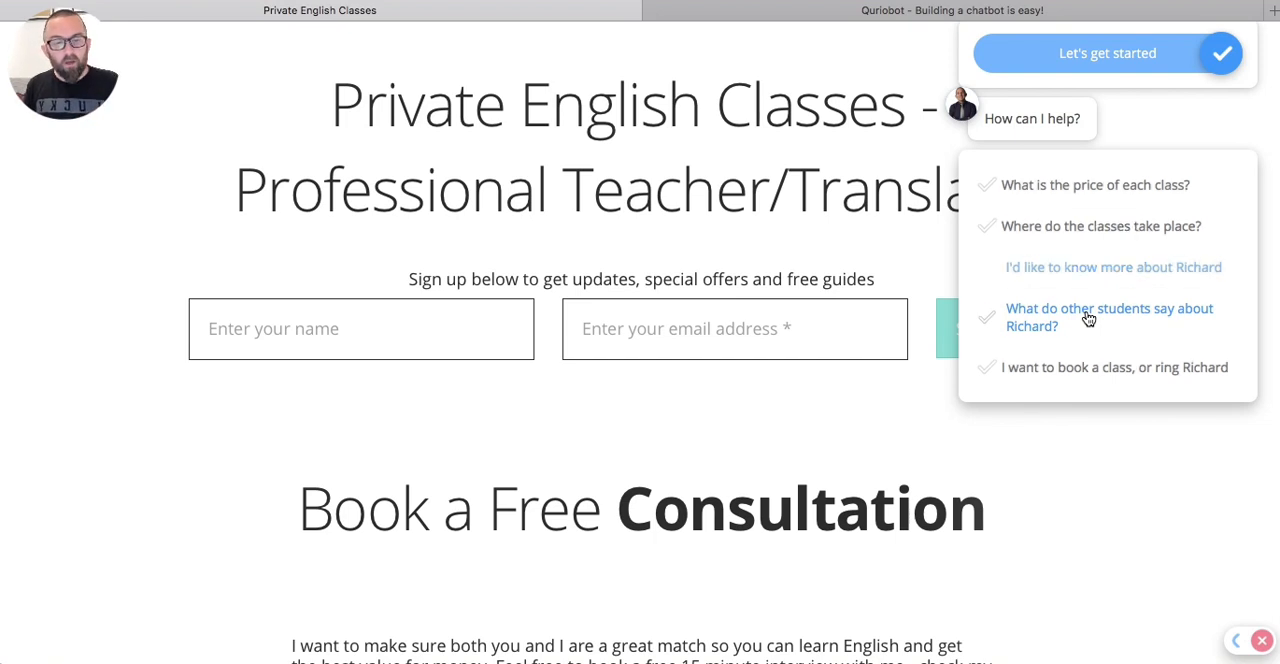
Step: Ask what students say about Richard, then view and close his Classgap profile
left_click(1109, 316)
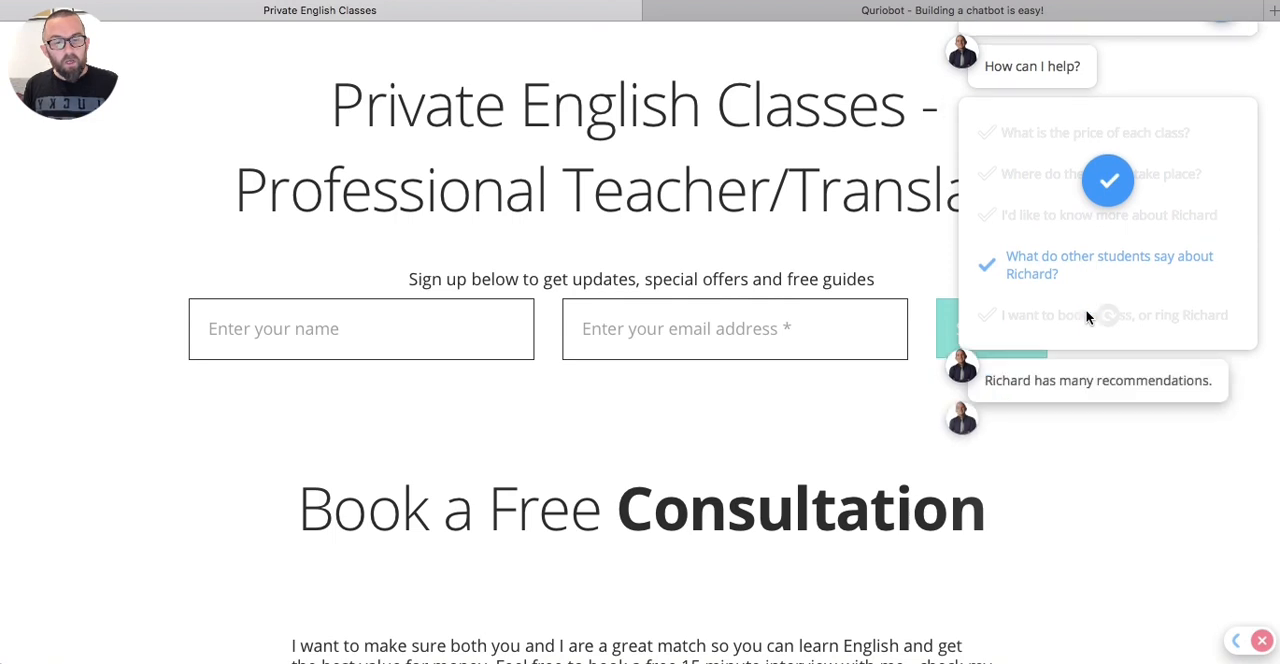
left_click(1109, 264)
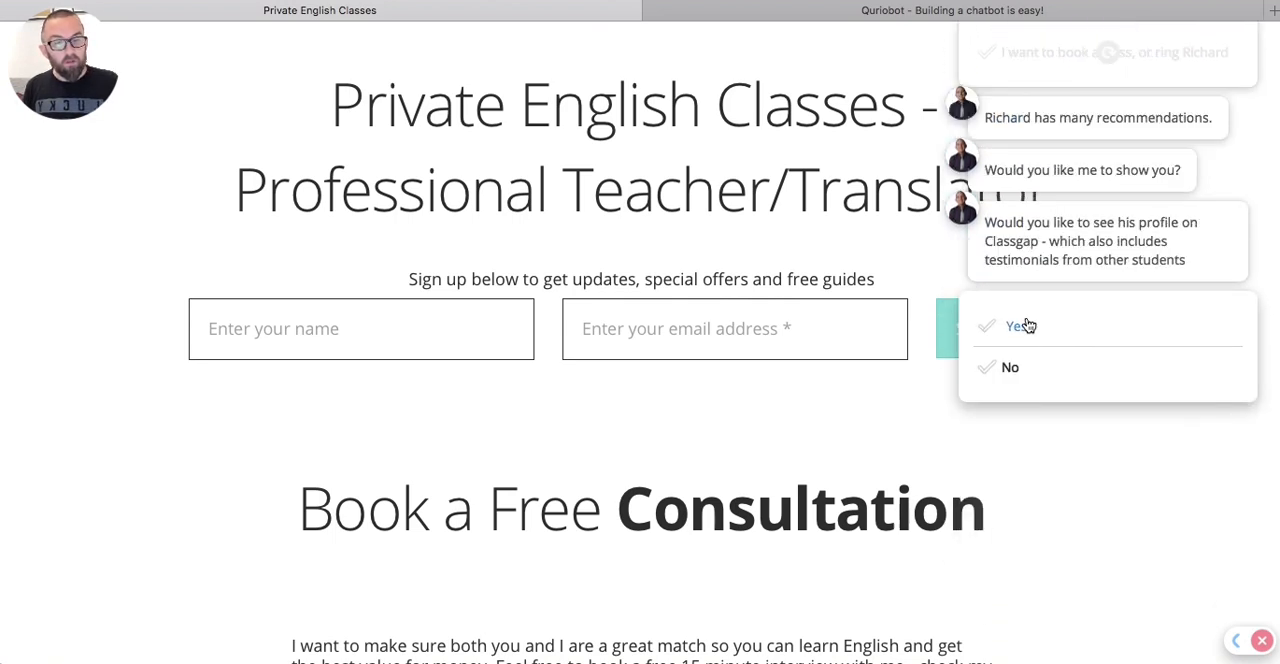
left_click(1017, 326)
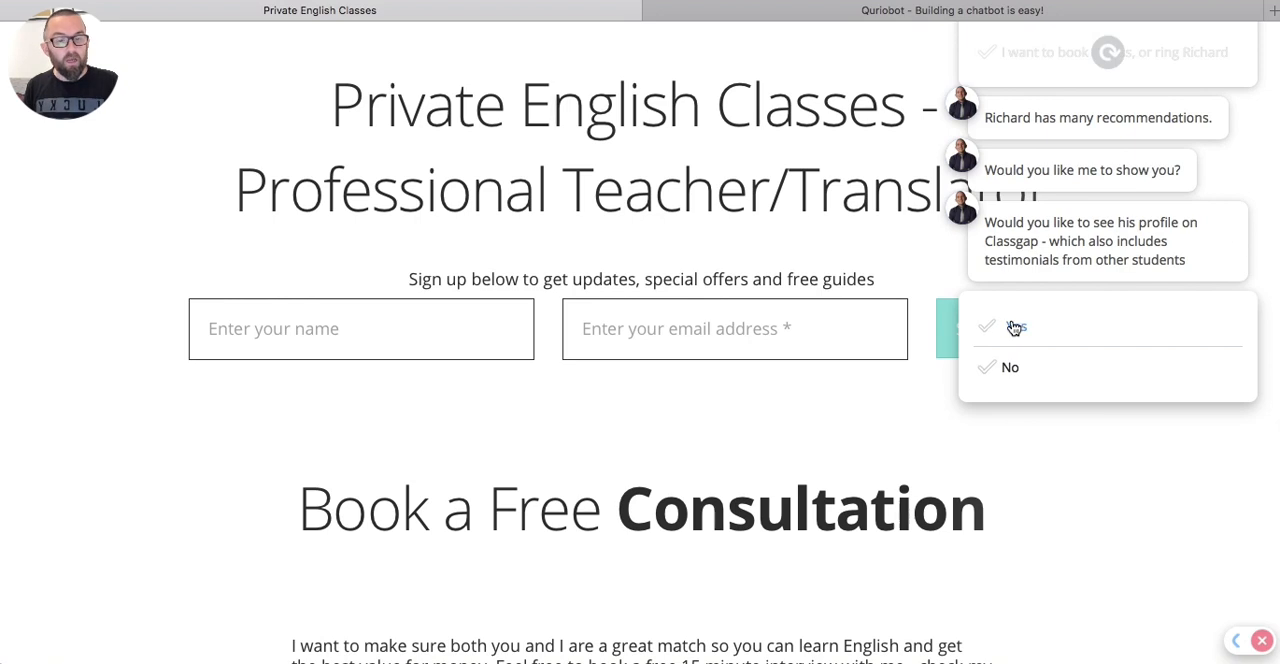
left_click(1016, 327)
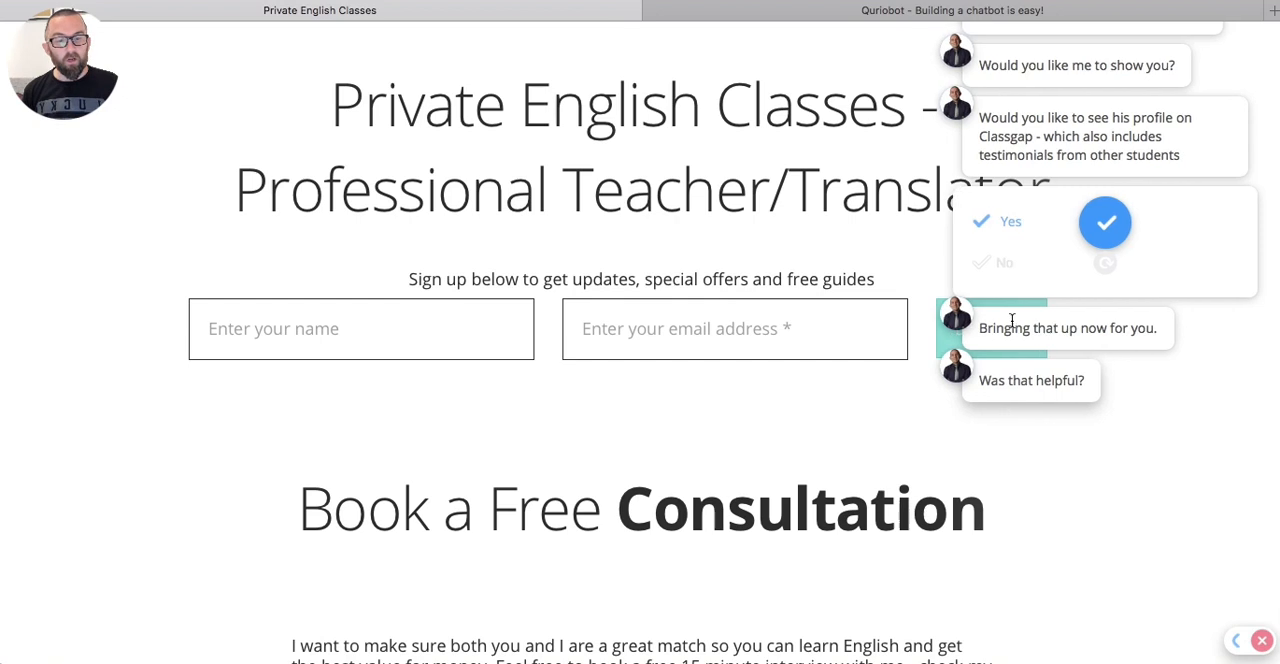
left_click(1009, 221)
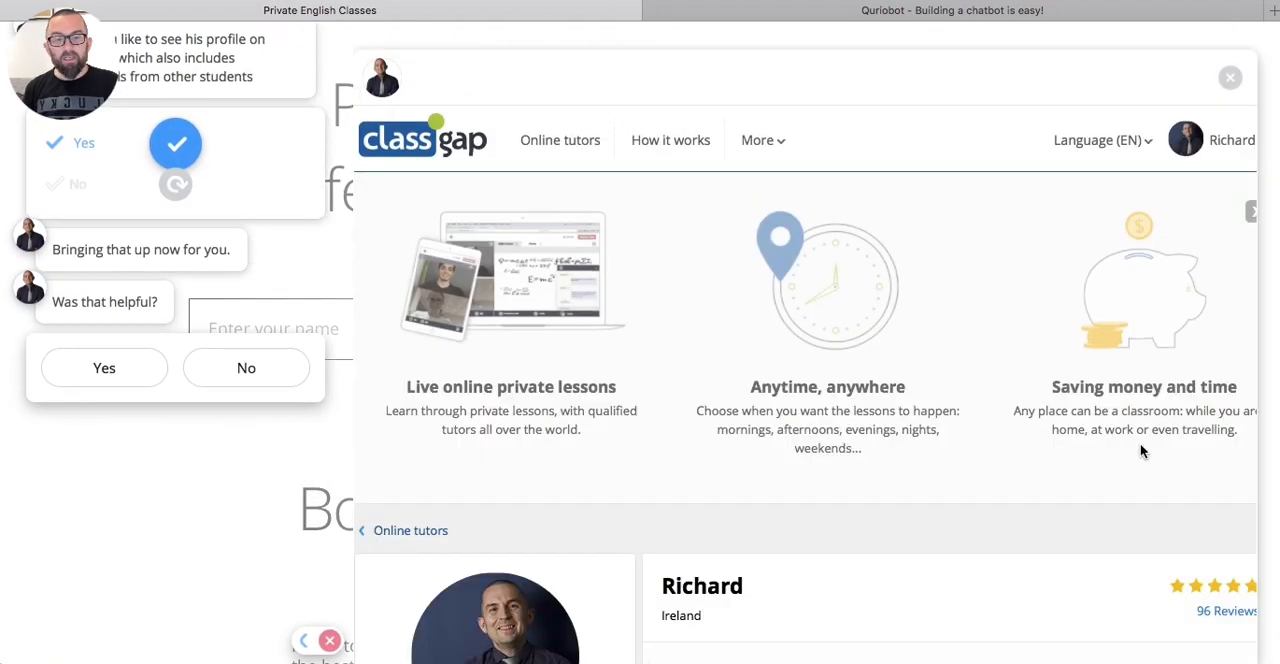
scroll("down", 3)
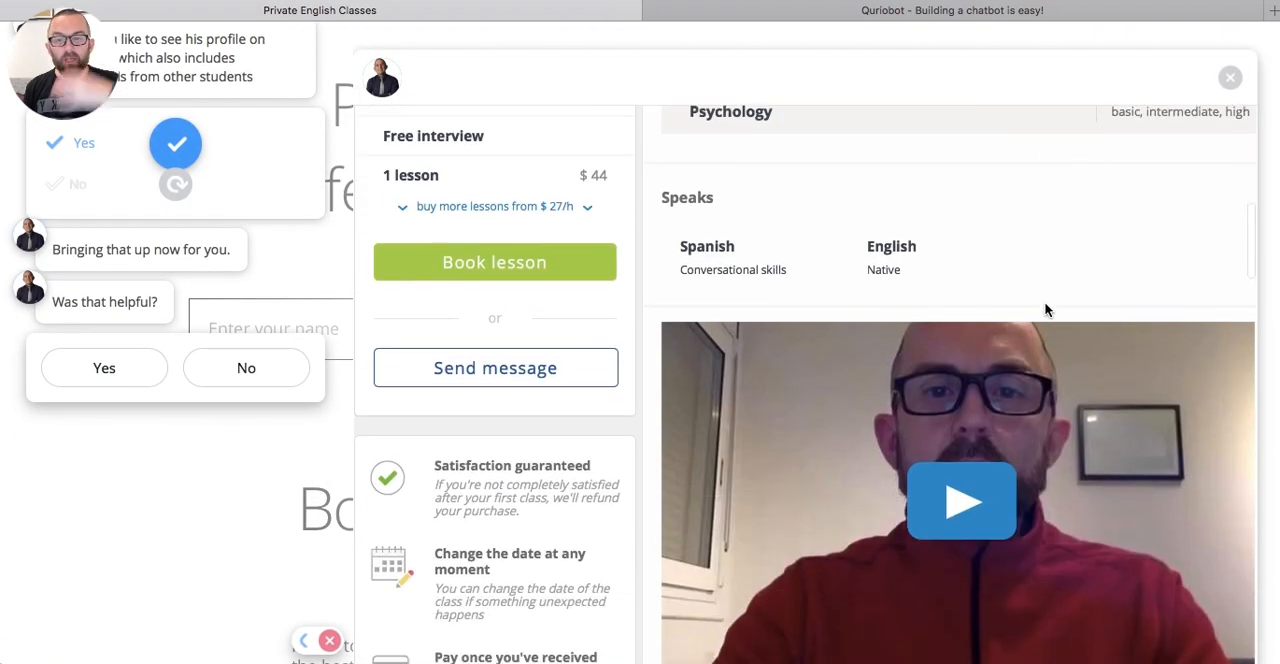
left_click(494, 261)
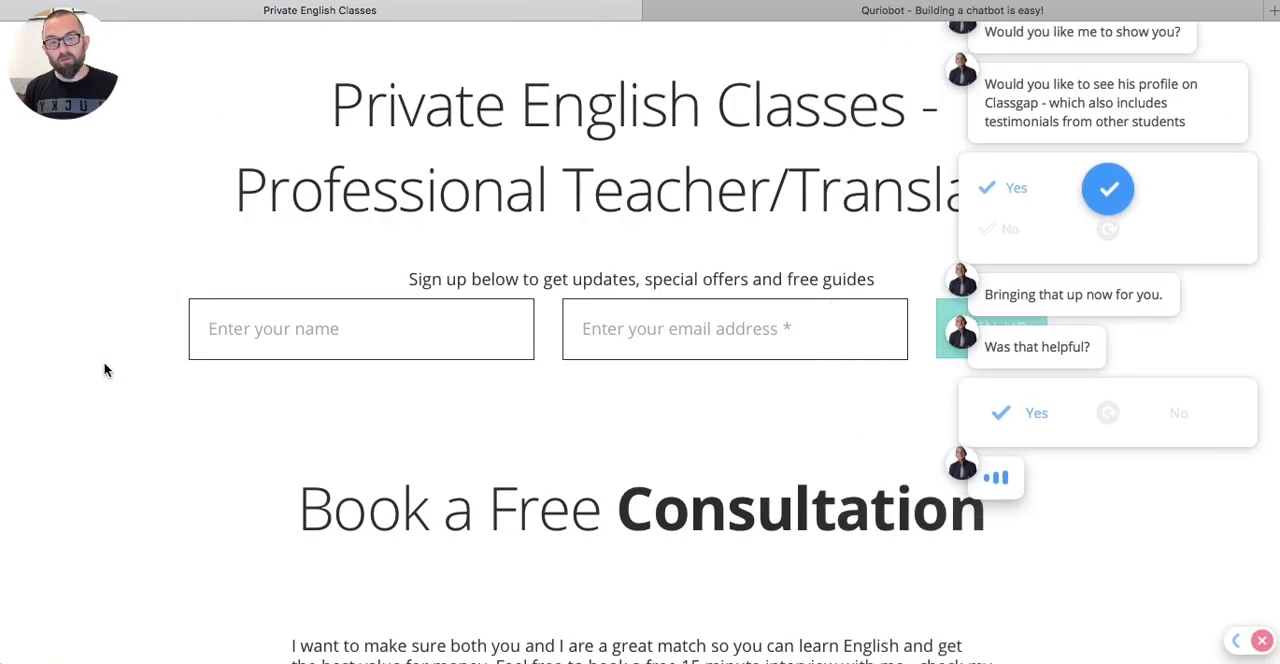
Step: Mark the profile helpful, ask to book a class, and choose Facebook messaging
left_click(1036, 413)
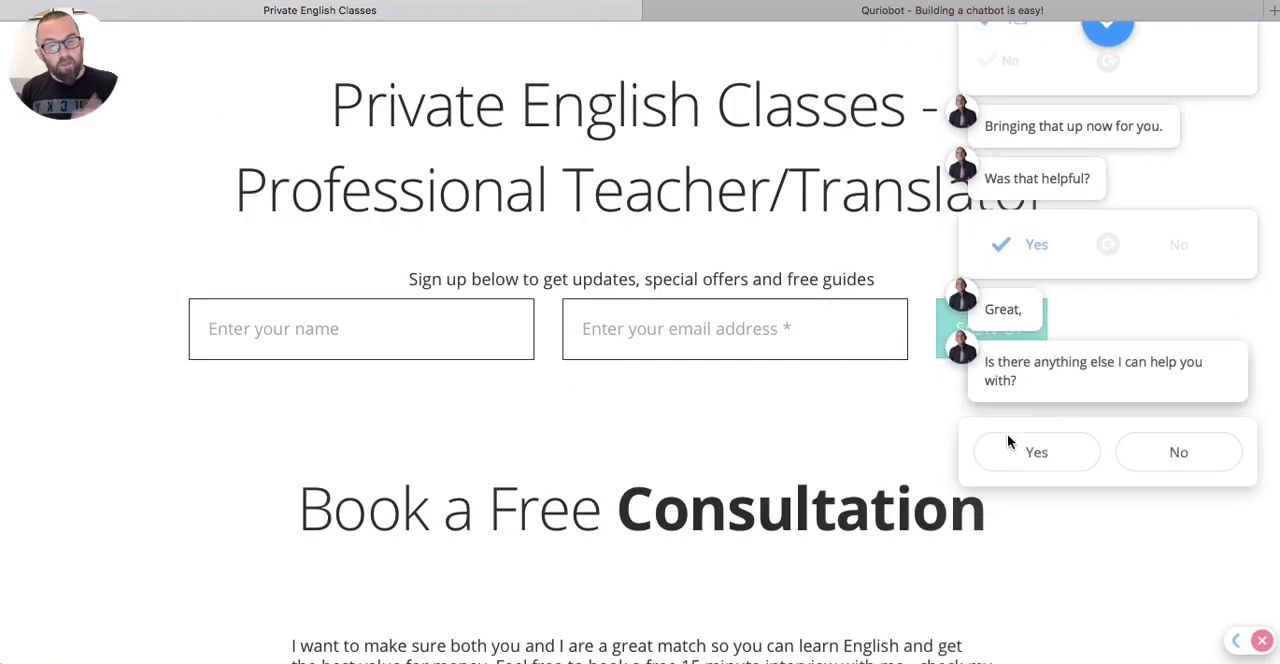
left_click(1036, 452)
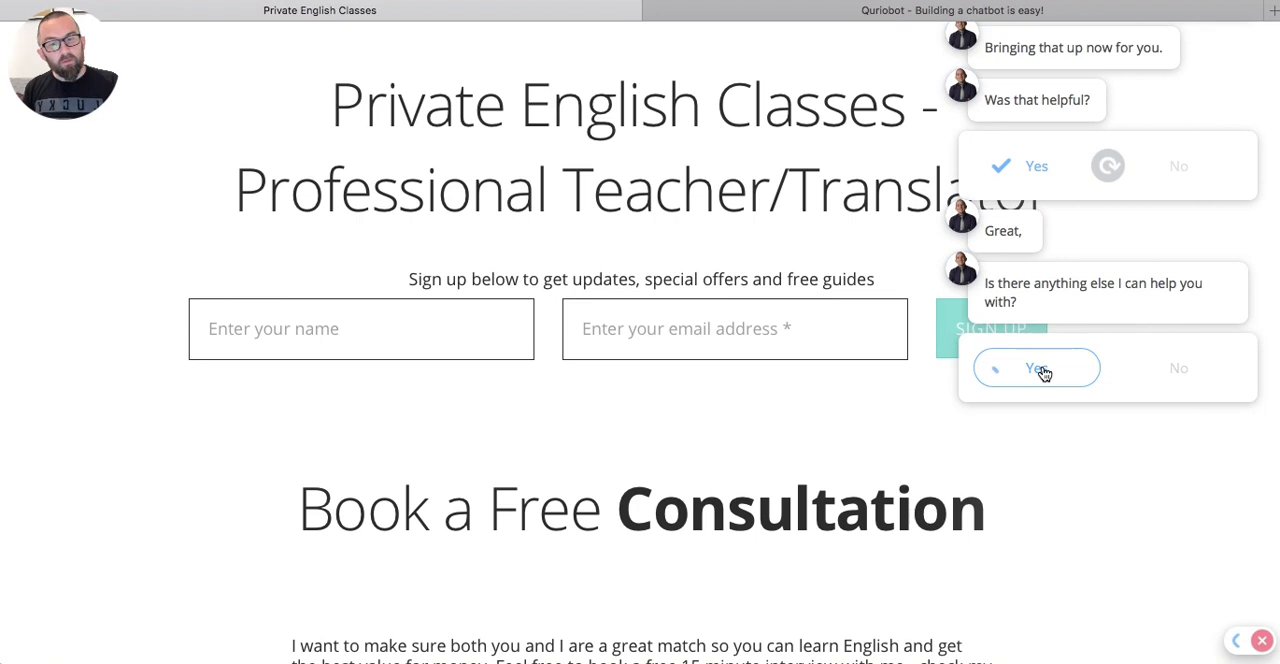
left_click(1037, 368)
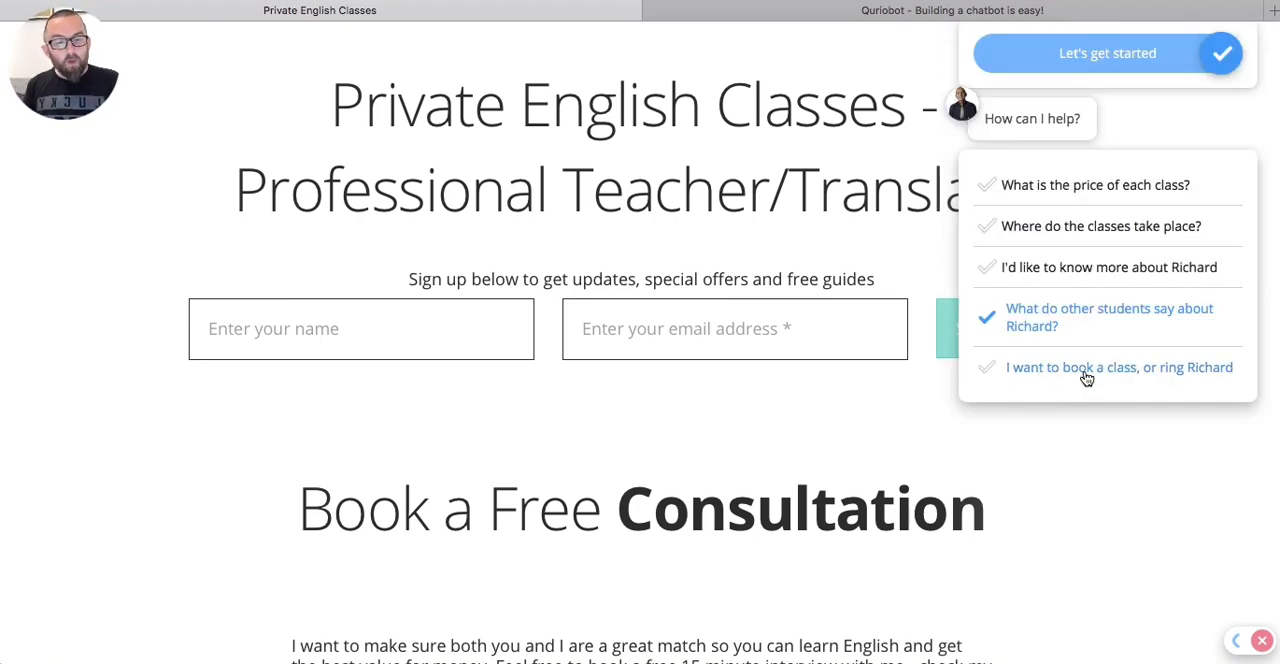
left_click(1118, 367)
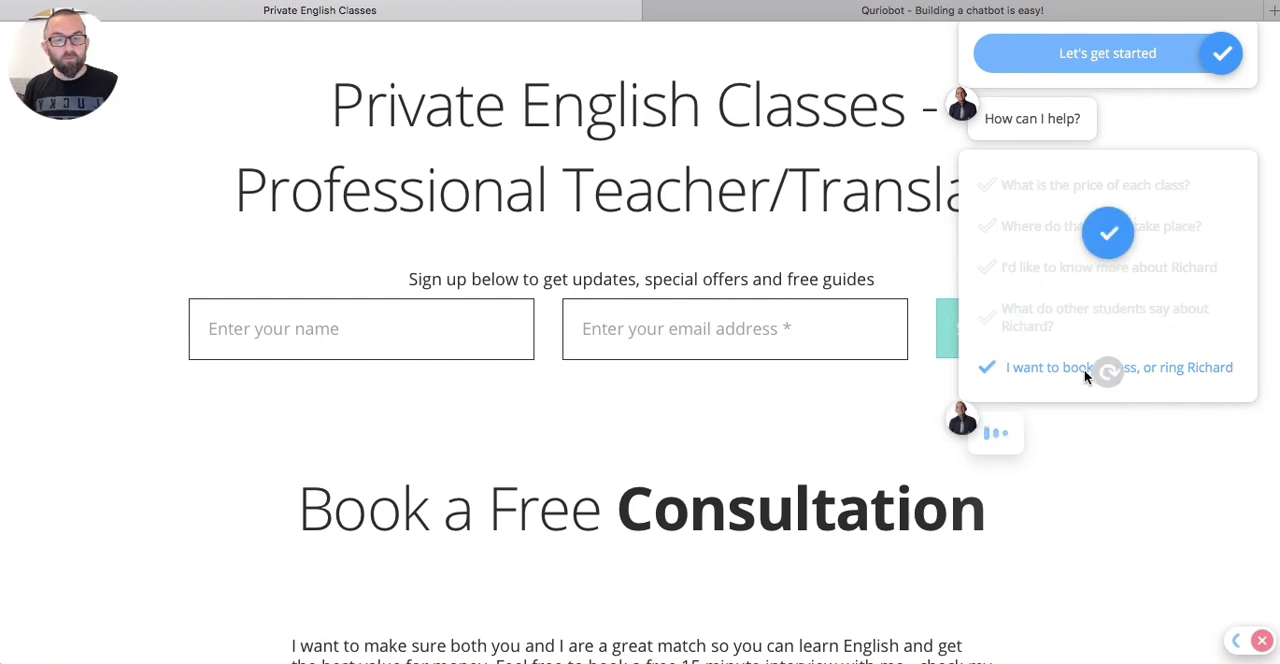
left_click(1118, 367)
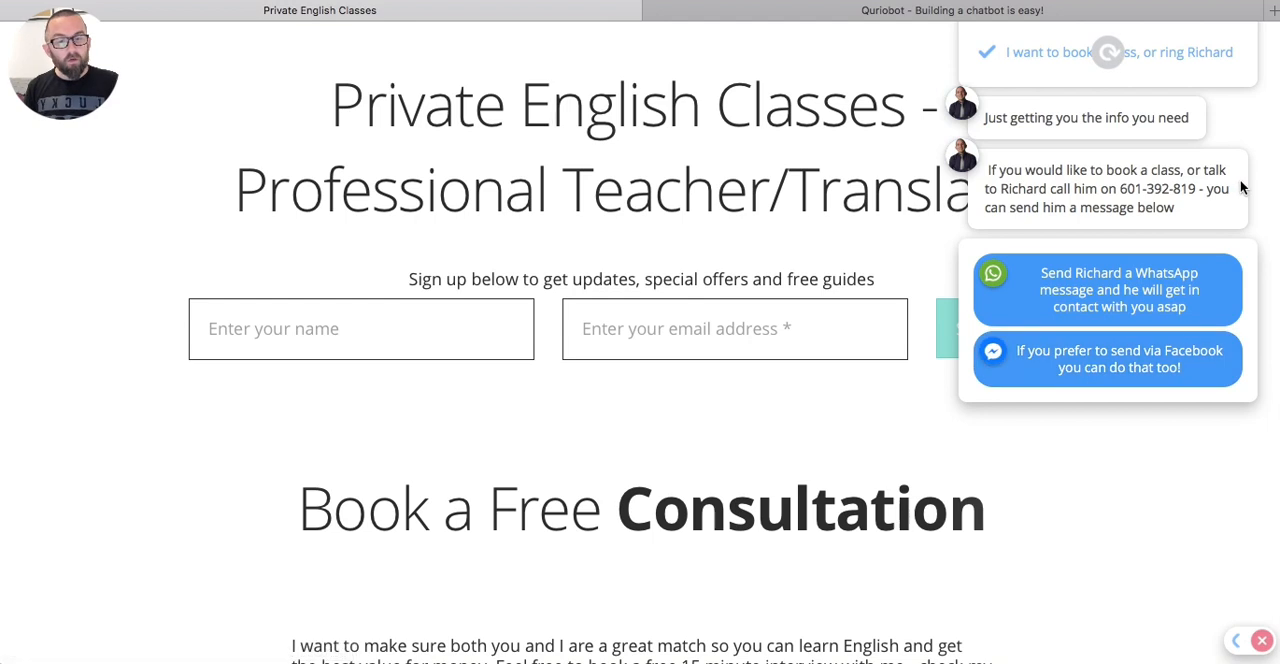
mouse_move(1118, 289)
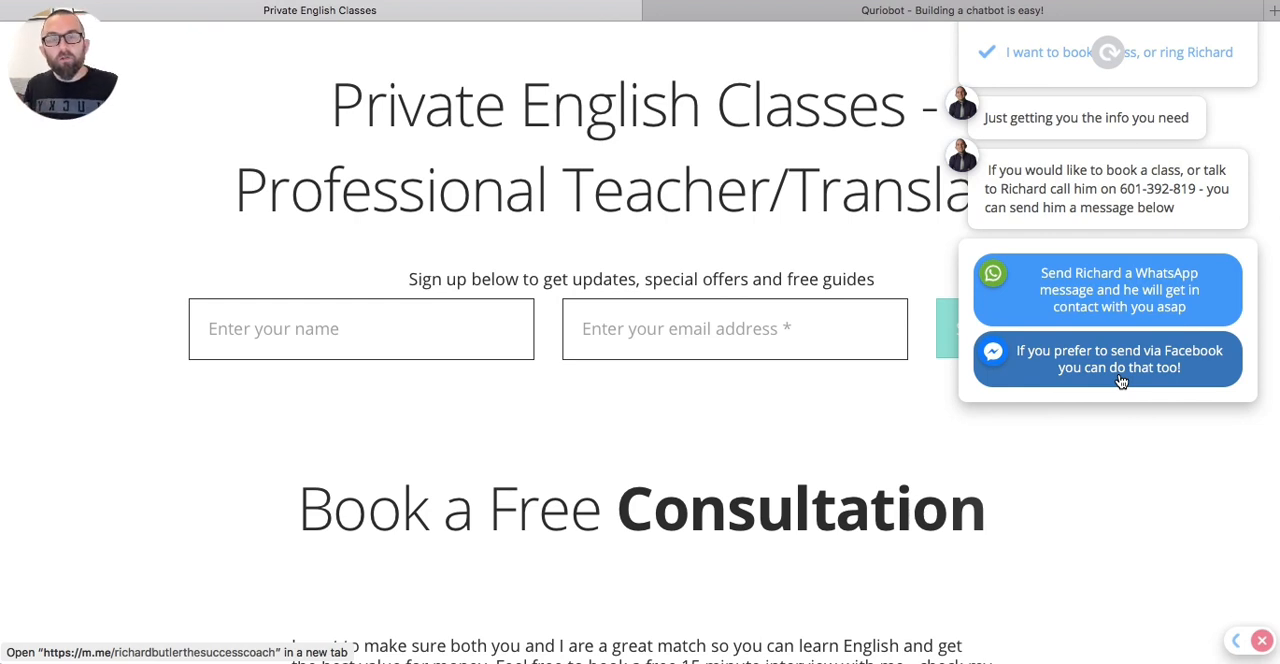
left_click(951, 10)
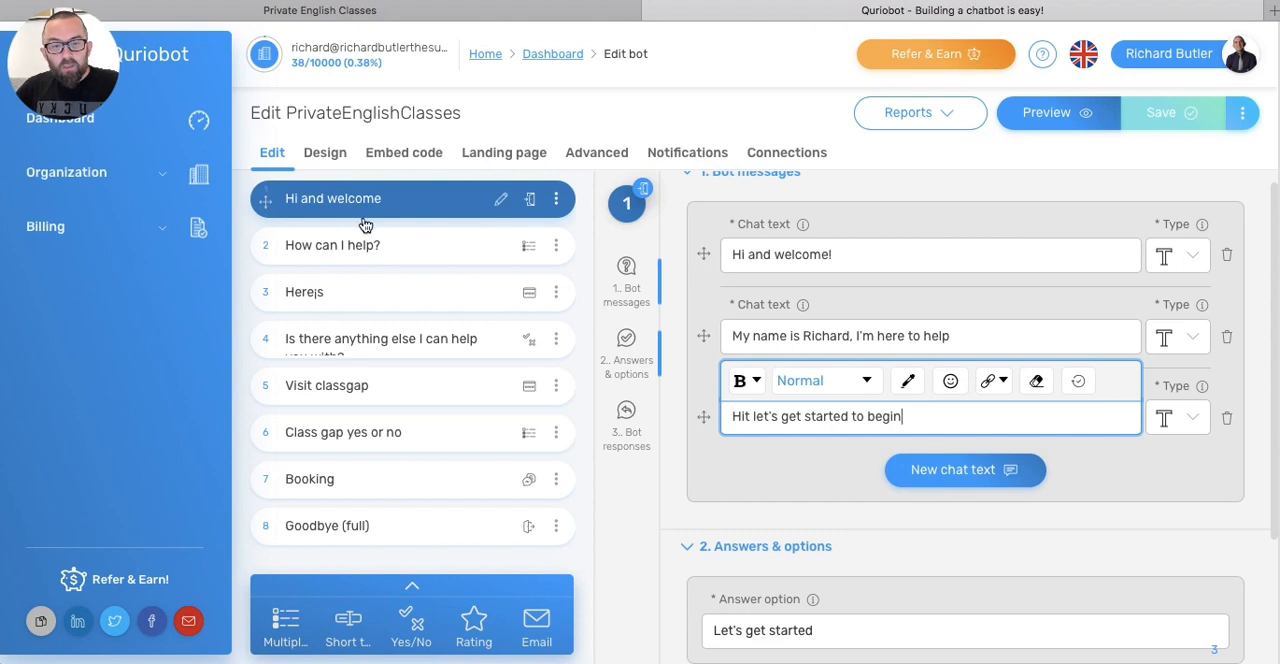
scroll("down", 3)
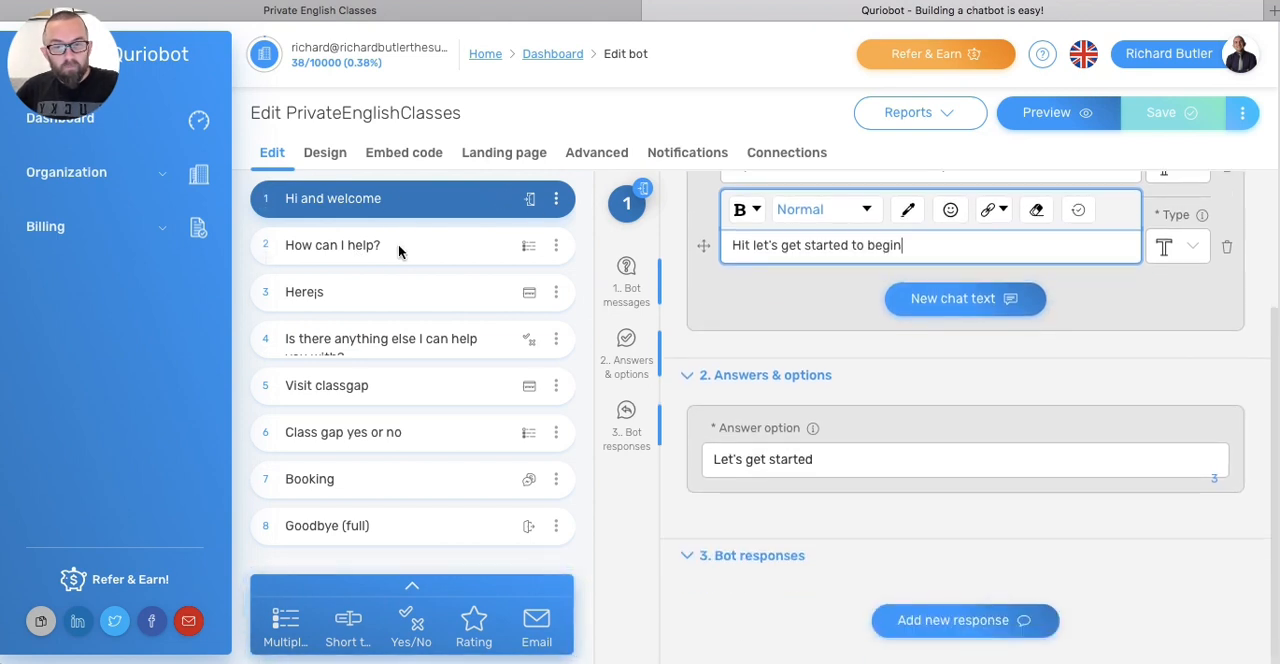
mouse_move(370, 245)
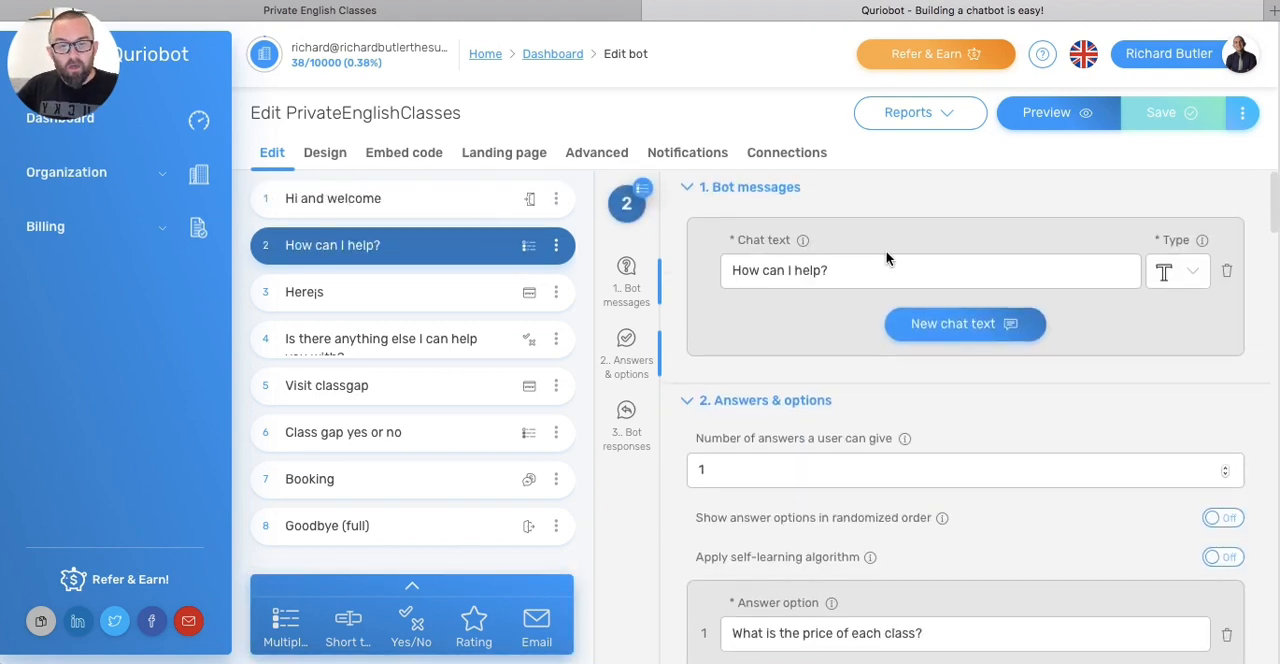
scroll("down", 3)
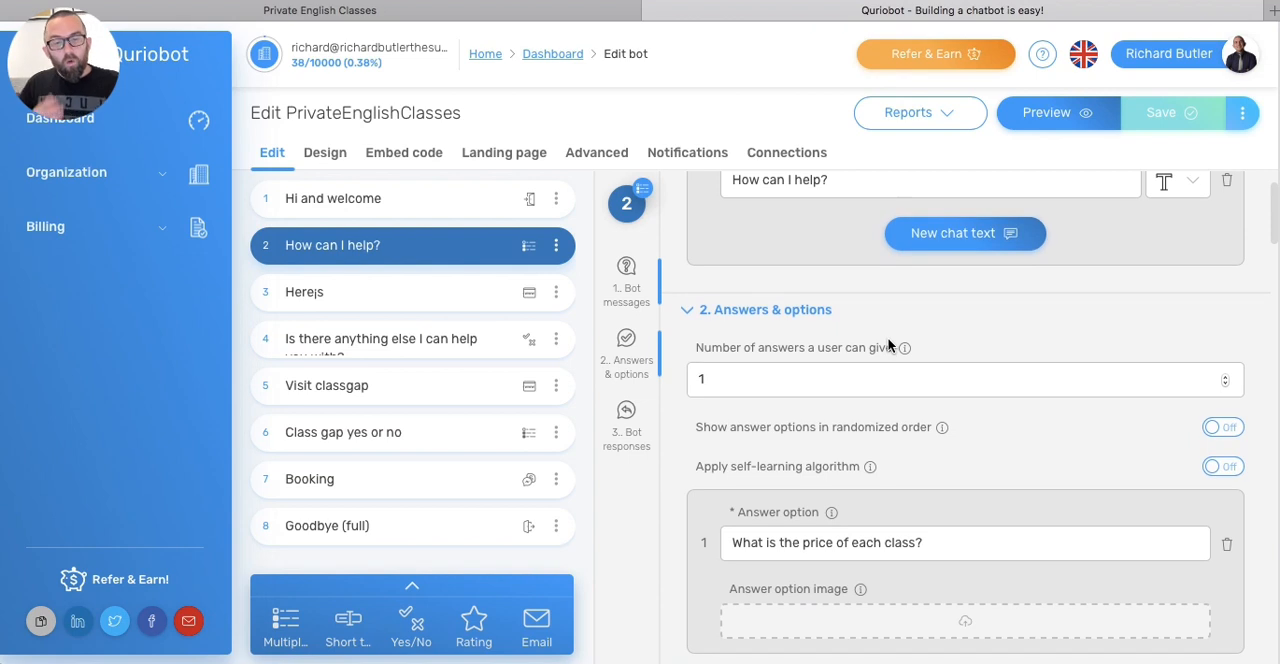
scroll("down", 3)
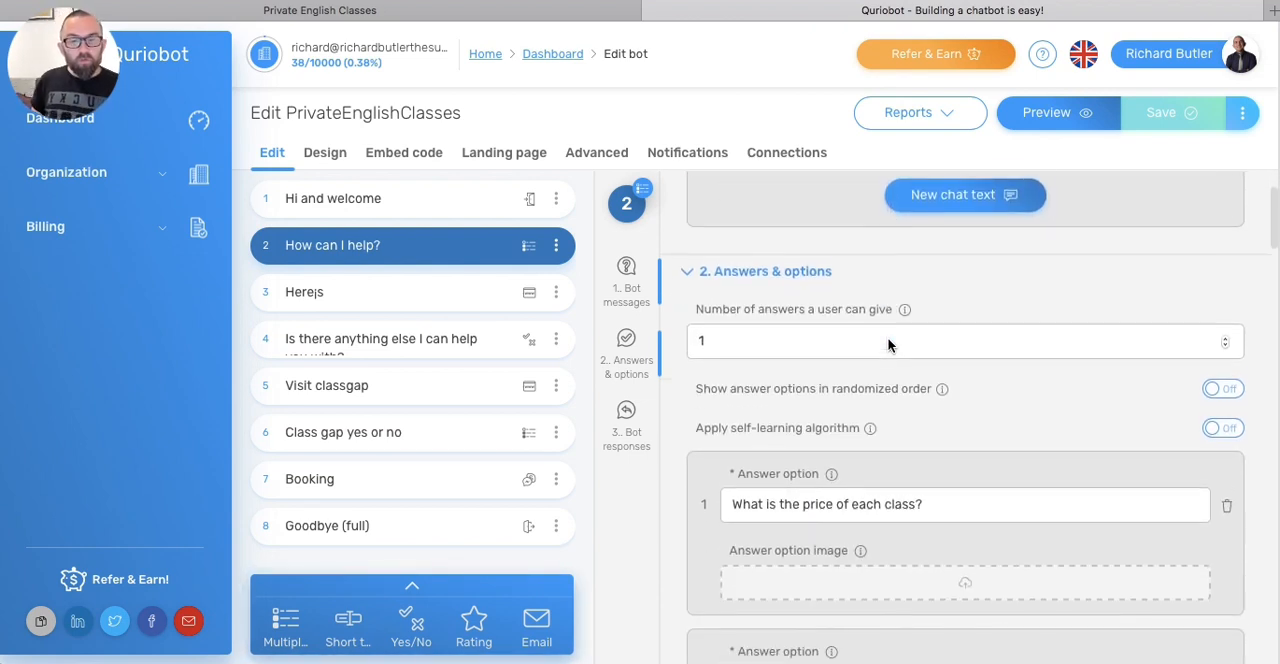
scroll("down", 3)
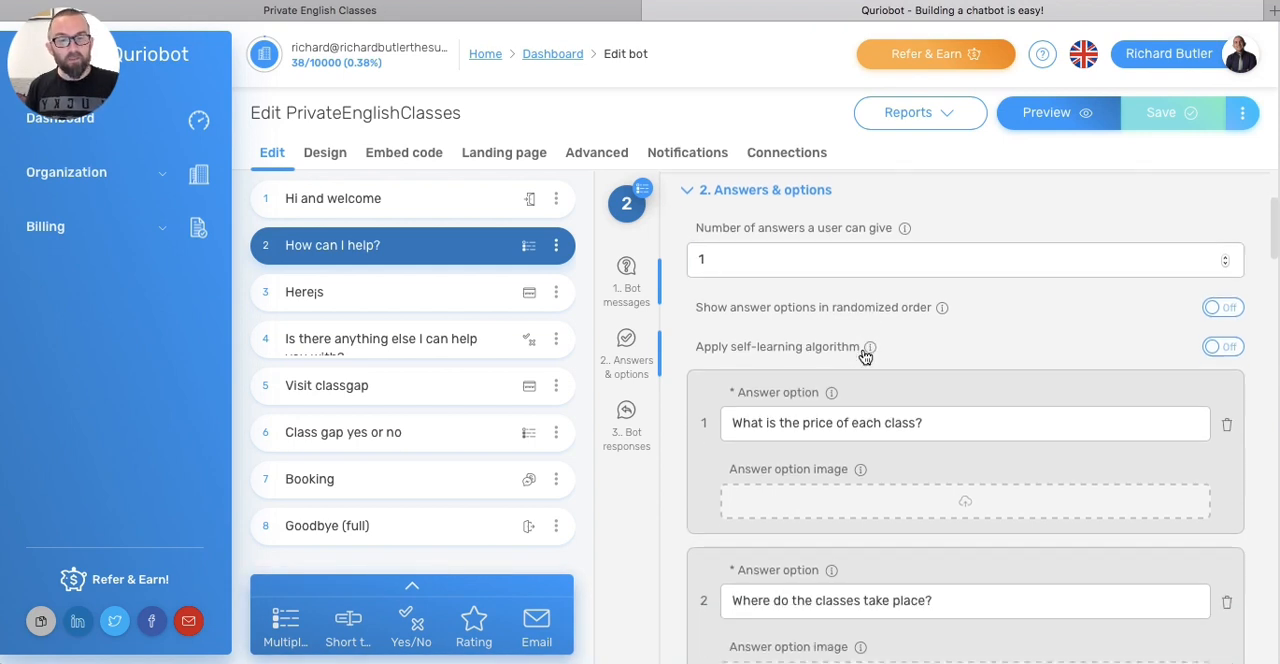
scroll("down", 3)
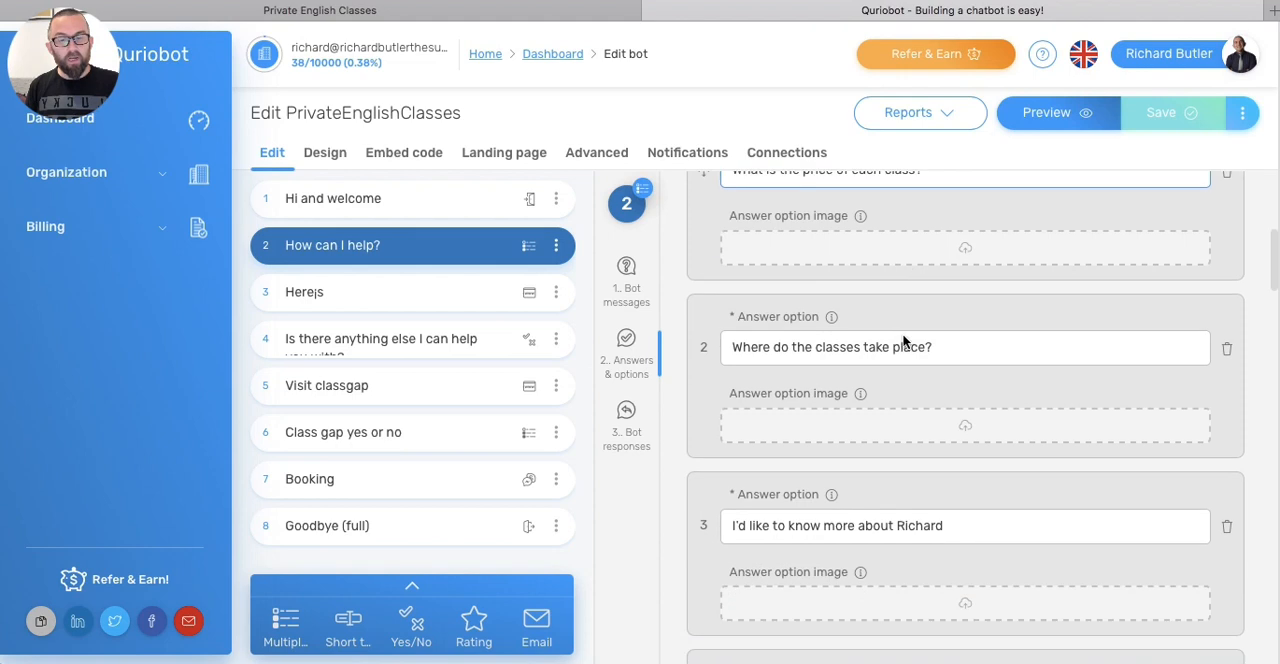
scroll("down", 3)
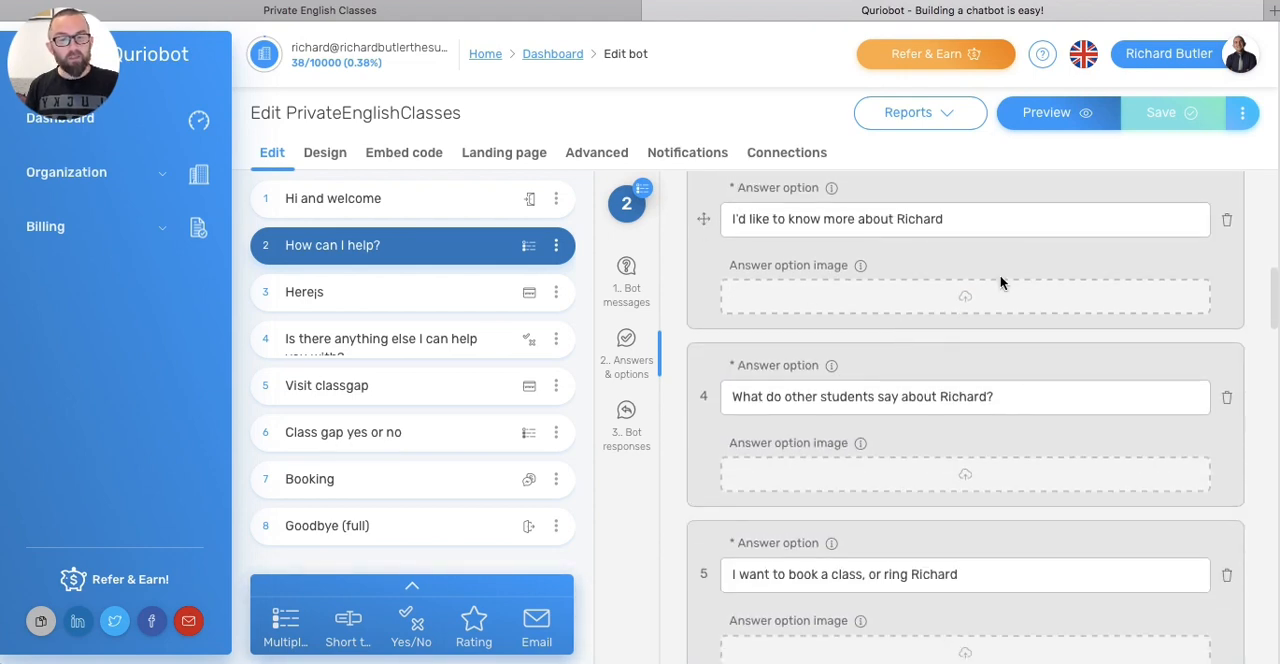
scroll("down", 3)
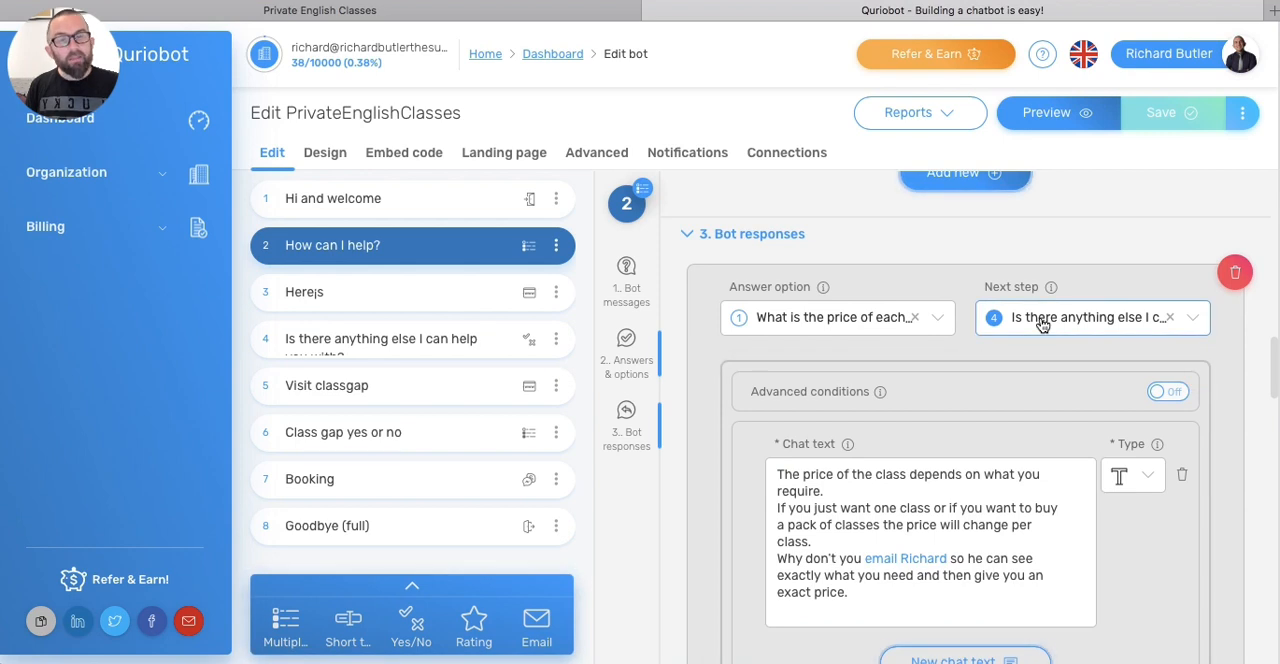
mouse_move(1090, 317)
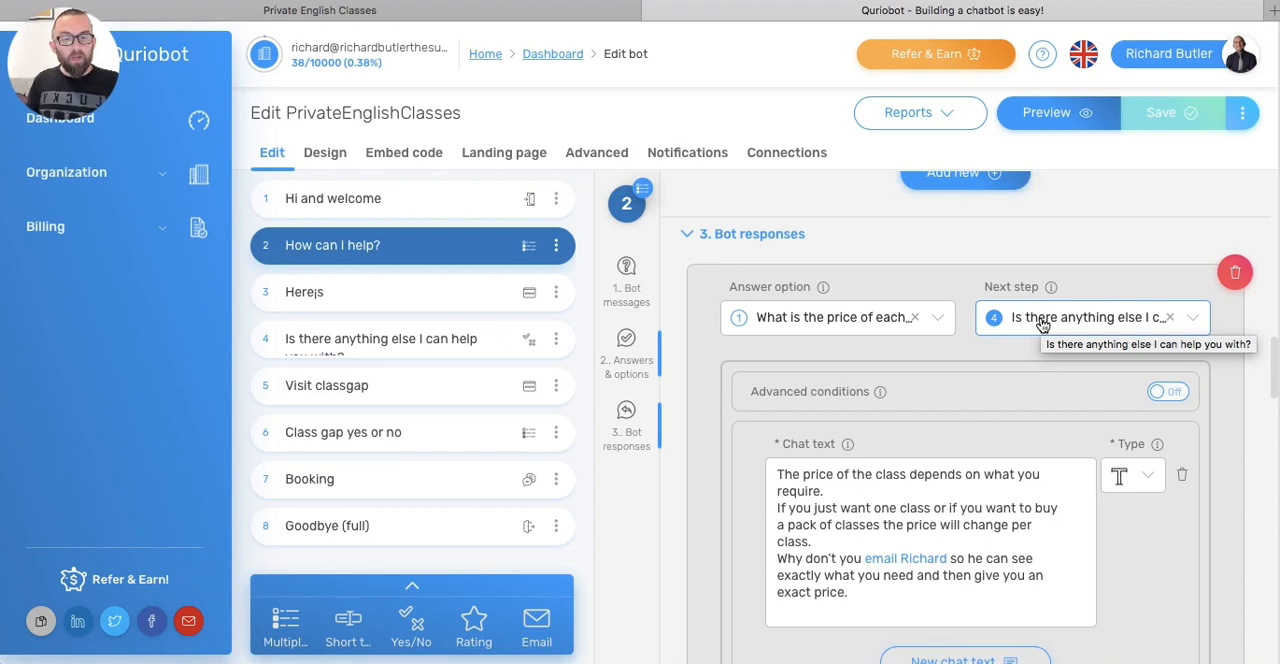
mouse_move(1055, 325)
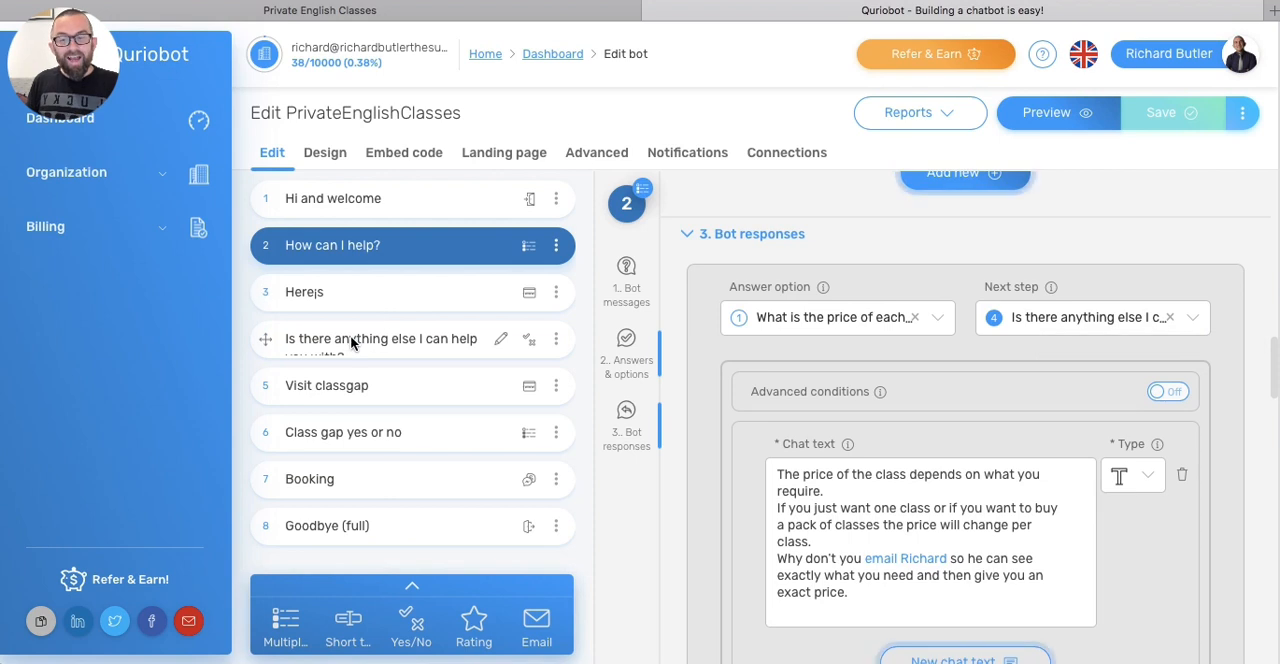
mouse_move(358, 343)
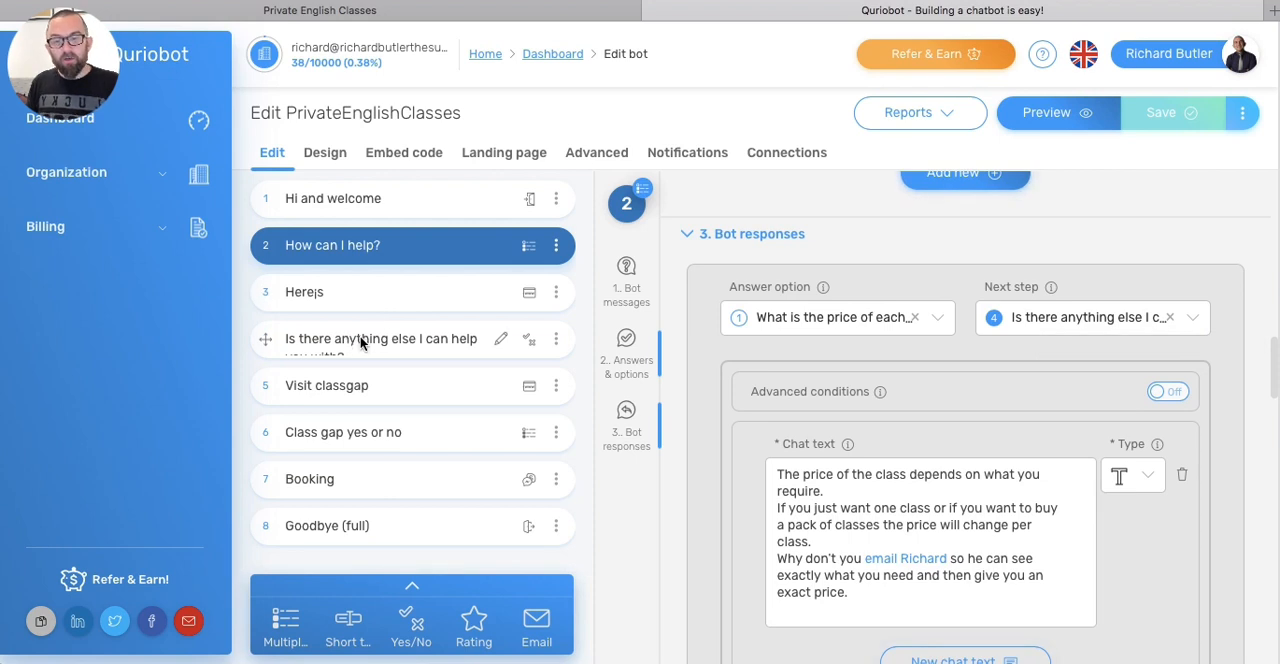
Step: Review step 4's Yes/No routing, then the Goodbye (full) step's closing messages
left_click(380, 338)
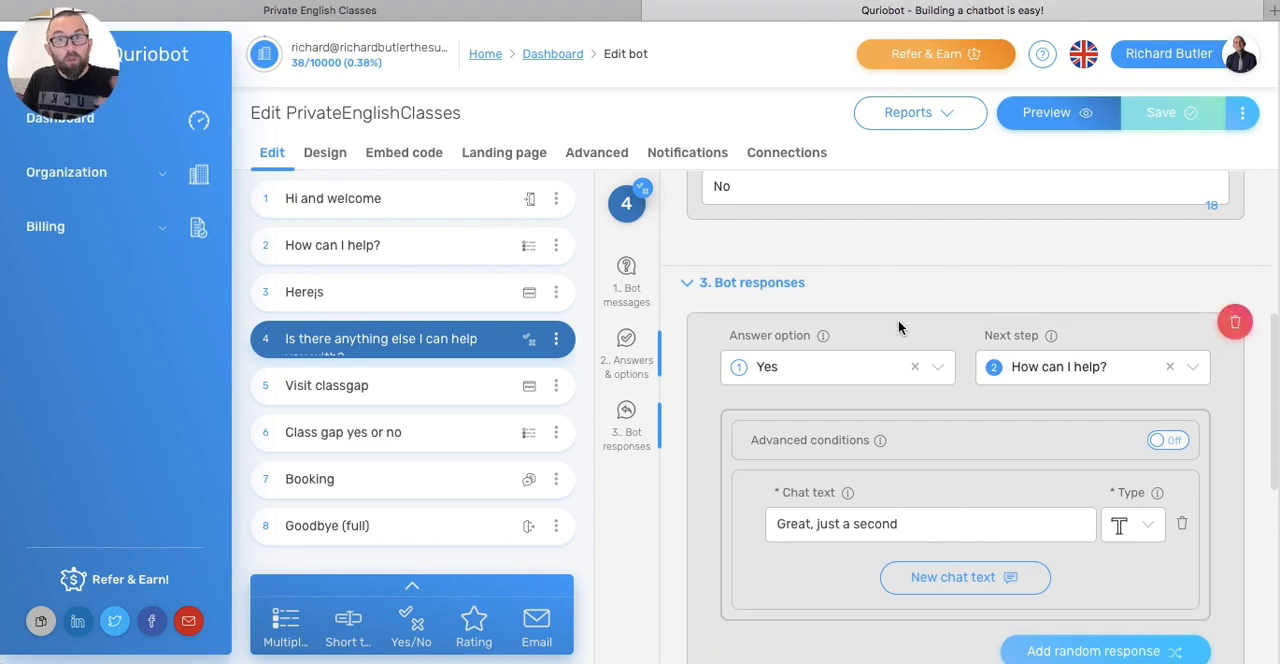
scroll("down", 3)
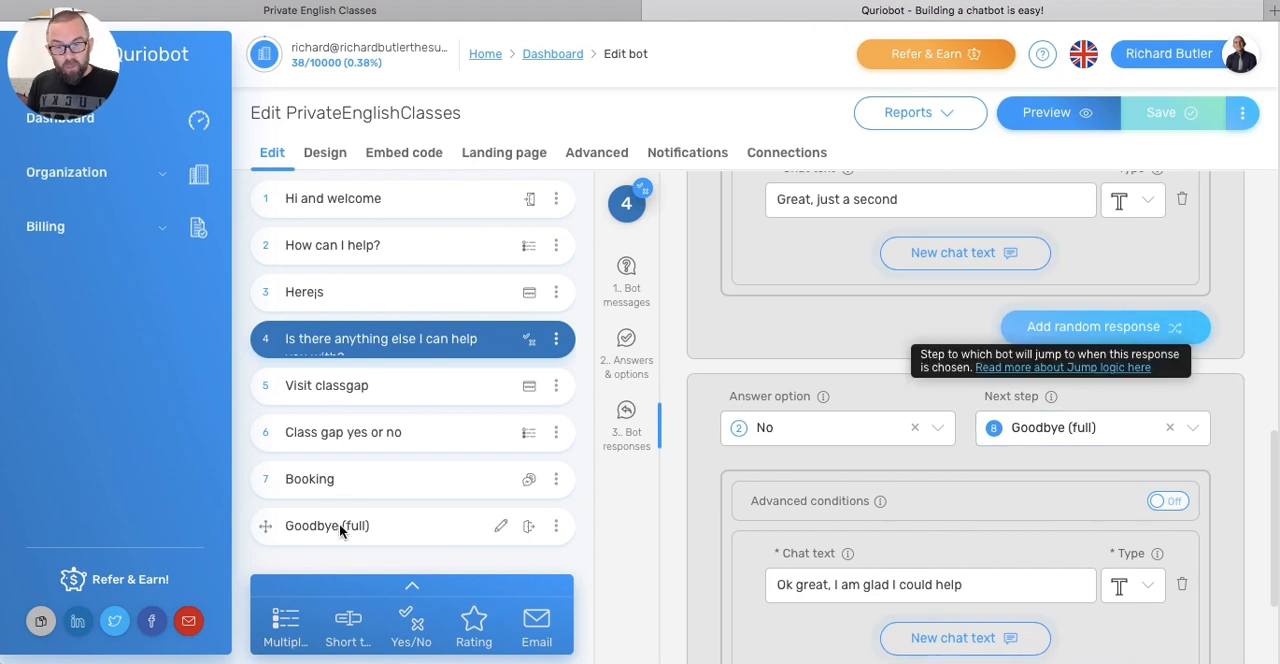
left_click(327, 525)
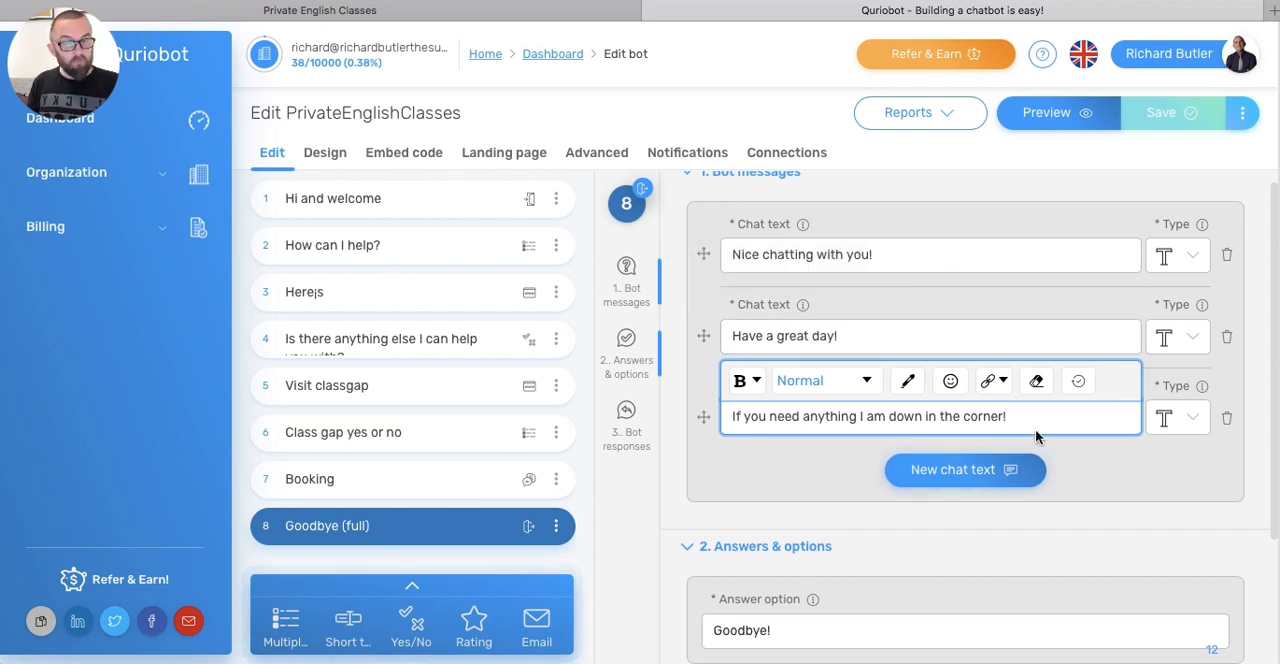
scroll("down", 3)
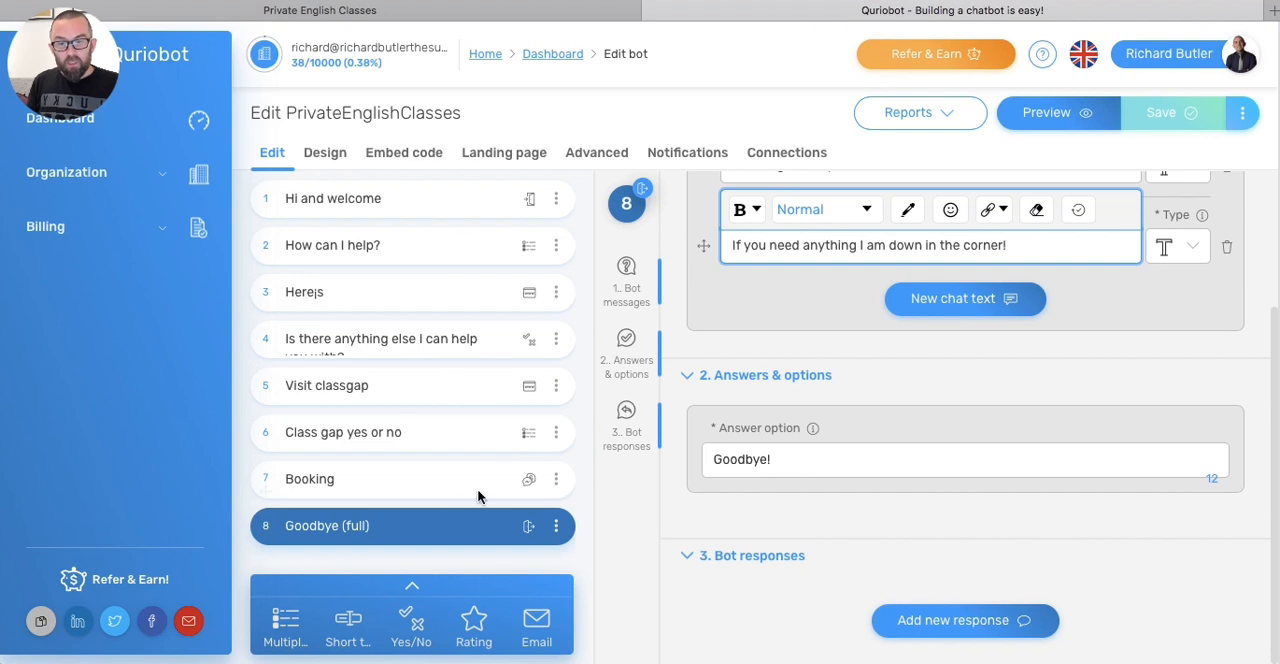
mouse_move(453, 503)
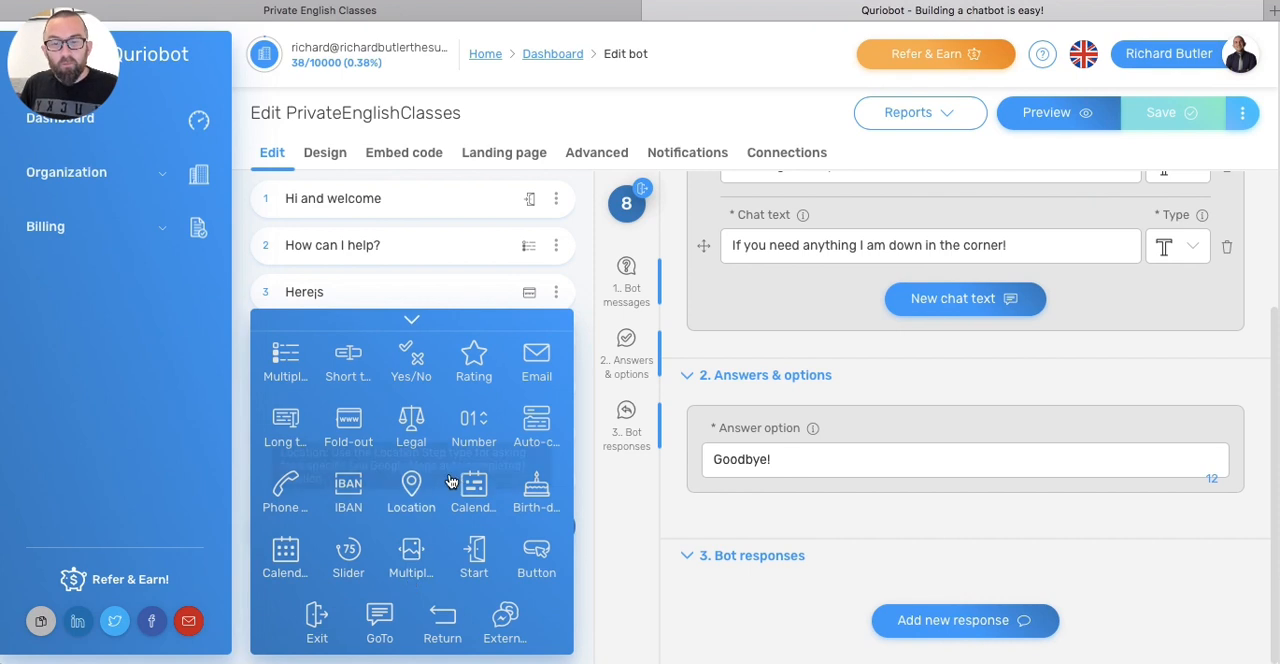
mouse_move(473, 360)
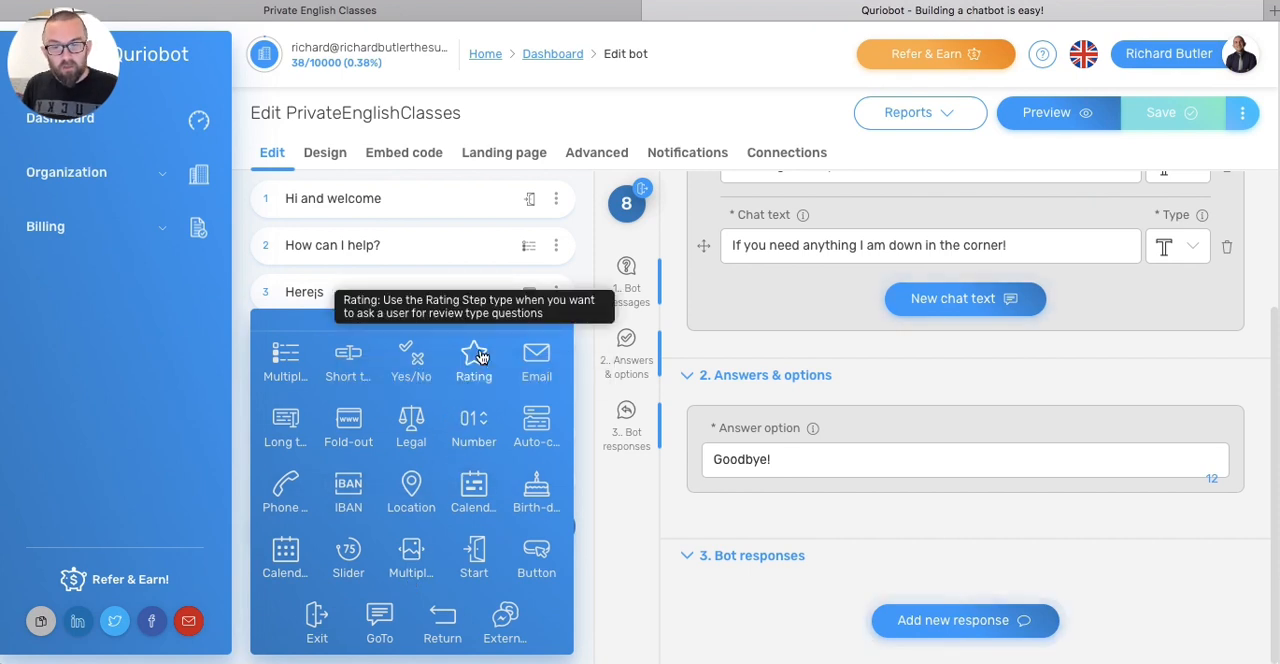
mouse_move(348, 425)
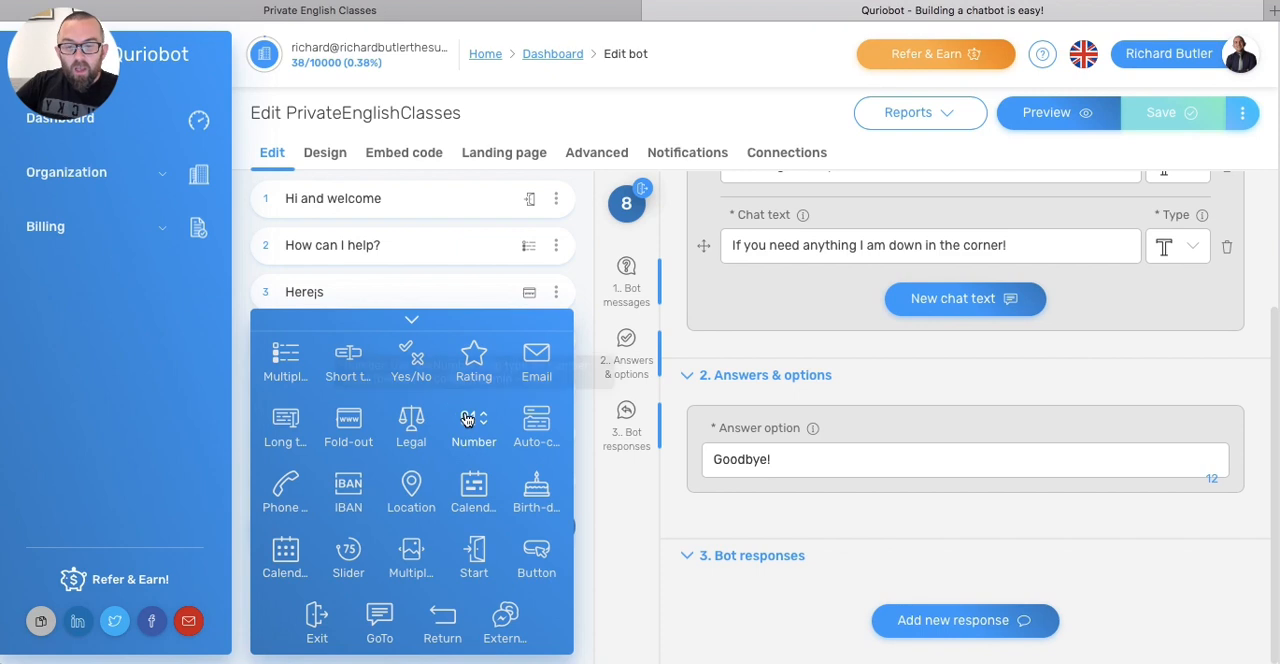
mouse_move(410, 420)
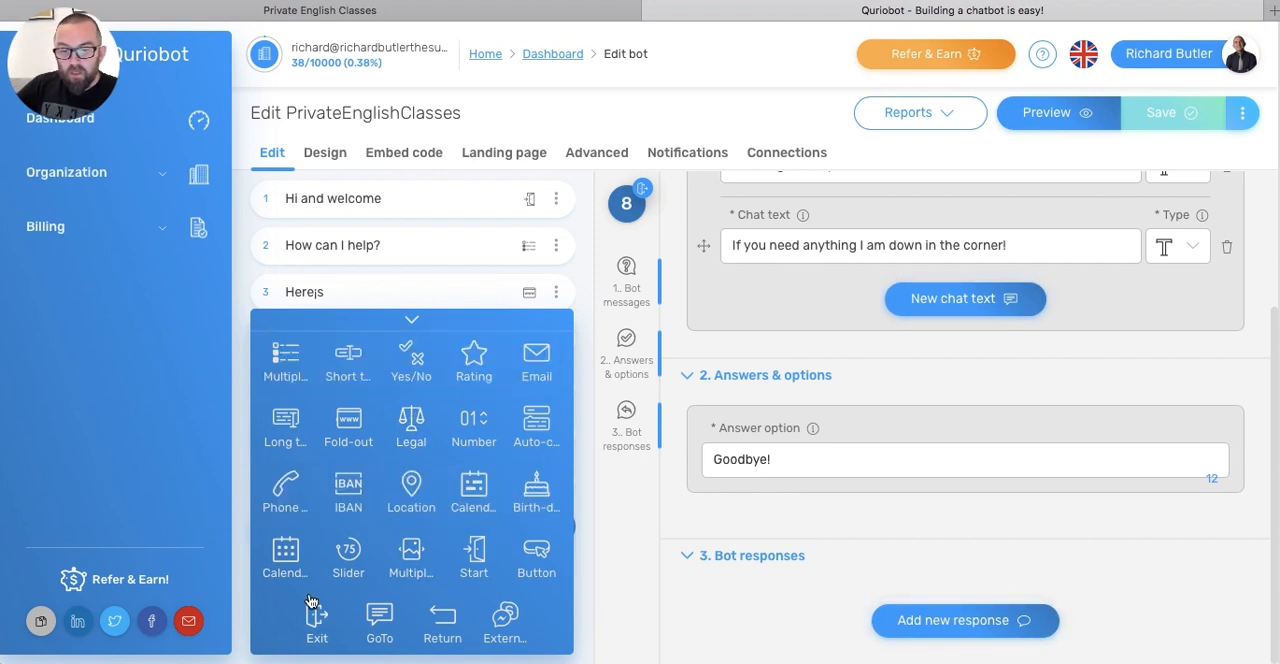
mouse_move(348, 557)
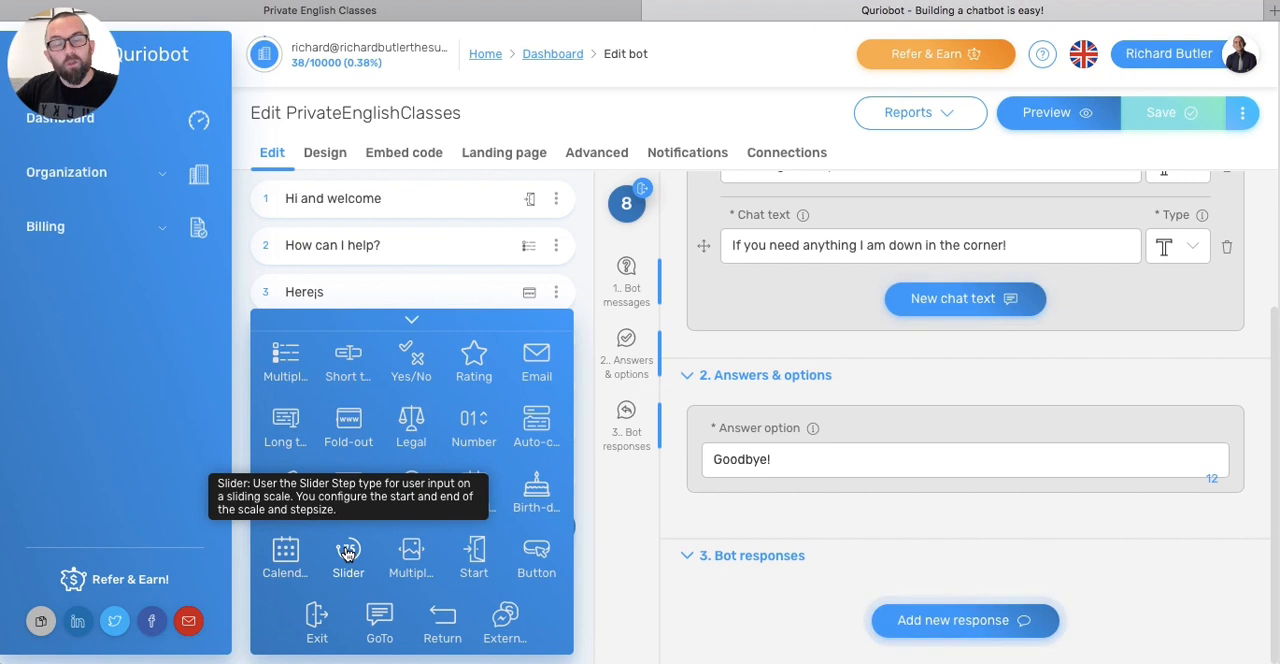
mouse_move(285, 557)
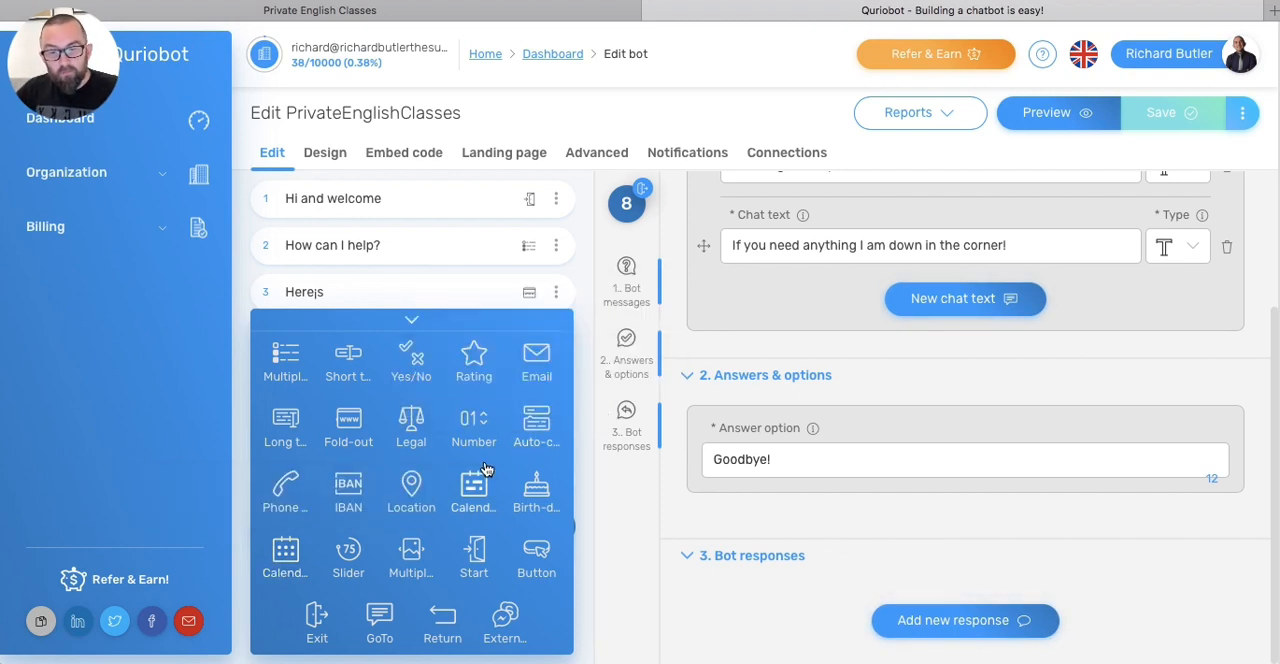
mouse_move(285, 490)
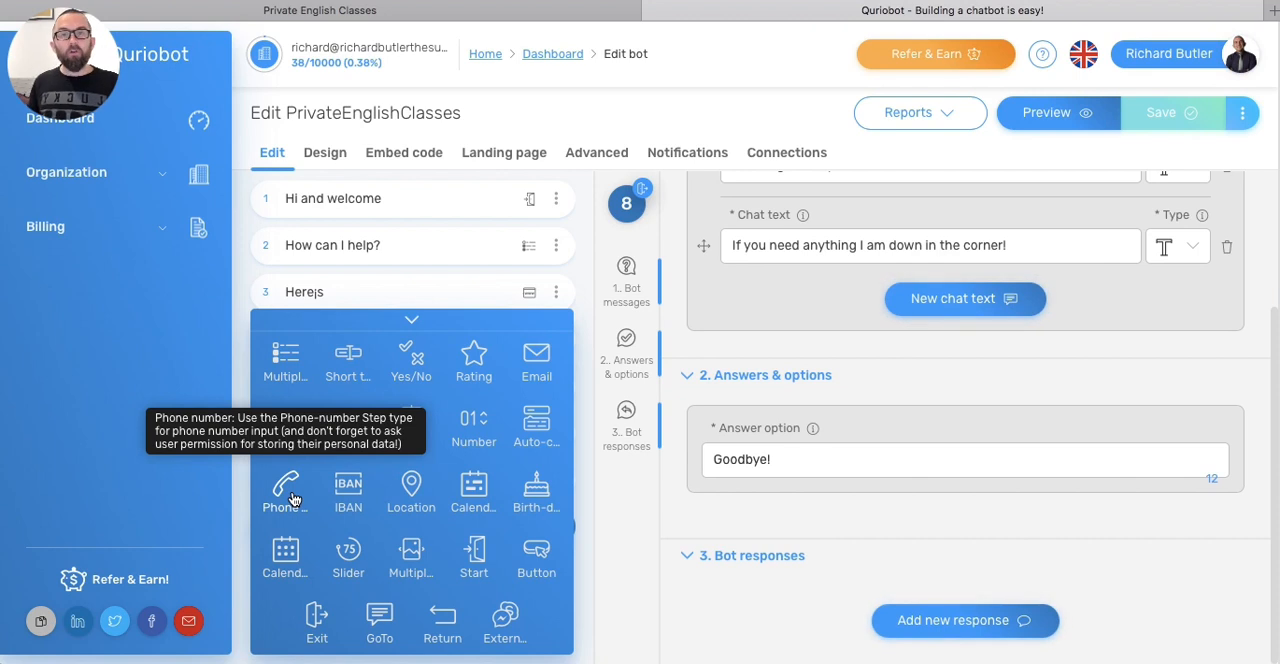
mouse_move(505, 375)
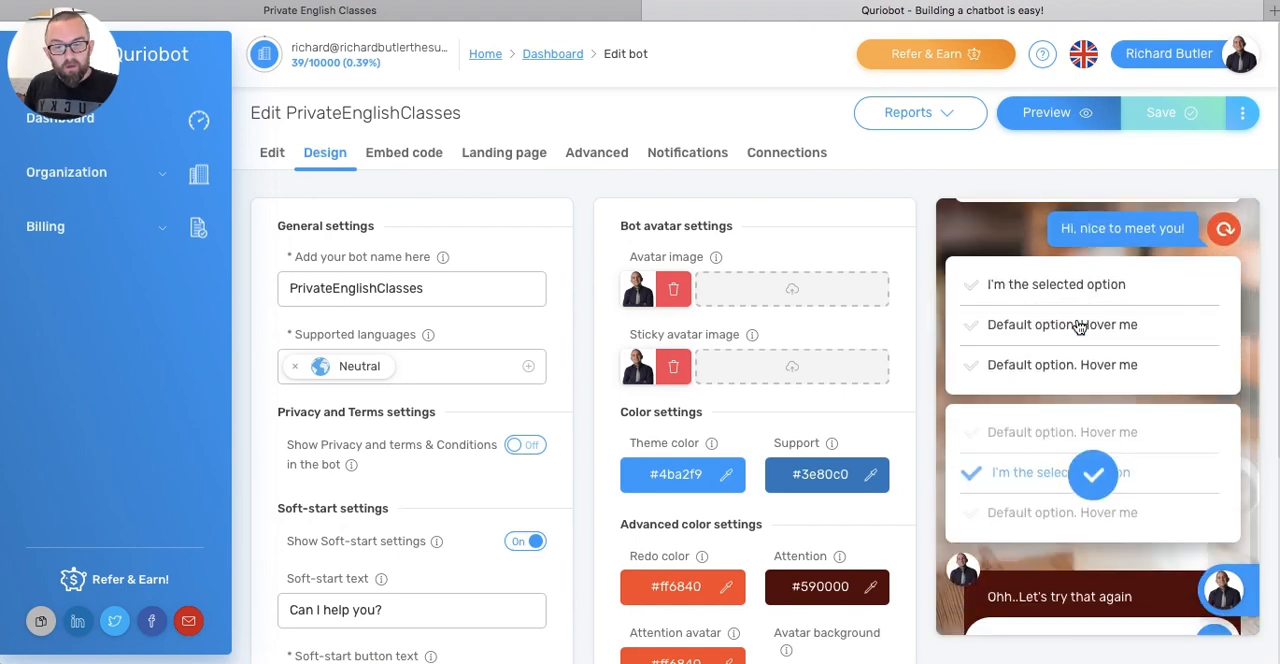
mouse_move(525, 445)
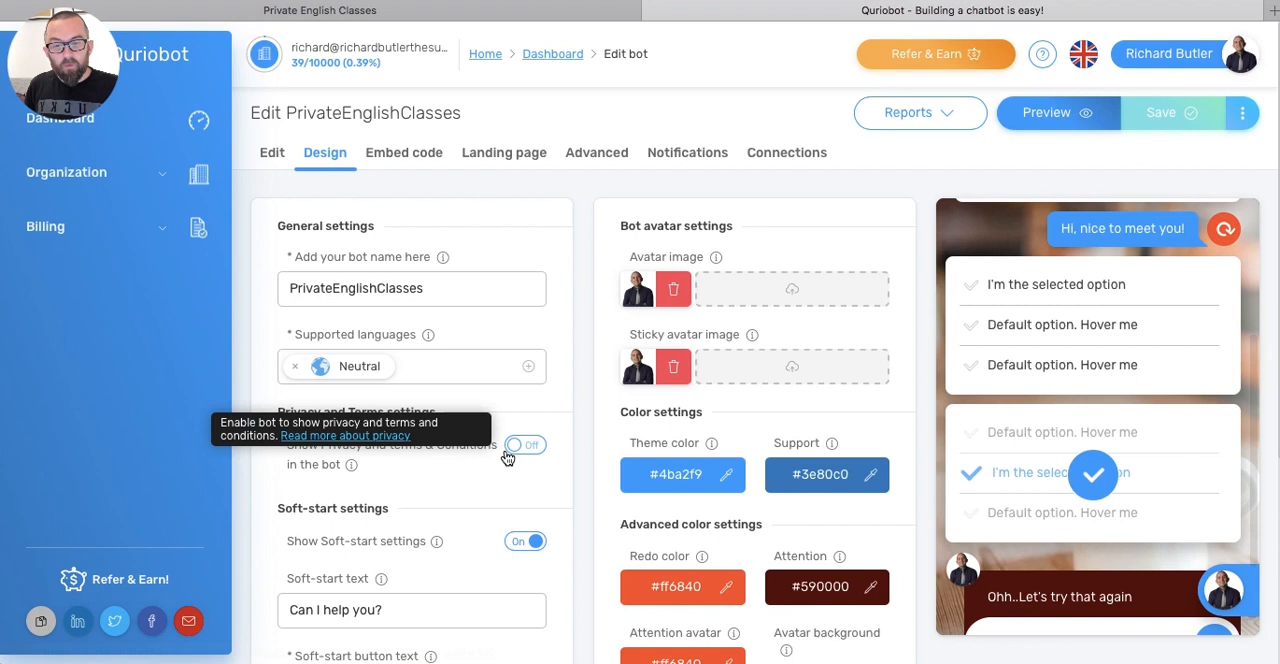
Step: Look over the Design settings, then bring up Advanced behaviour settings like autostart timer
scroll("down", 3)
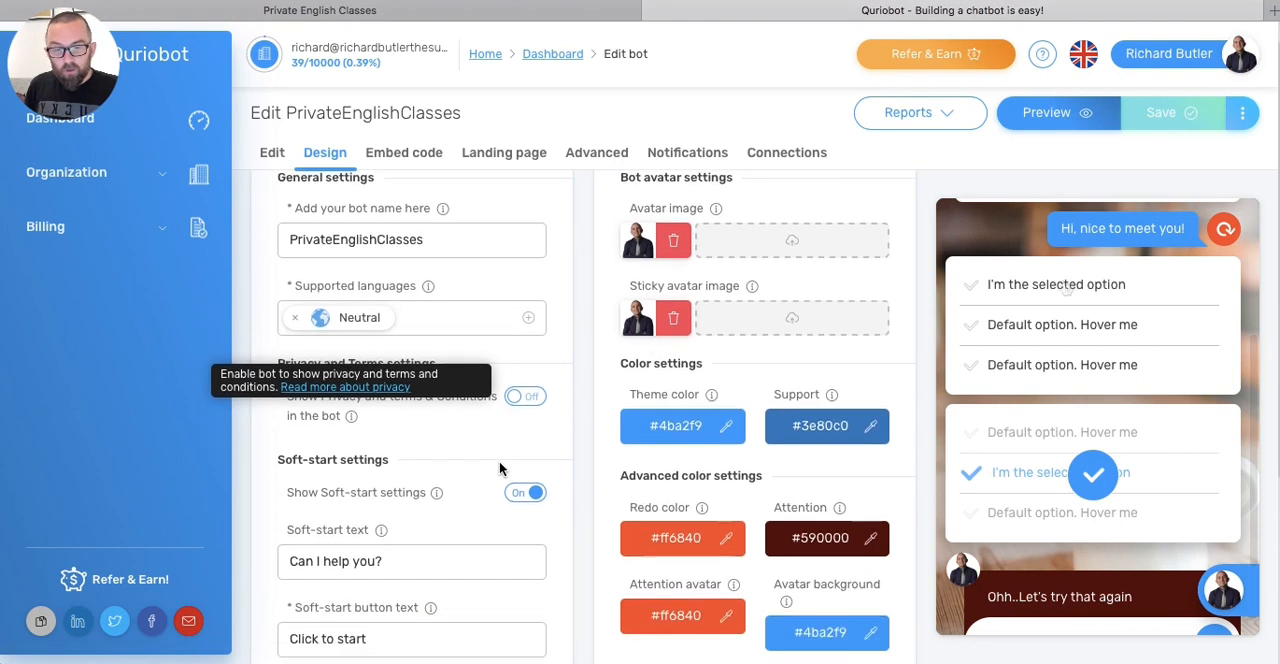
scroll("down", 3)
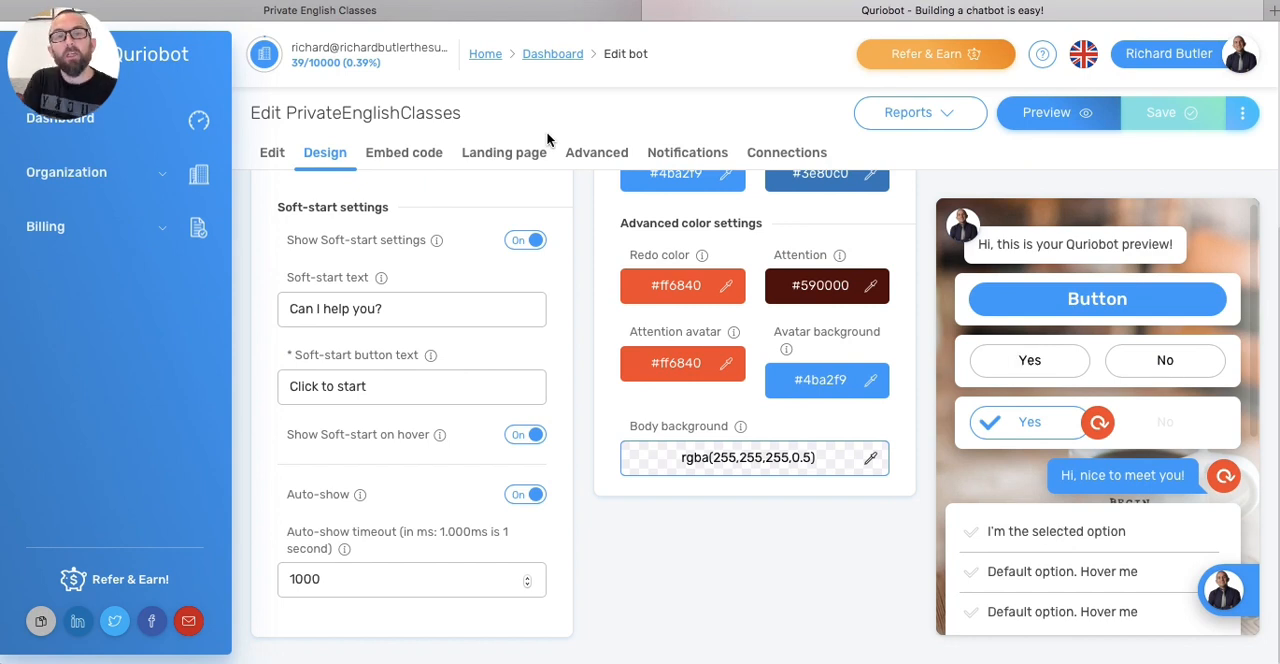
left_click(596, 152)
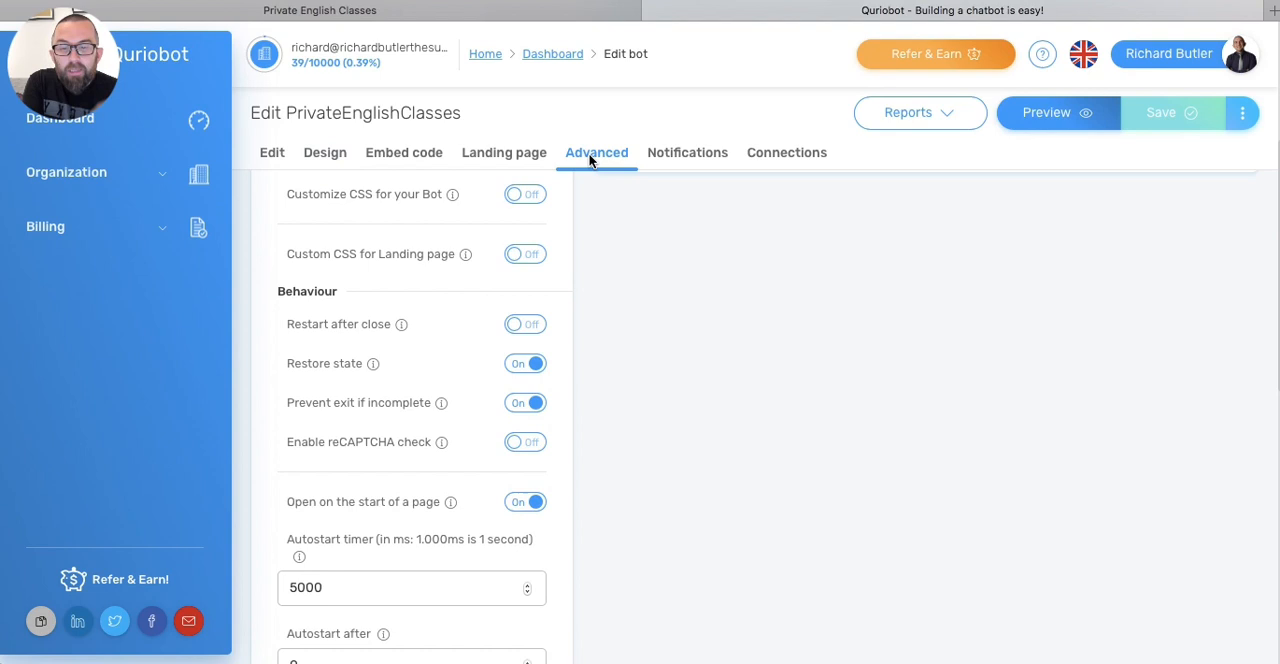
mouse_move(347, 448)
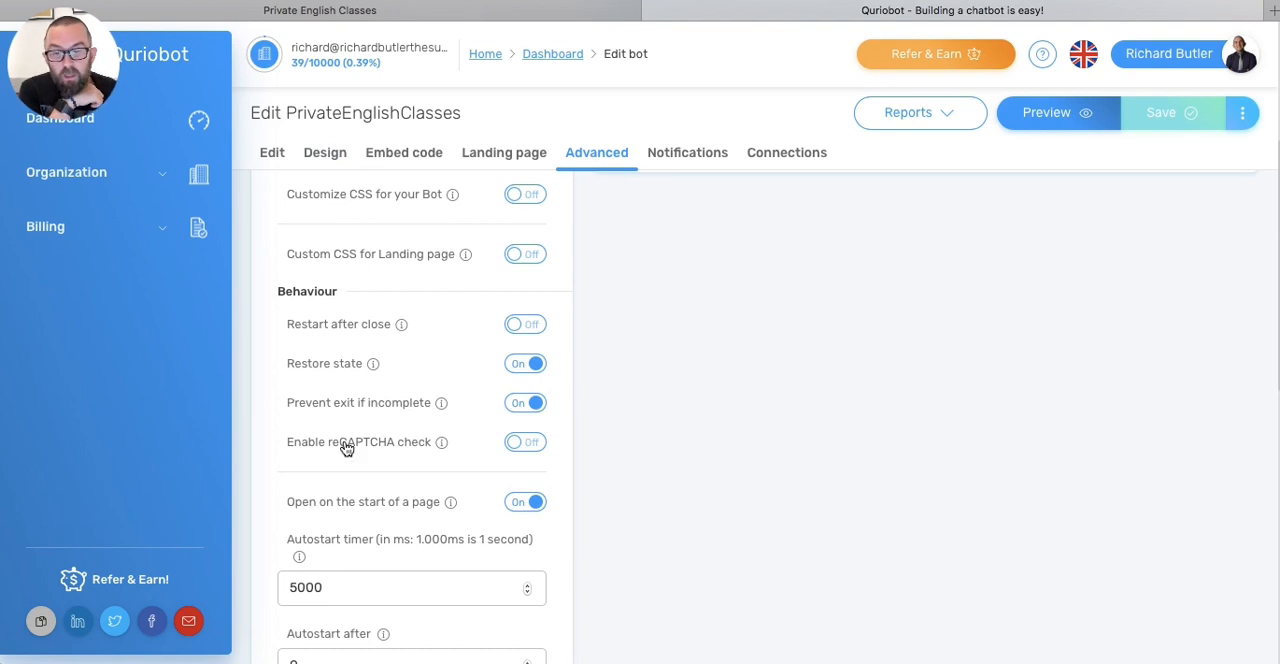
mouse_move(373, 363)
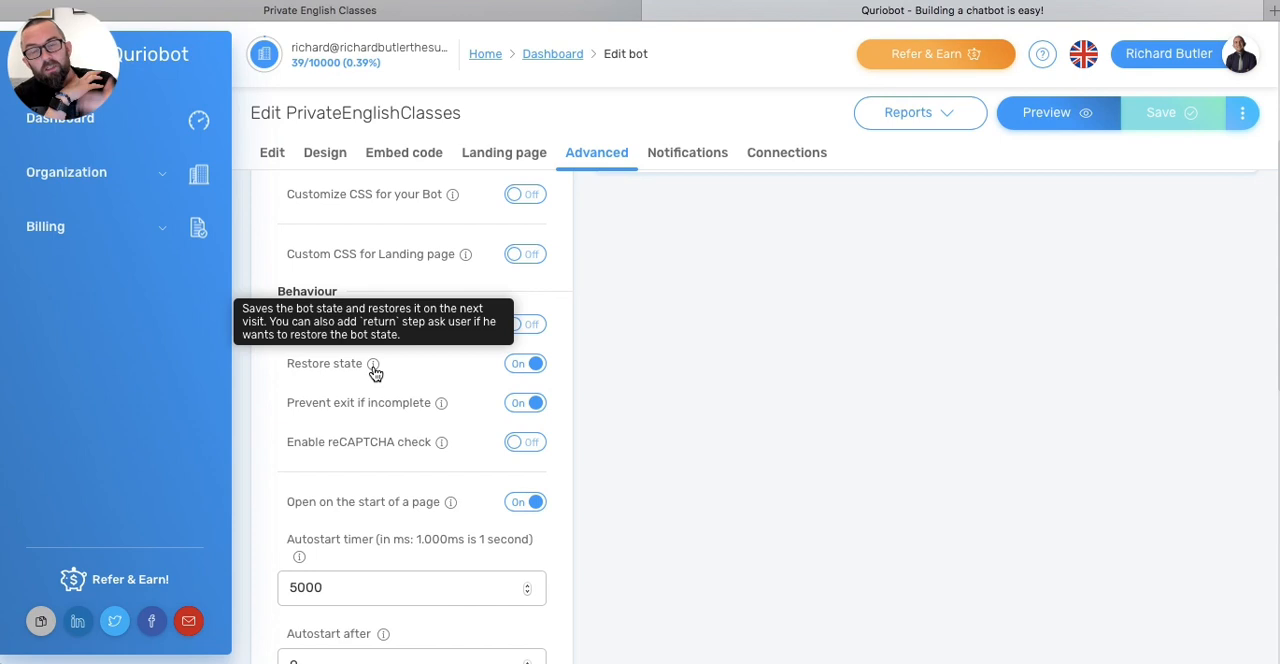
mouse_move(437, 448)
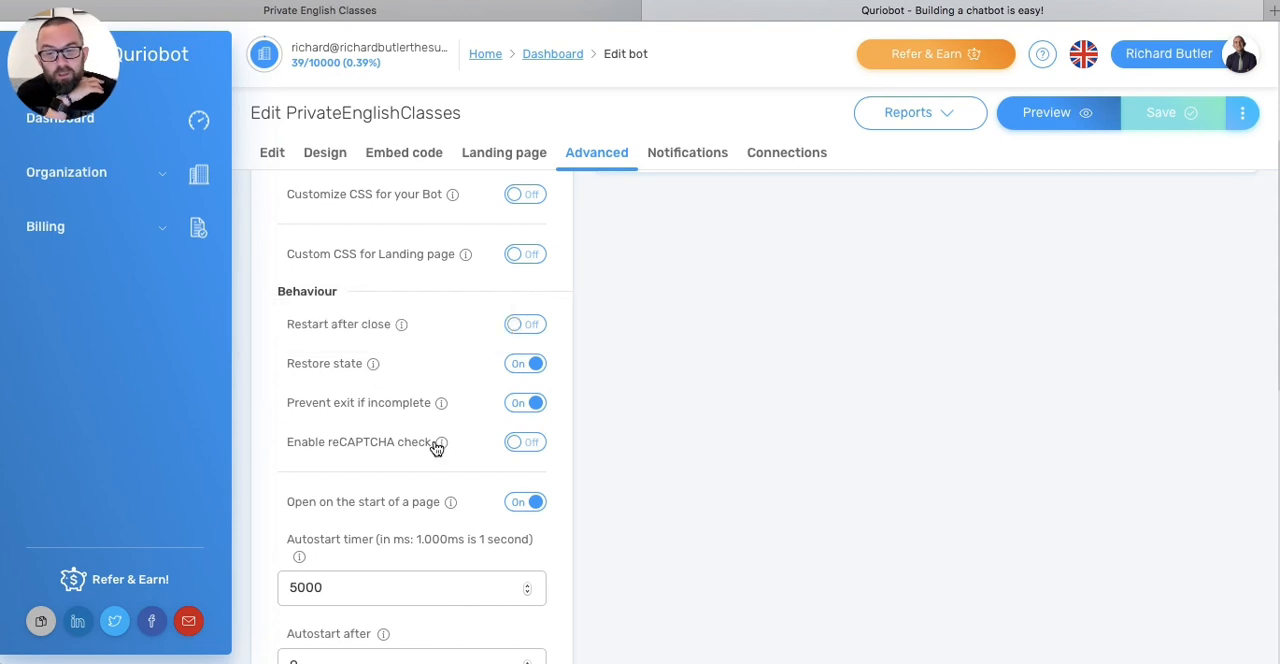
scroll("down", 3)
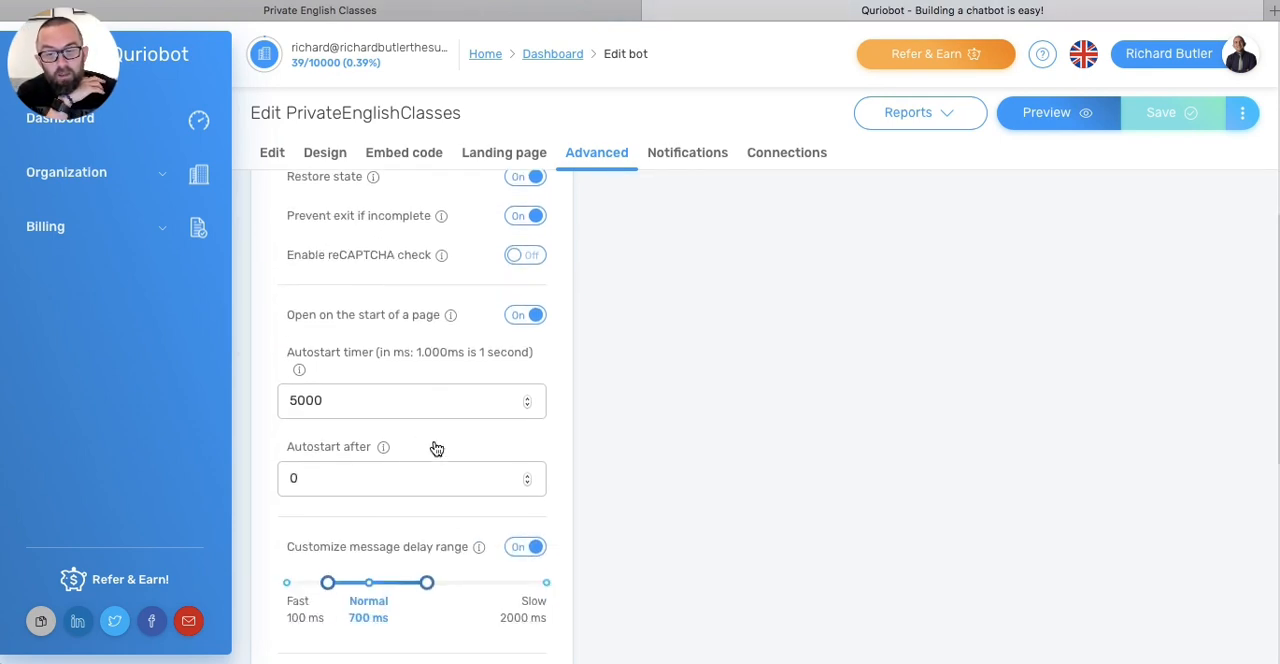
scroll("down", 3)
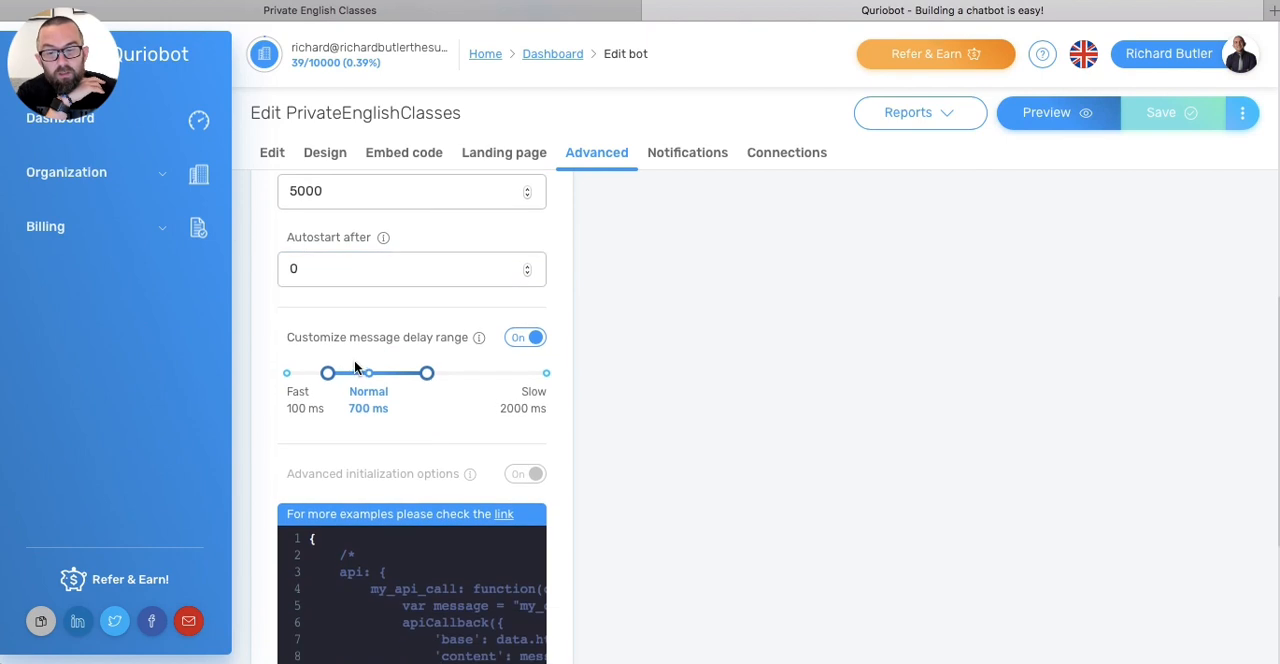
scroll("down", 3)
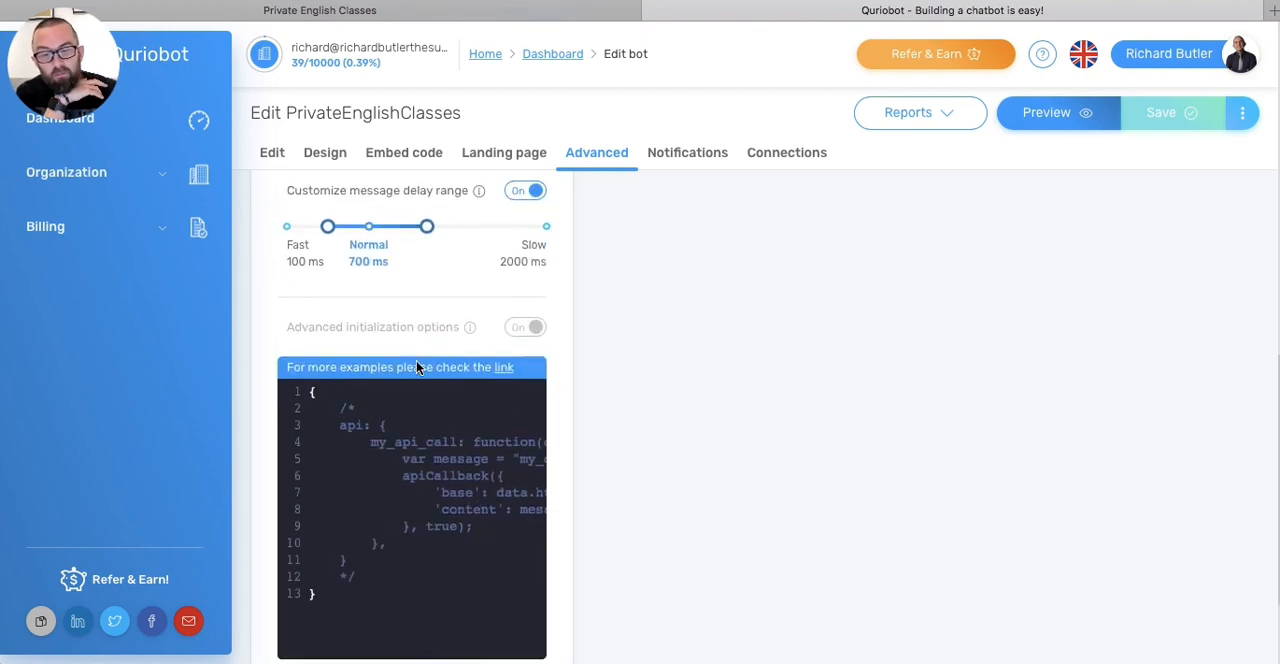
scroll("down", 3)
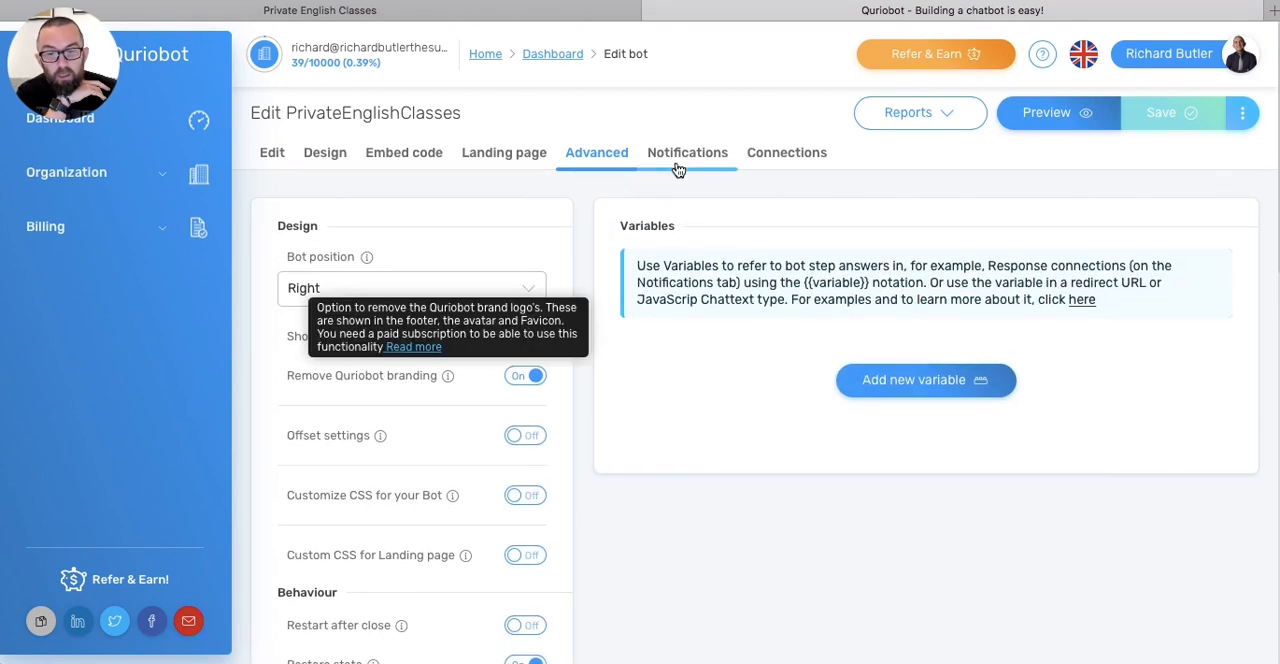
Step: Replace per-response notification emails with a daily digest and save the bot
left_click(687, 152)
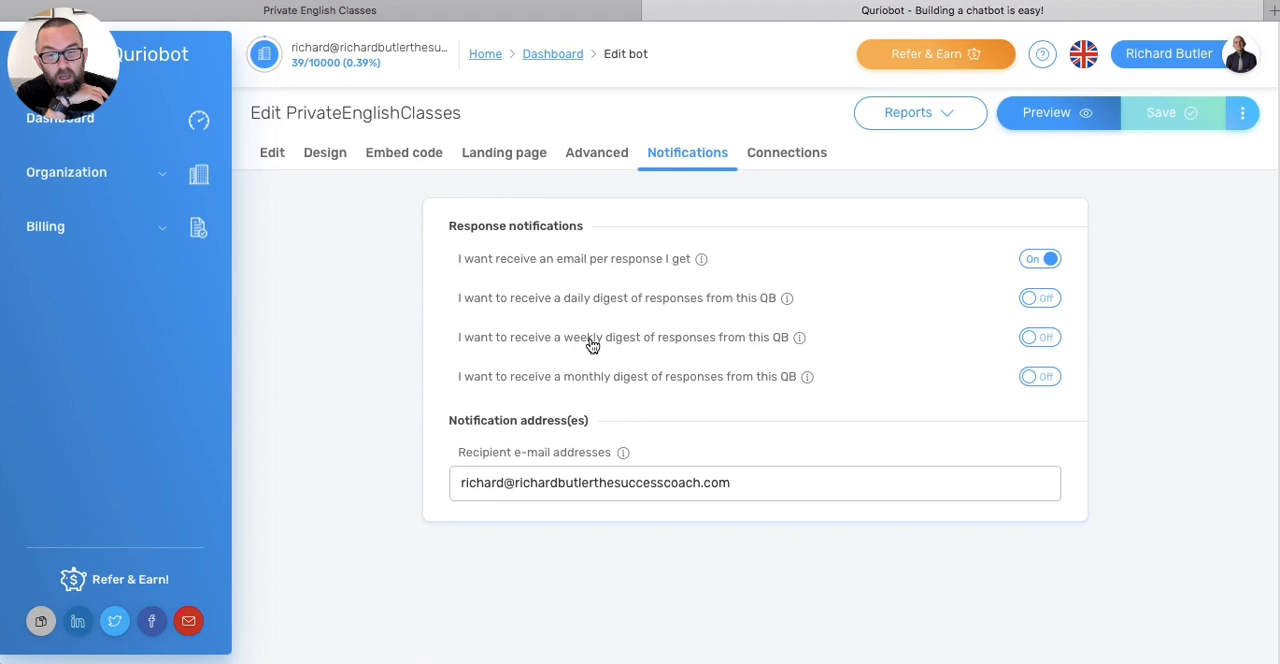
mouse_move(701, 263)
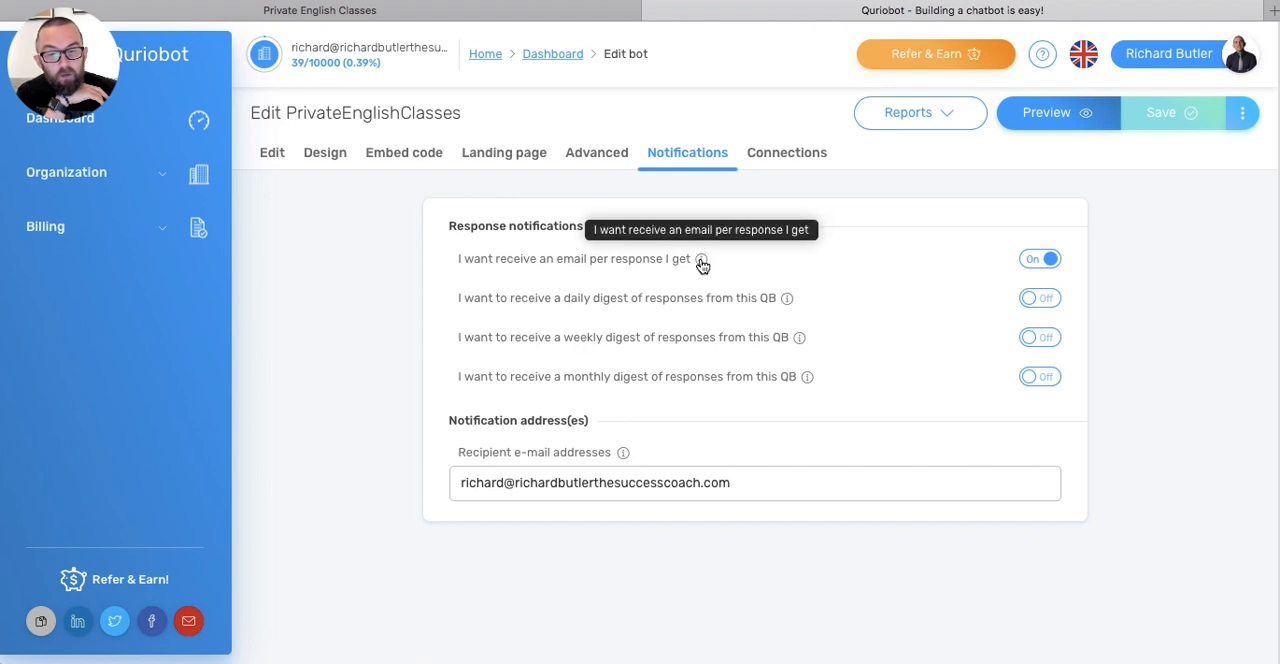
mouse_move(695, 308)
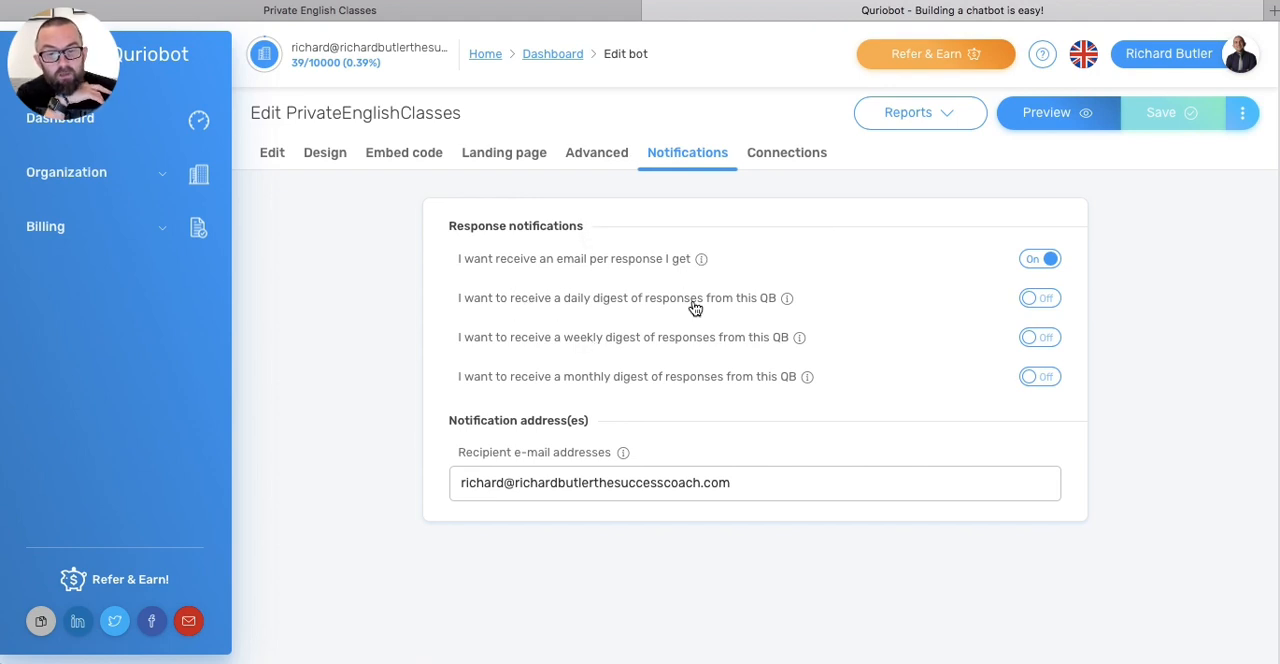
left_click(1039, 258)
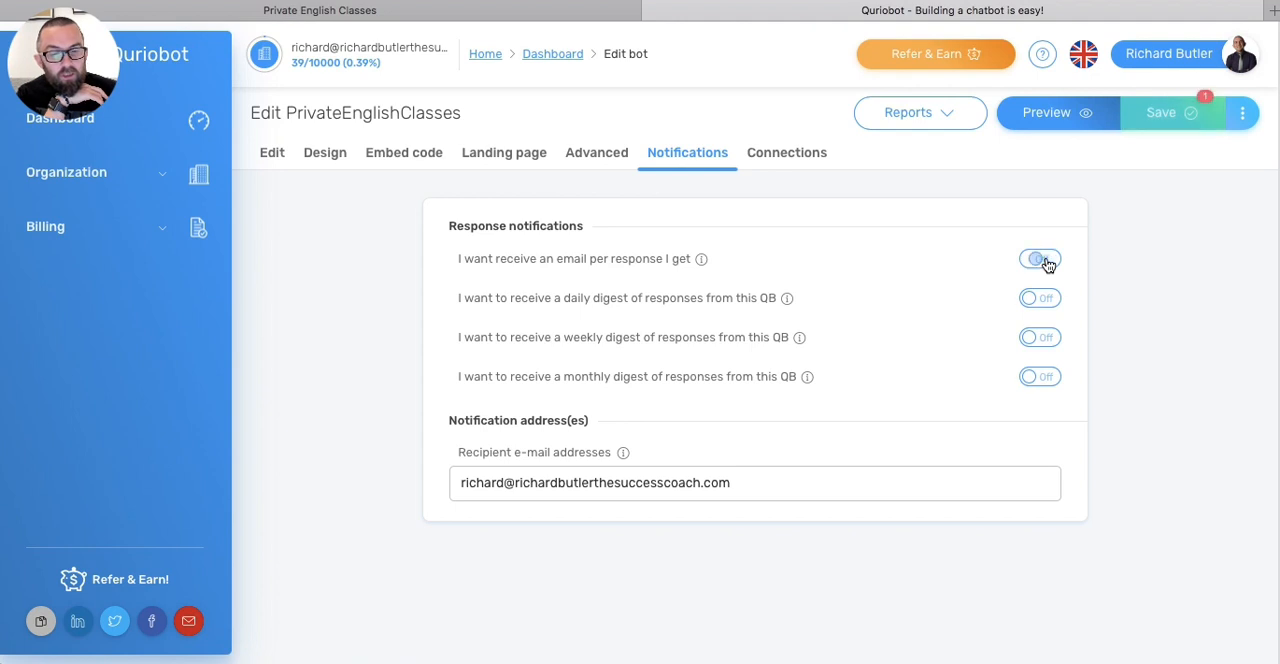
left_click(1040, 298)
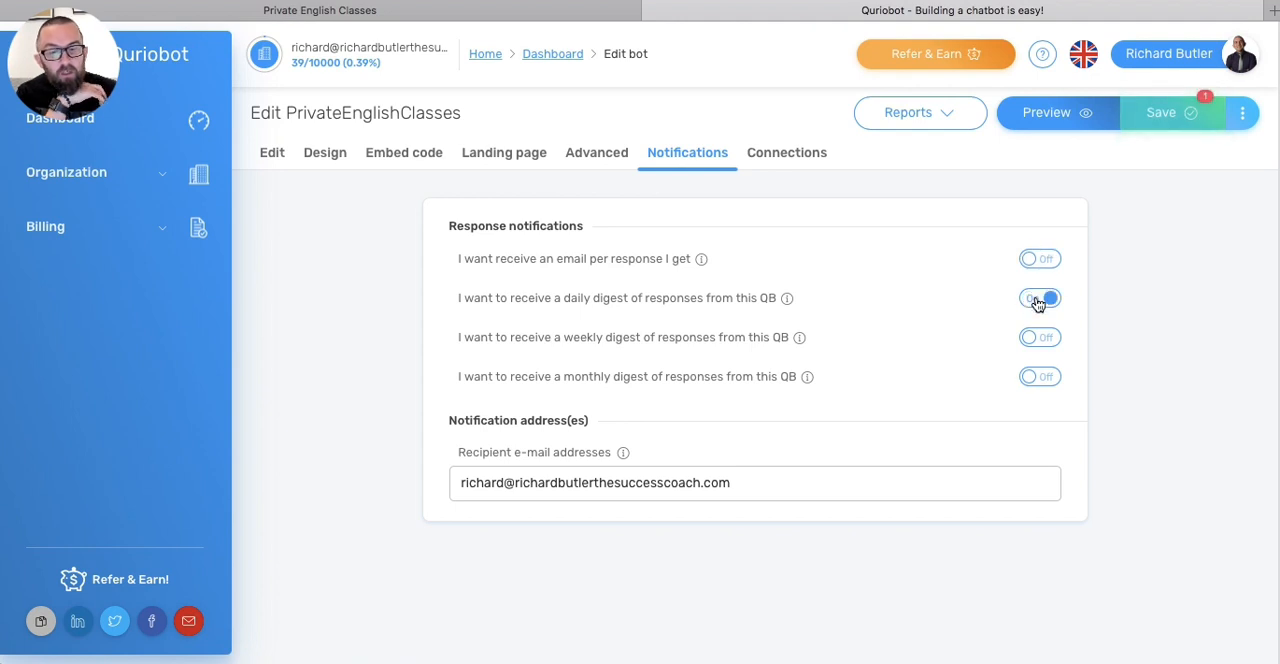
left_click(1040, 298)
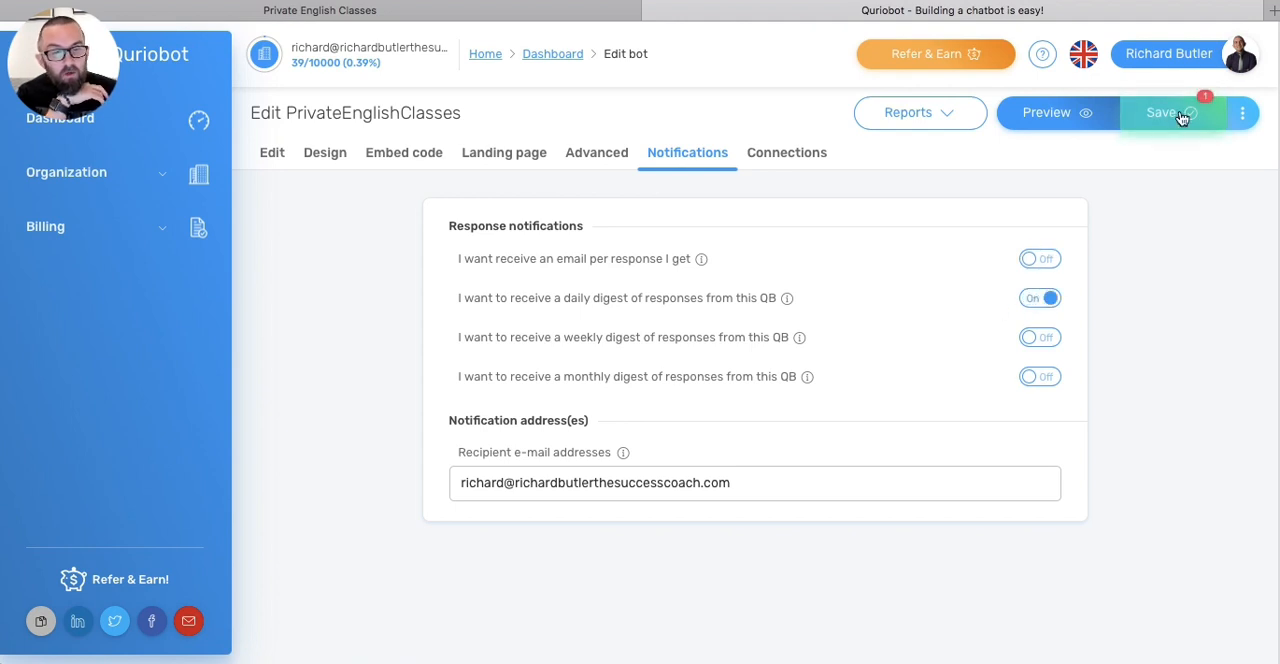
left_click(1170, 112)
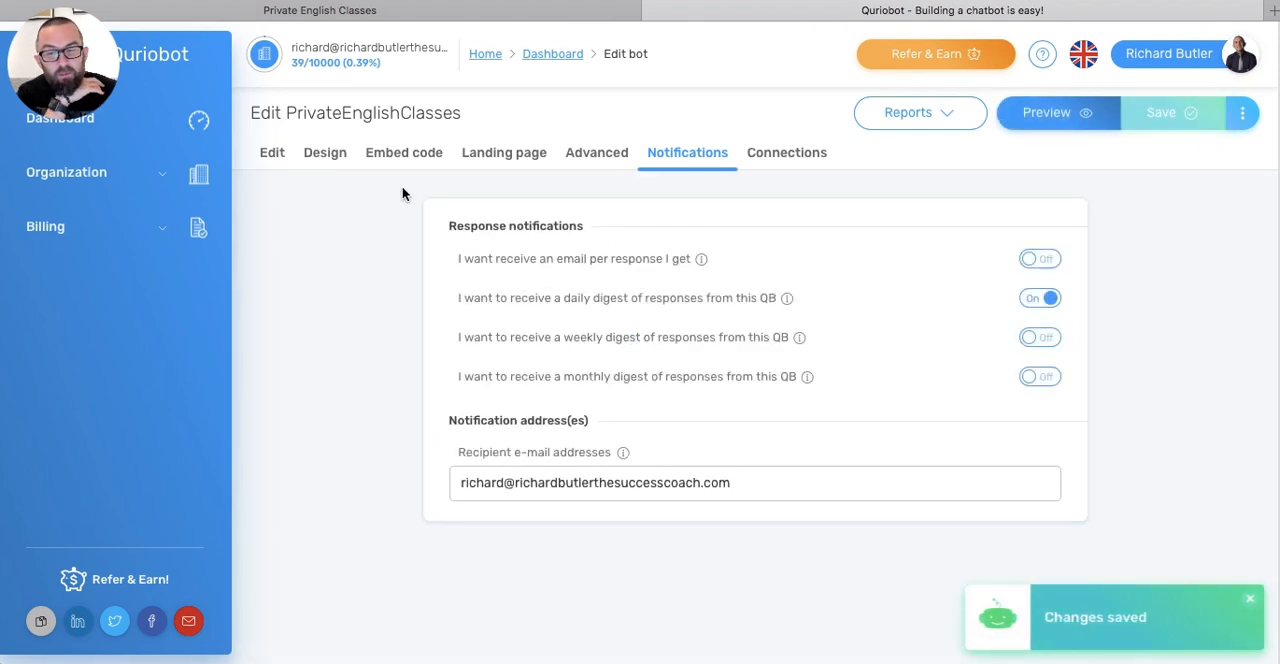
Step: View the bot's embed code, then its empty Response connections page
left_click(403, 152)
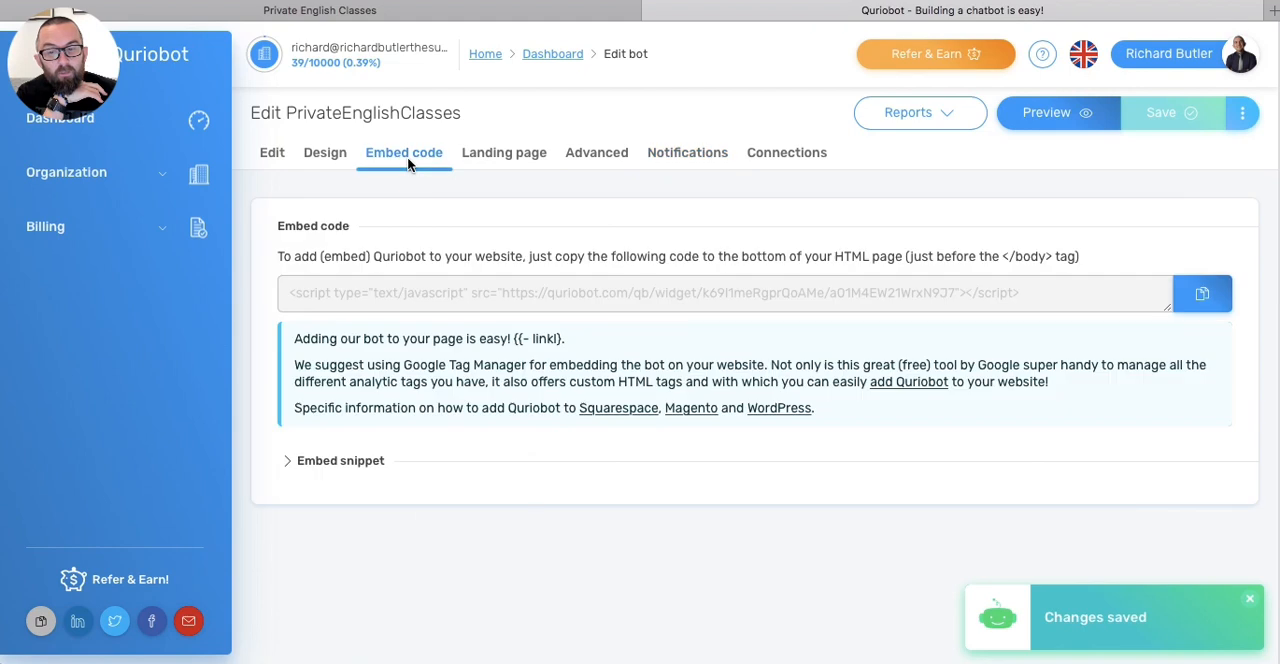
mouse_move(391, 344)
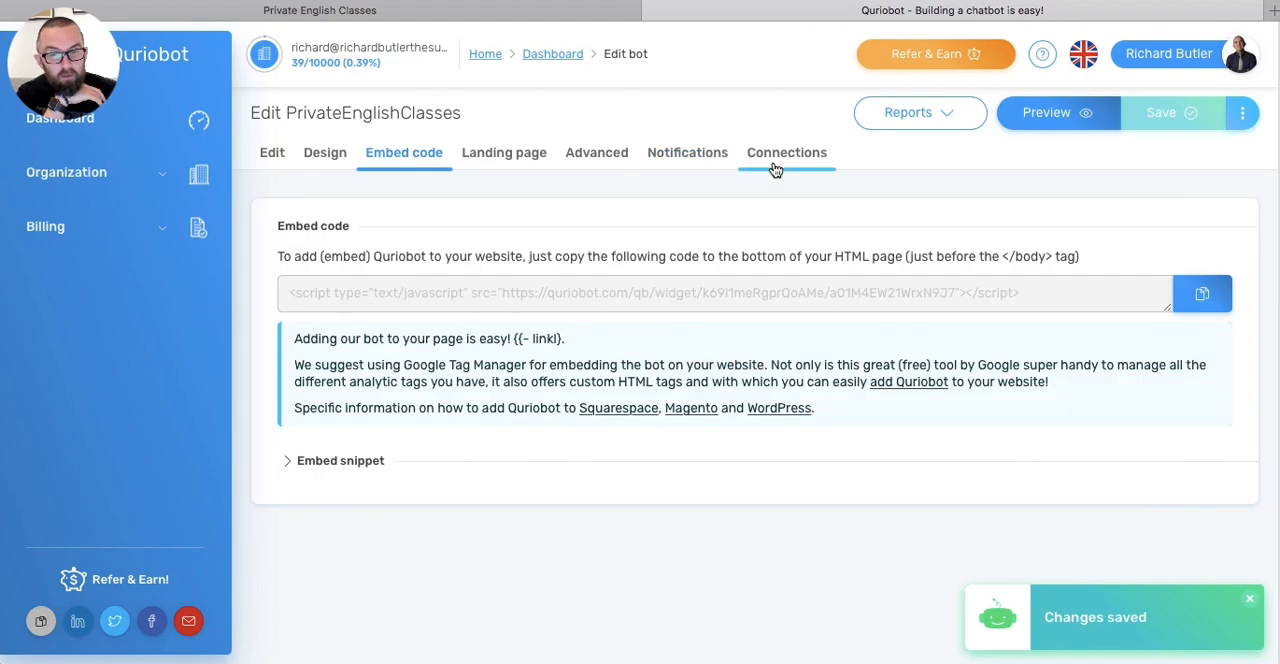
left_click(787, 152)
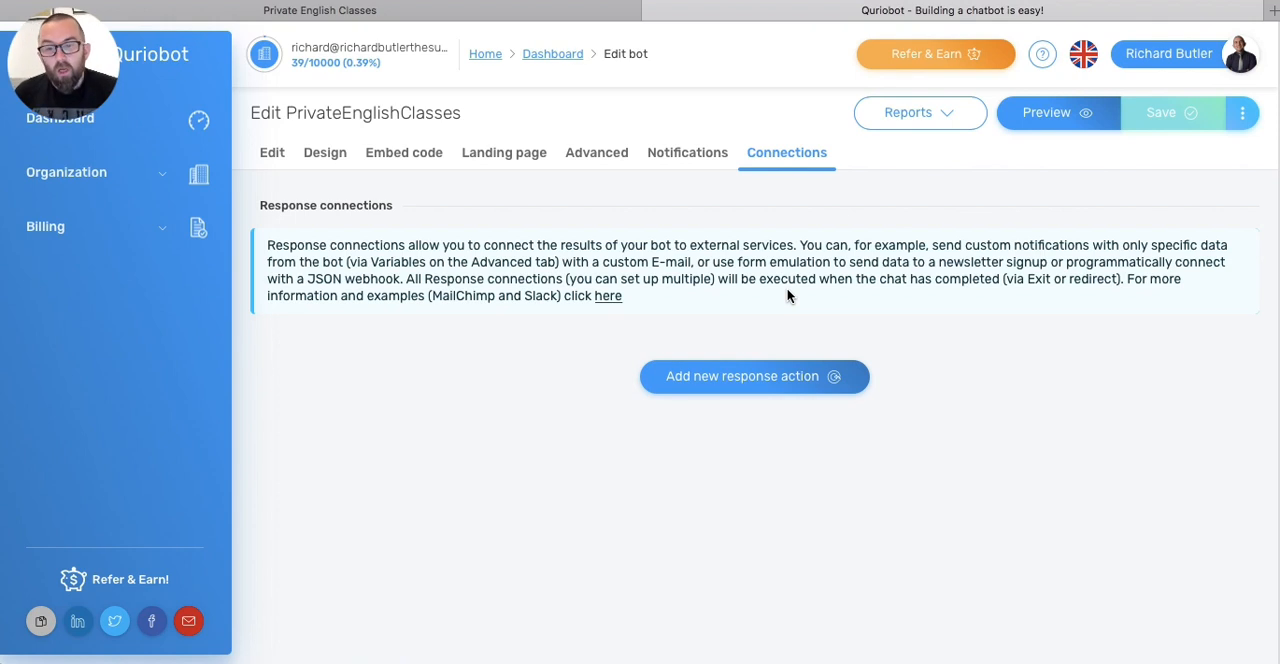
mouse_move(460, 87)
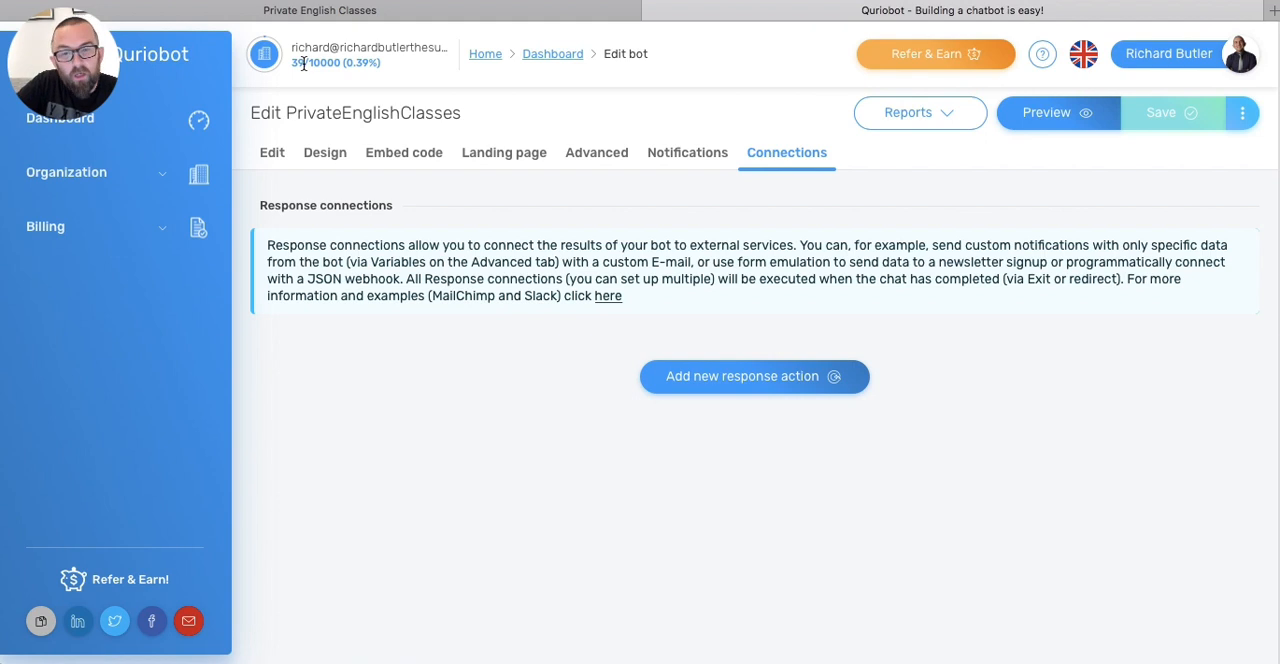
mouse_move(403, 152)
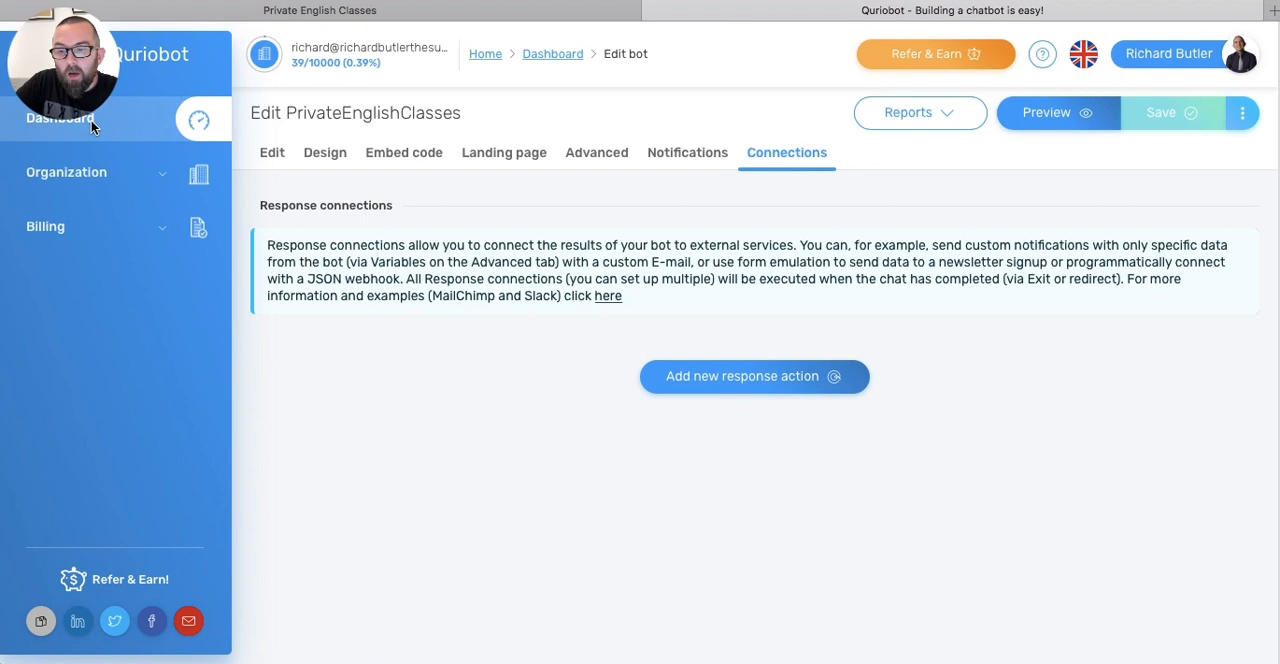
Step: Return to the Dashboard, open InternetDemystified for editing, and scroll its editor
left_click(60, 118)
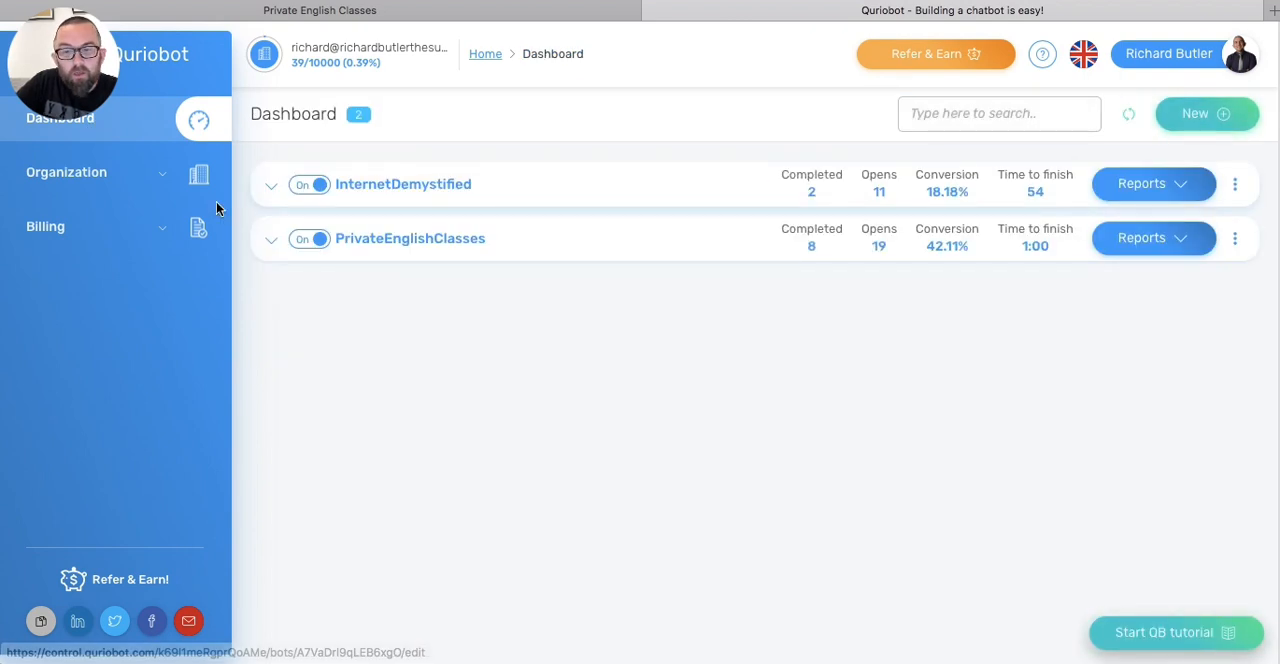
left_click(410, 238)
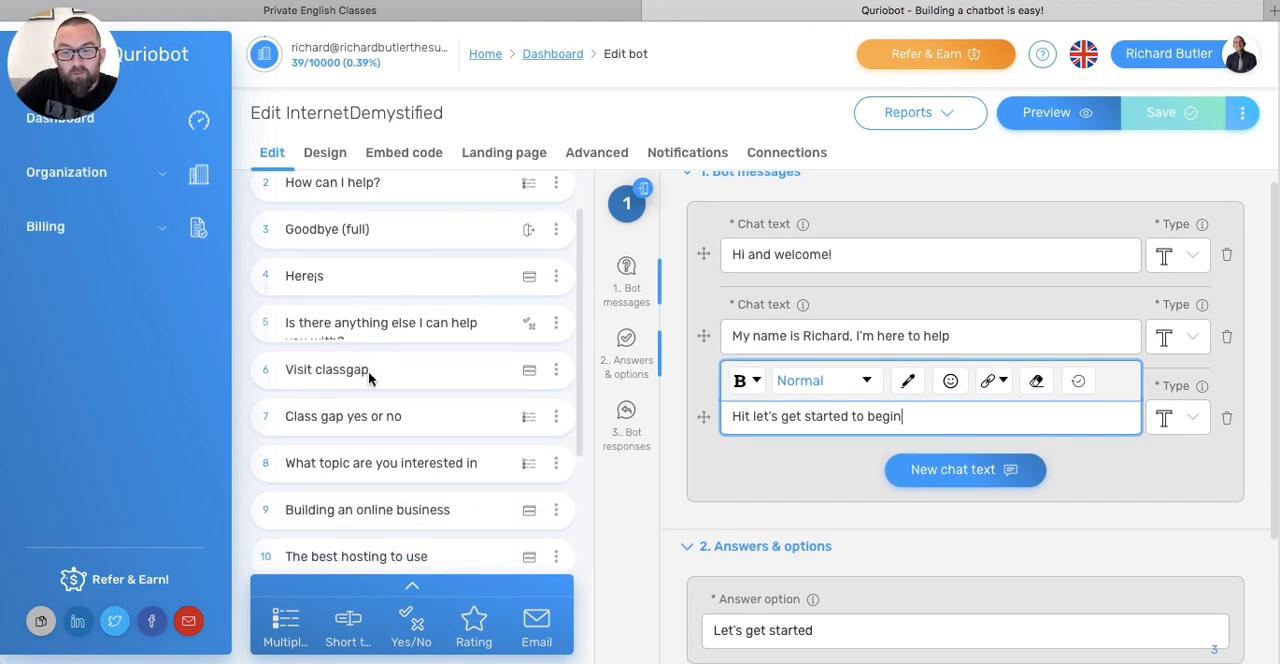
scroll("down", 3)
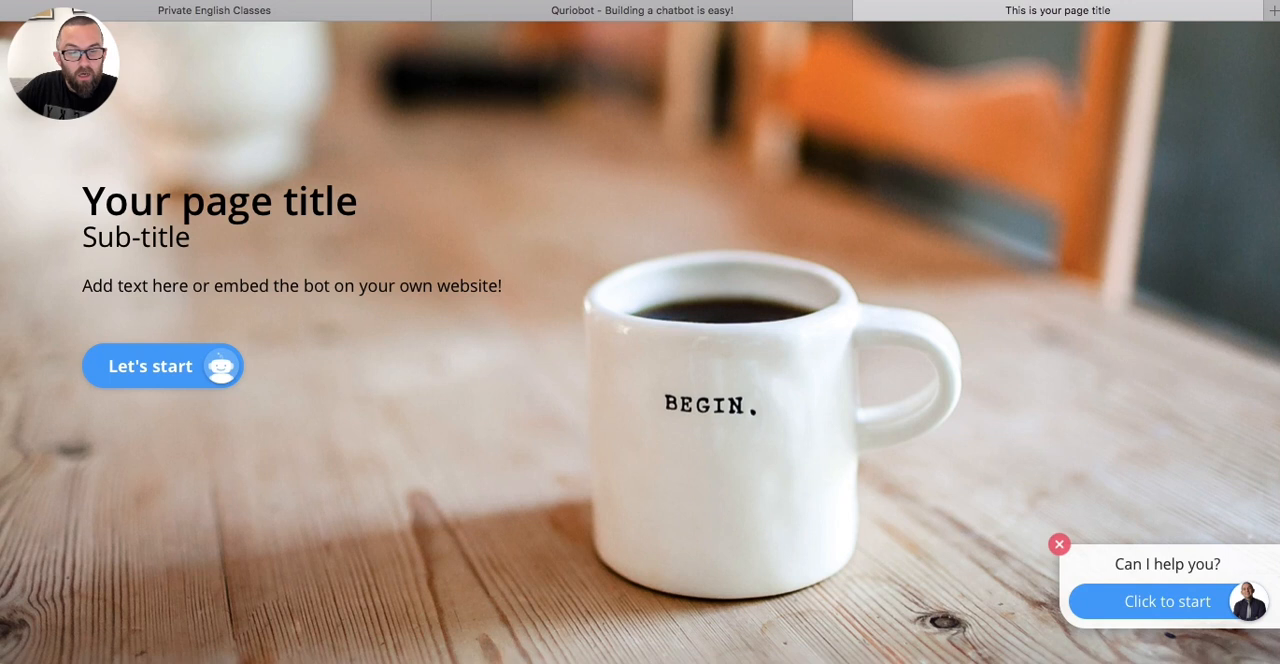
Step: Start the preview chat, choose internet marketing, then Building an online business
left_click(1167, 601)
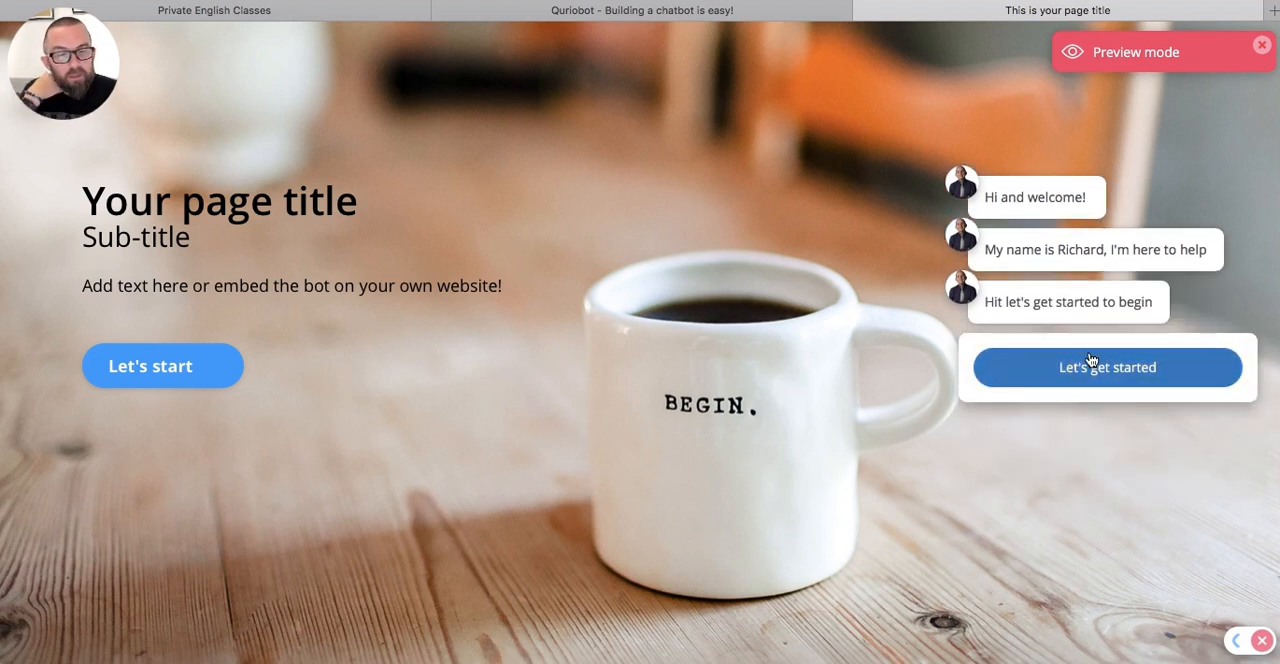
left_click(1107, 367)
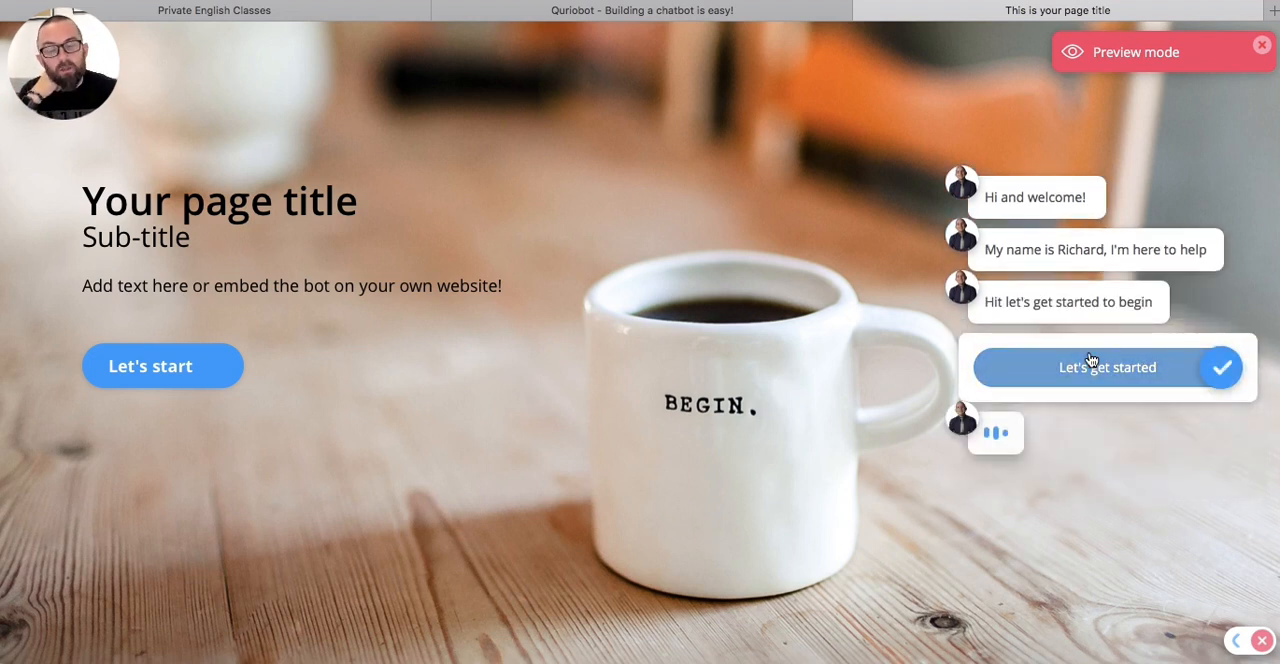
left_click(1107, 367)
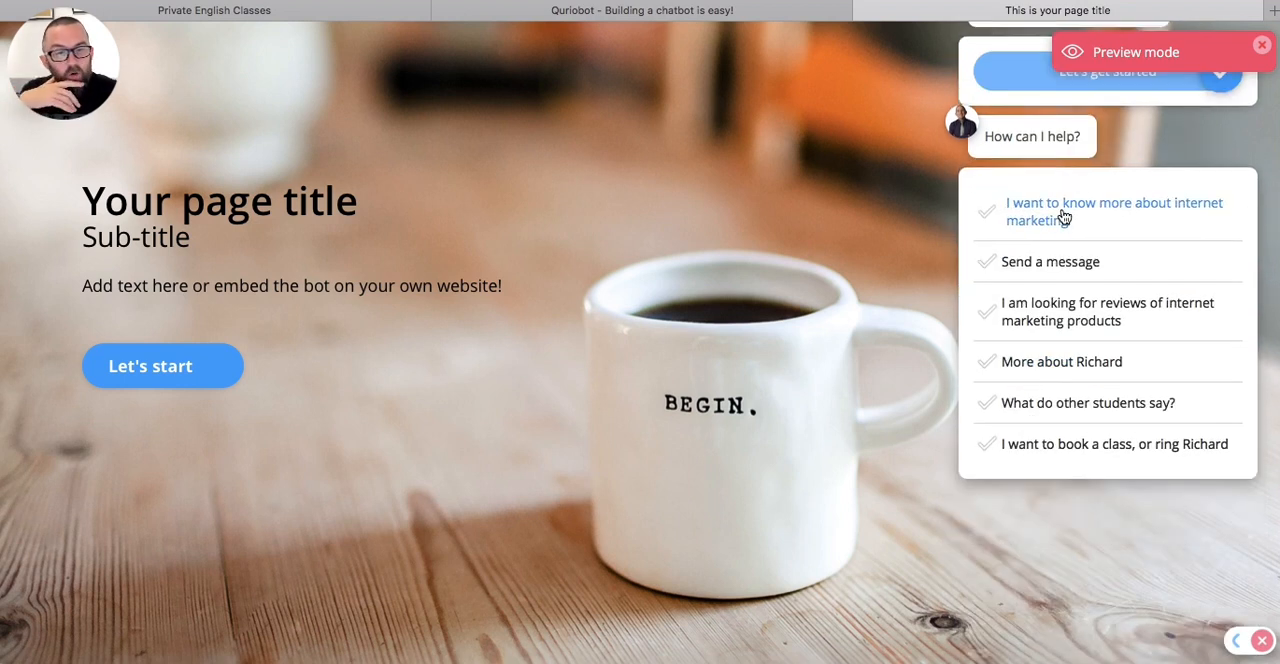
left_click(1113, 211)
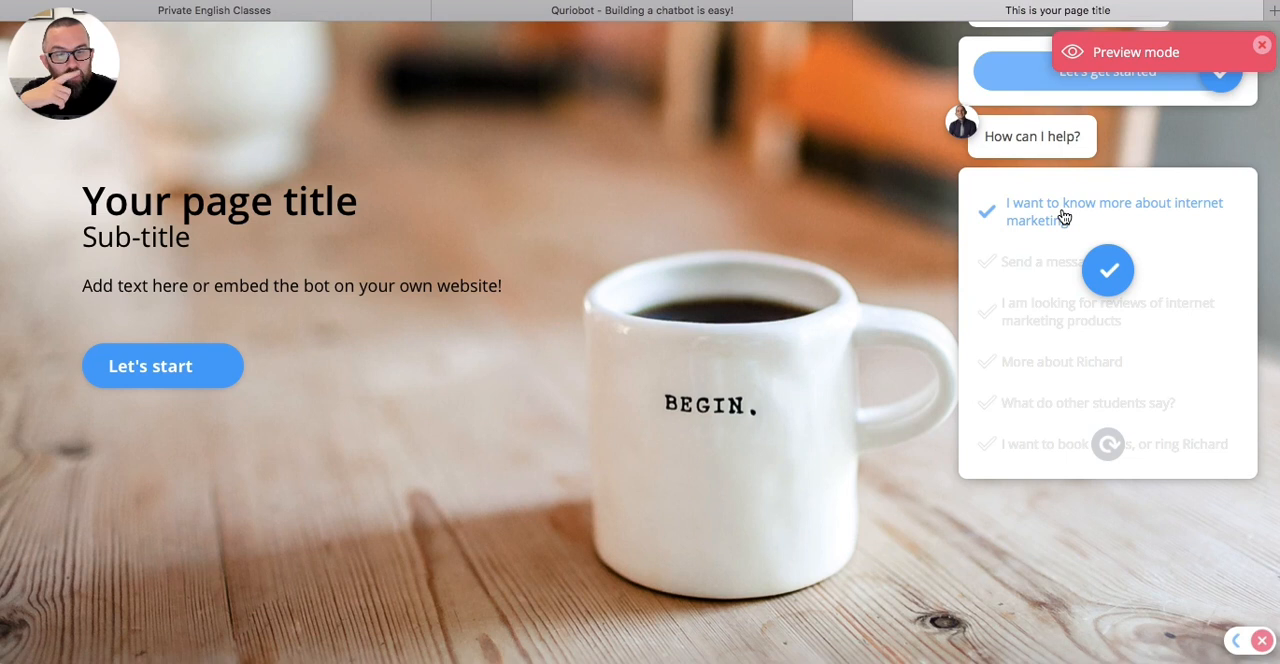
left_click(1113, 211)
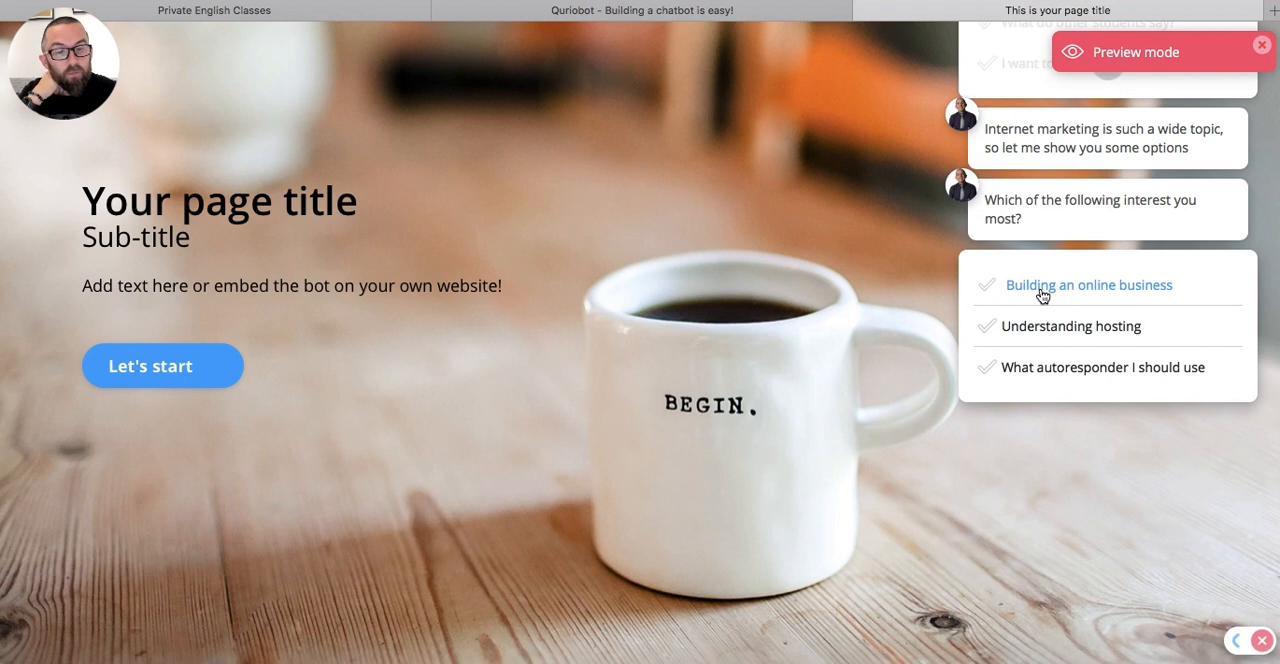
left_click(1089, 285)
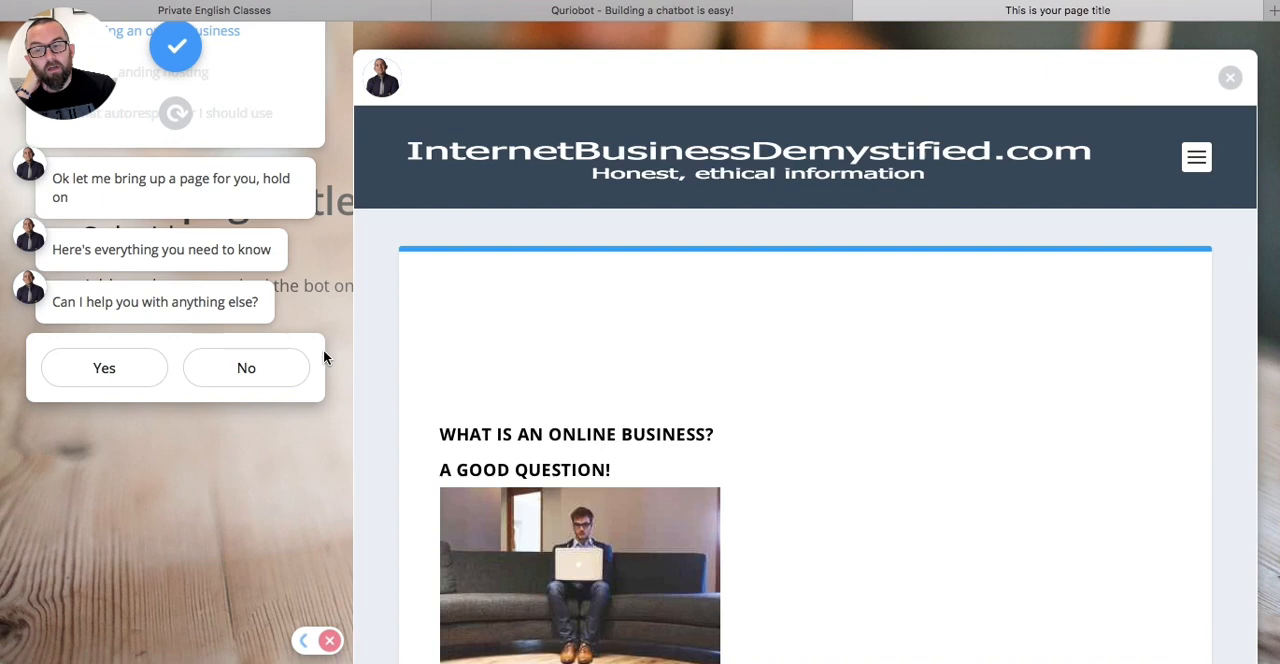
Step: Scroll through the online business article and answer Yes to wanting more help
scroll("down", 3)
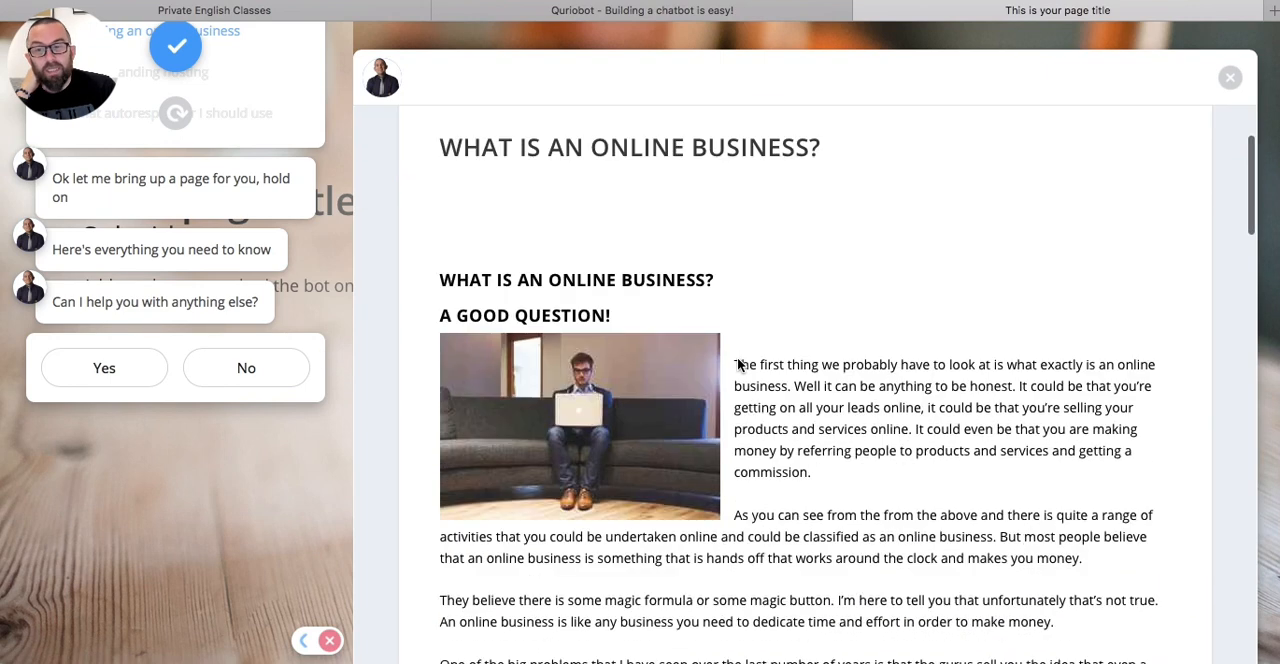
scroll("down", 3)
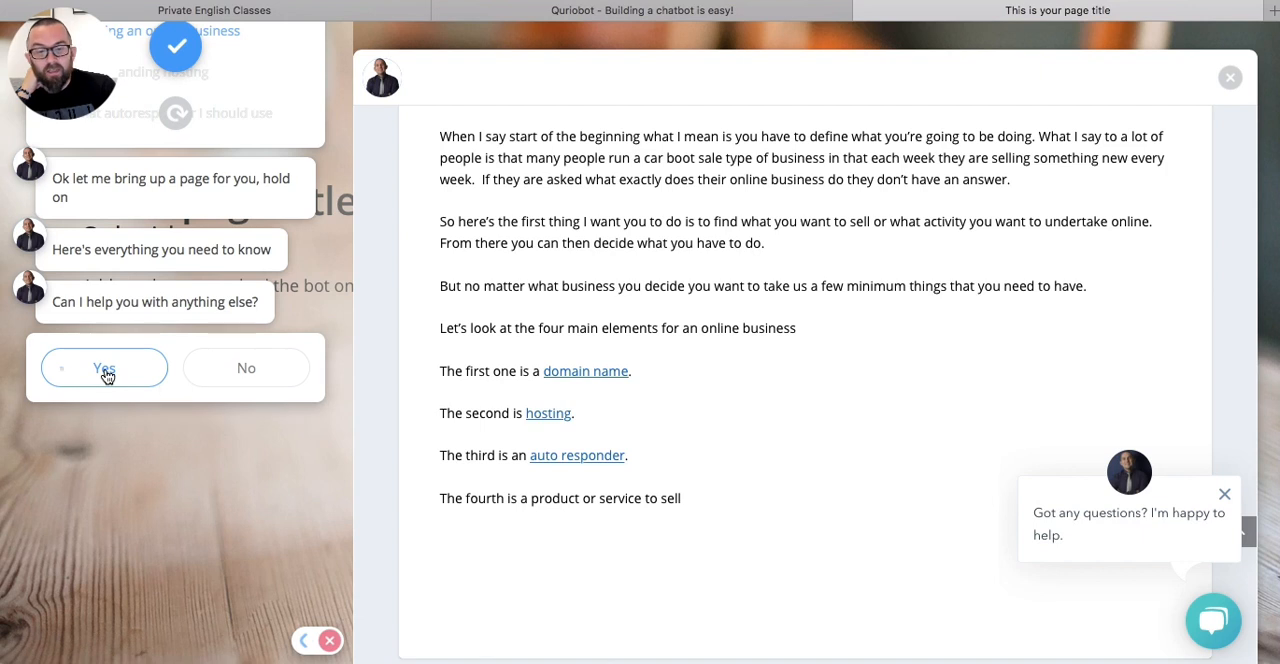
left_click(104, 367)
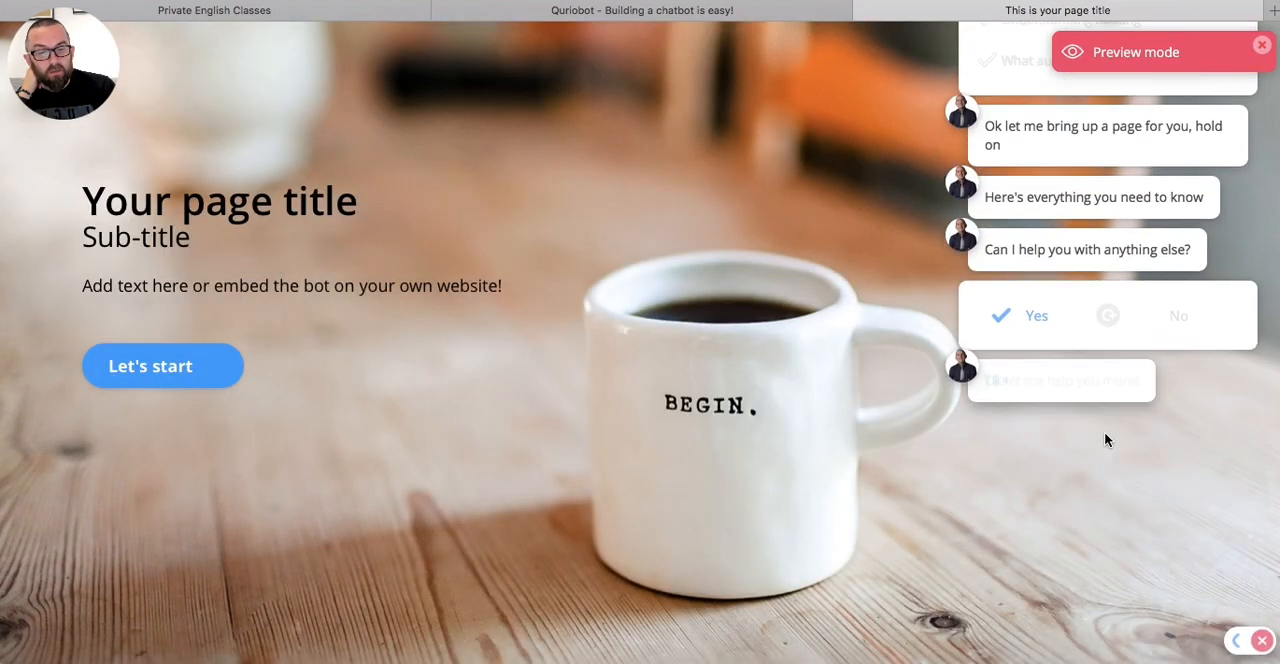
Step: In the preview chat, request internet marketing product reviews and pick the Sales copy maker review
left_click(1035, 315)
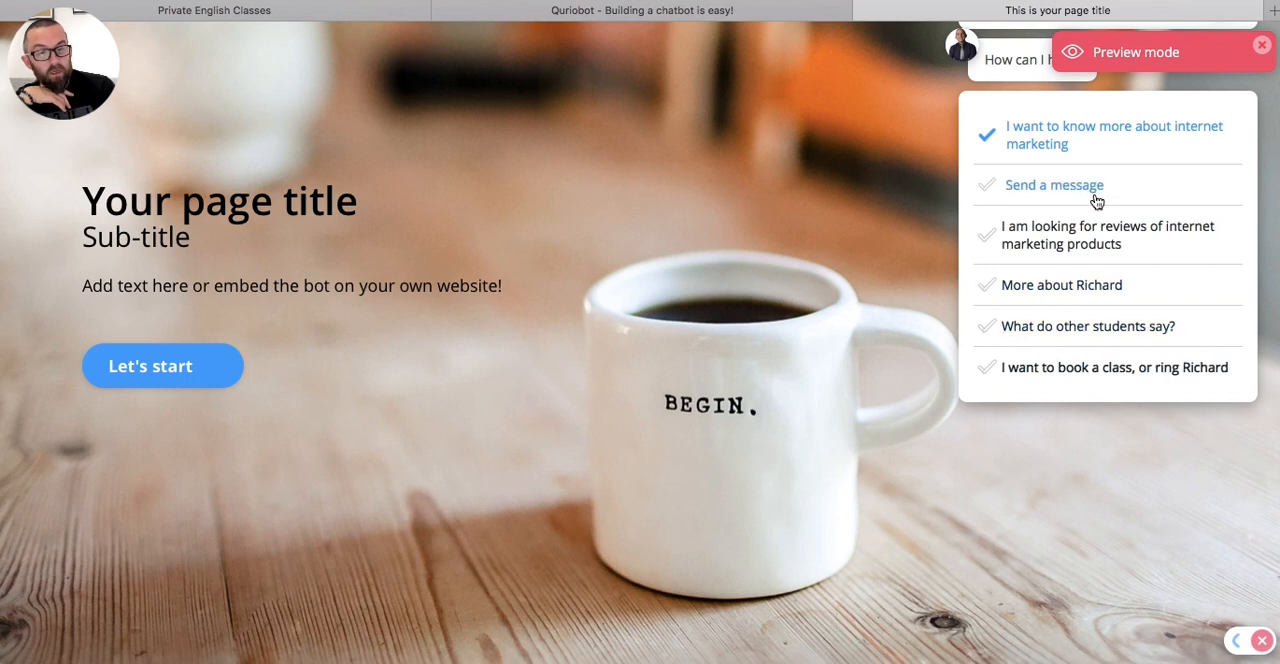
left_click(1107, 235)
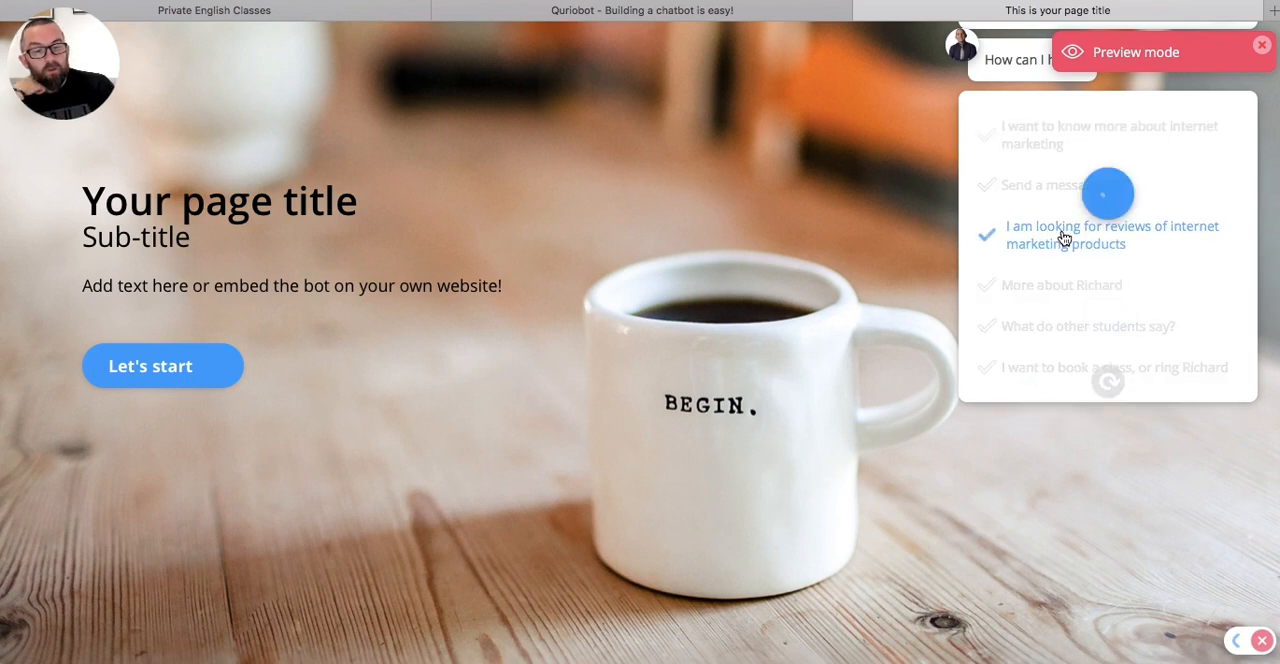
left_click(1111, 234)
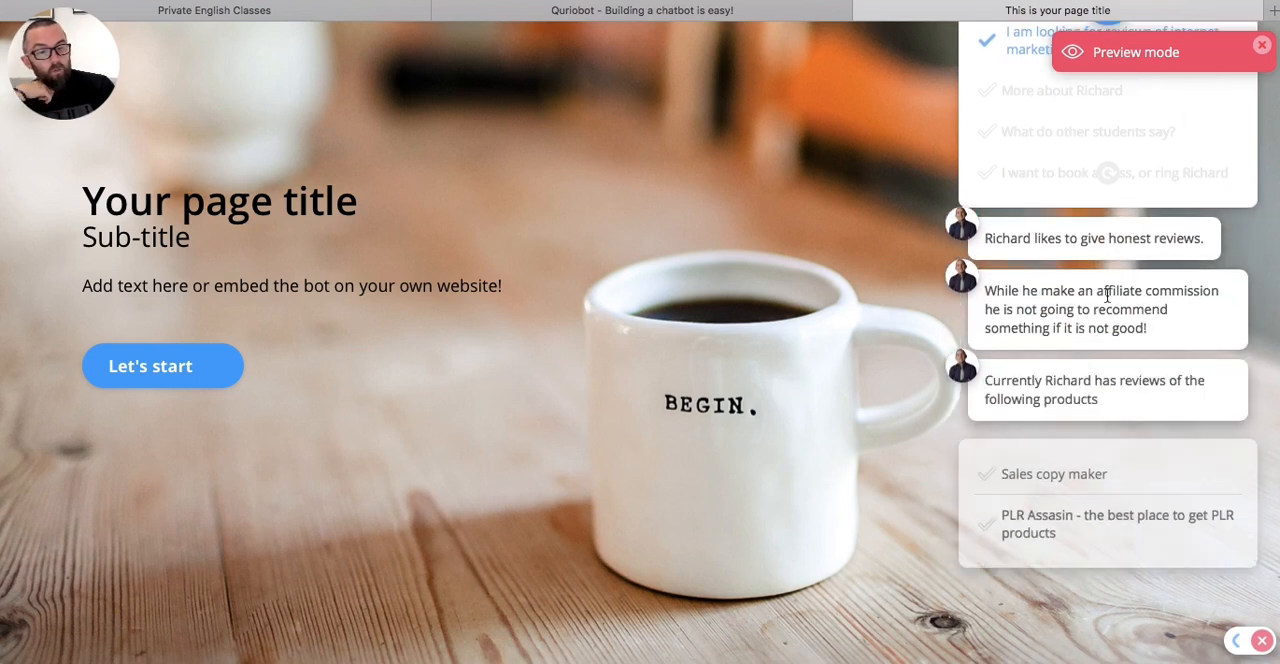
scroll("down", 3)
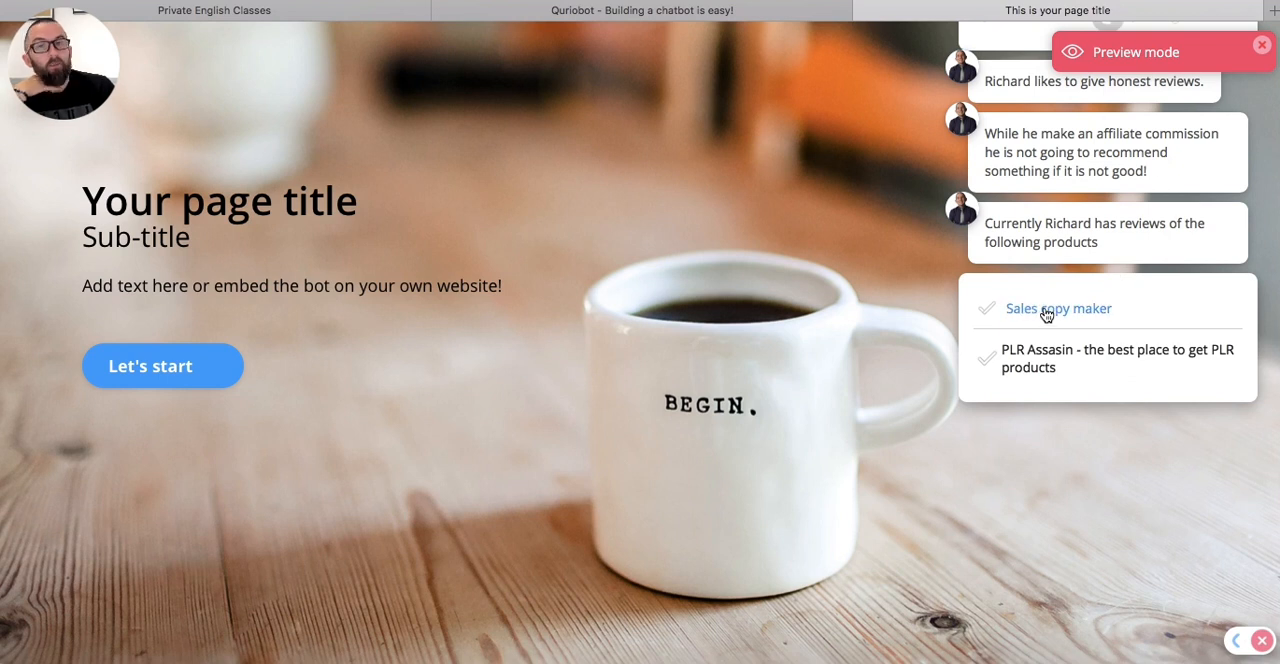
left_click(1057, 308)
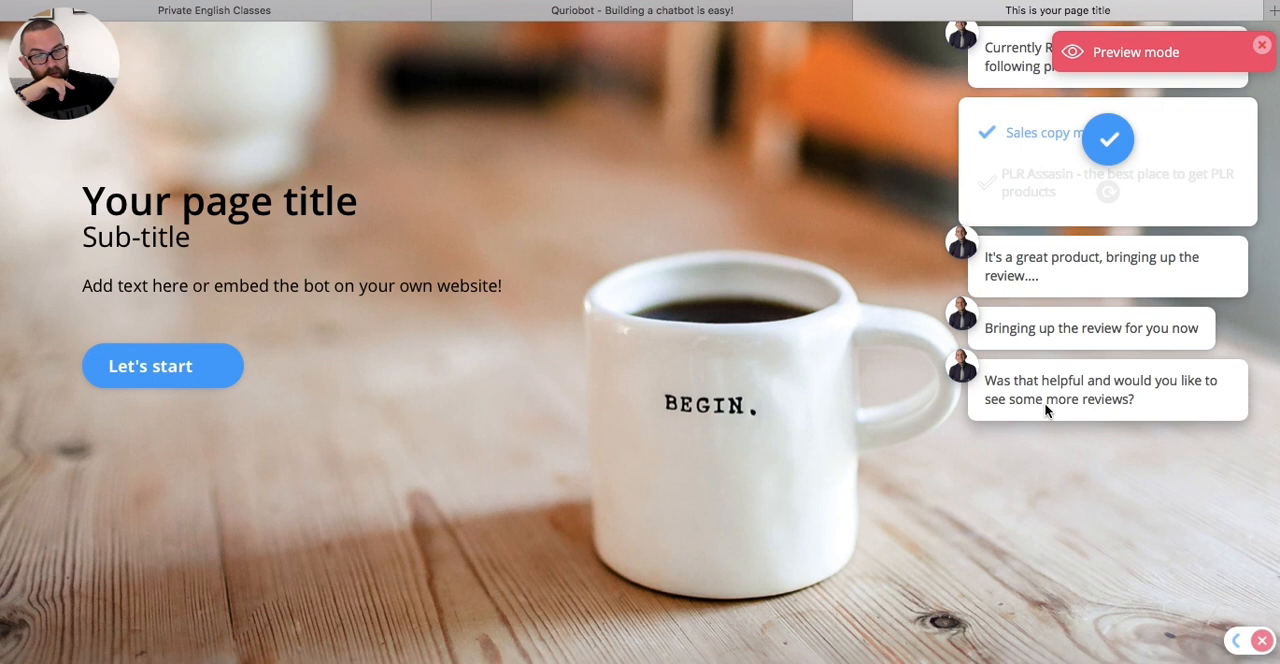
left_click(1037, 133)
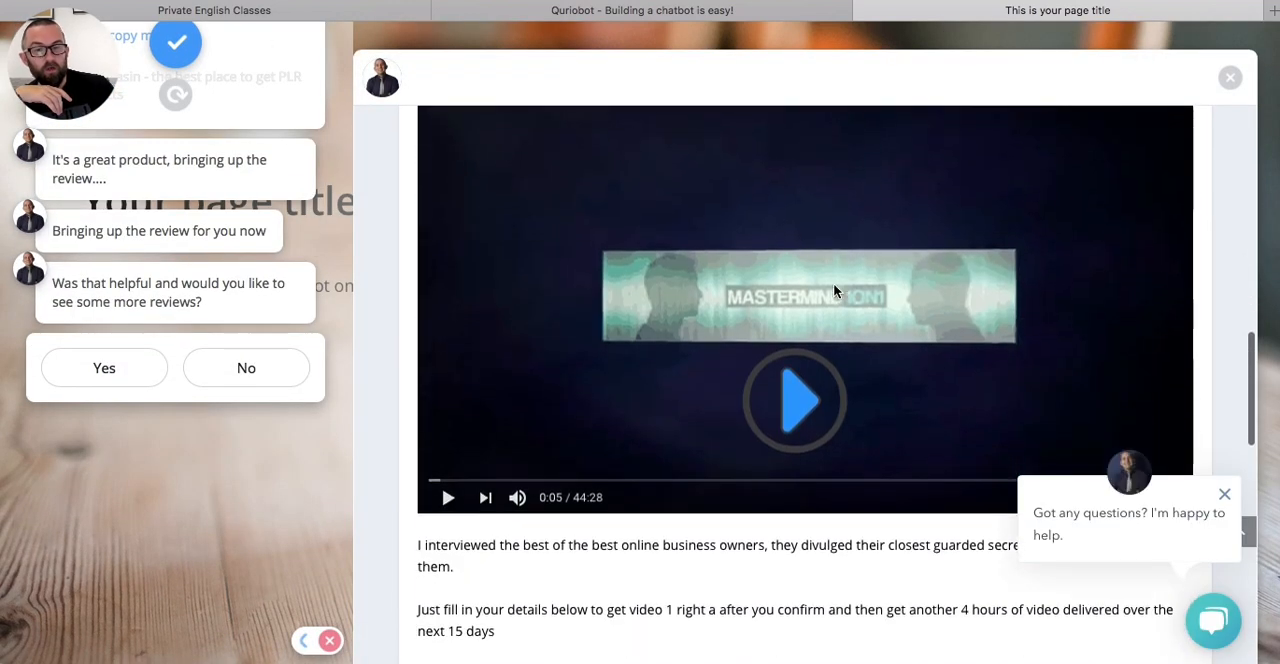
Step: Scroll down through the Sales copy maker review page to its end
scroll("down", 3)
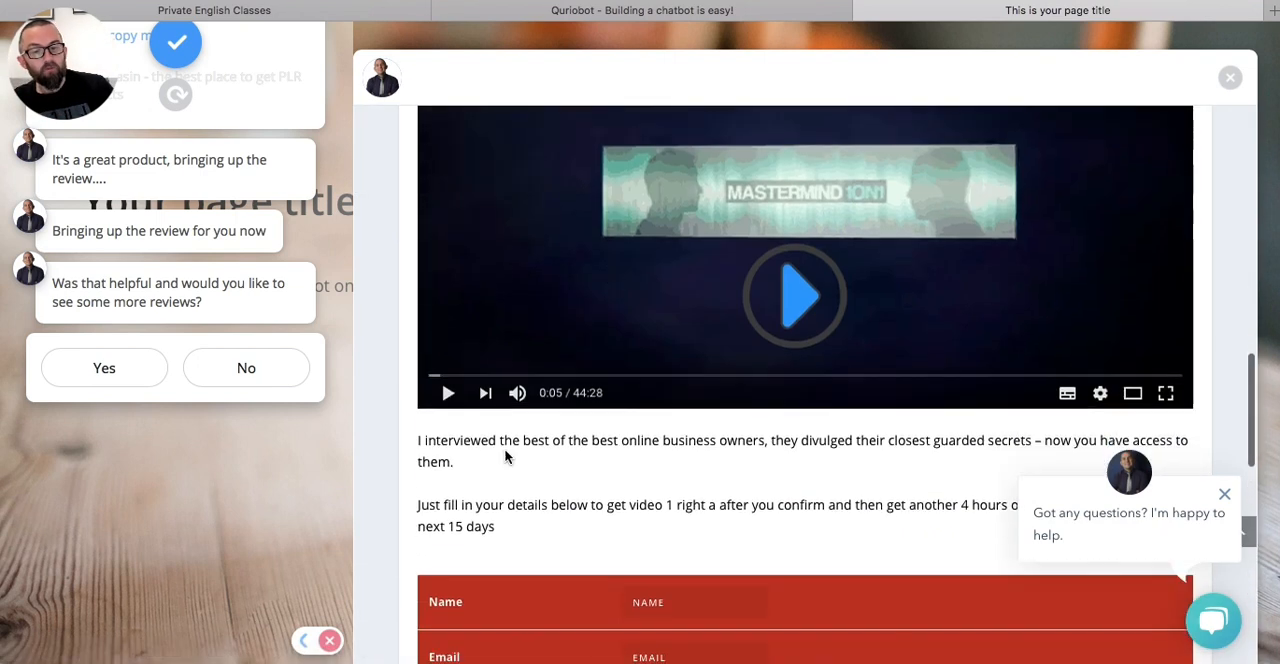
scroll("down", 3)
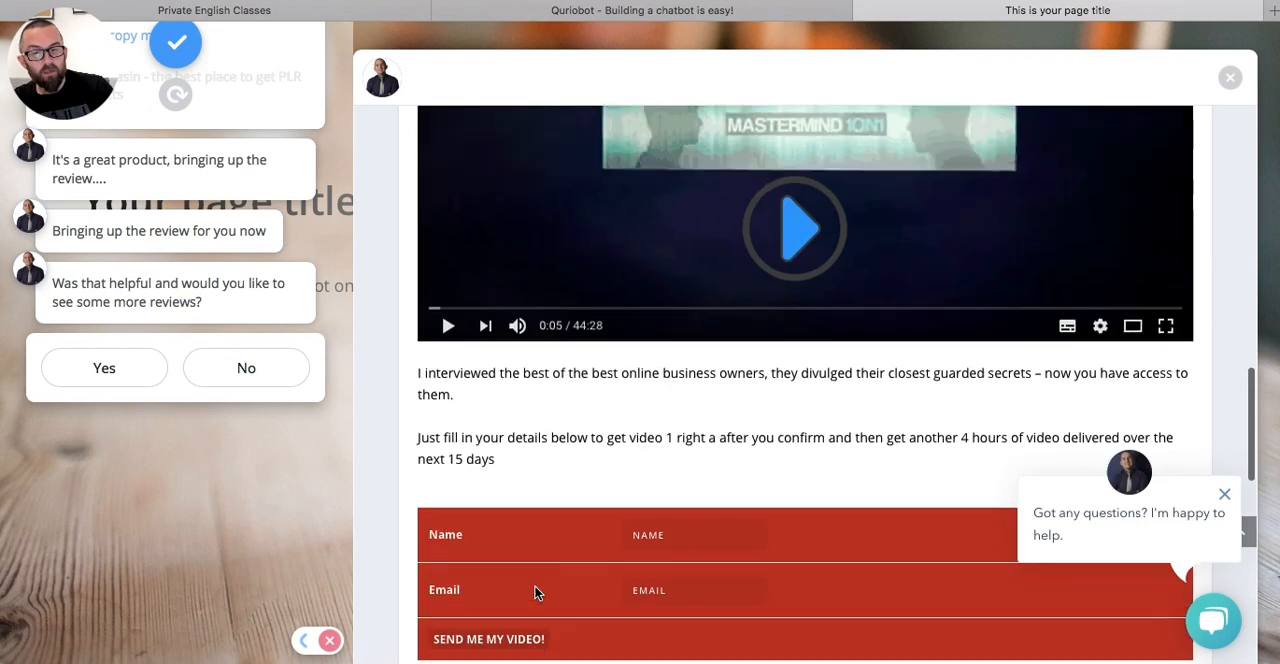
scroll("down", 3)
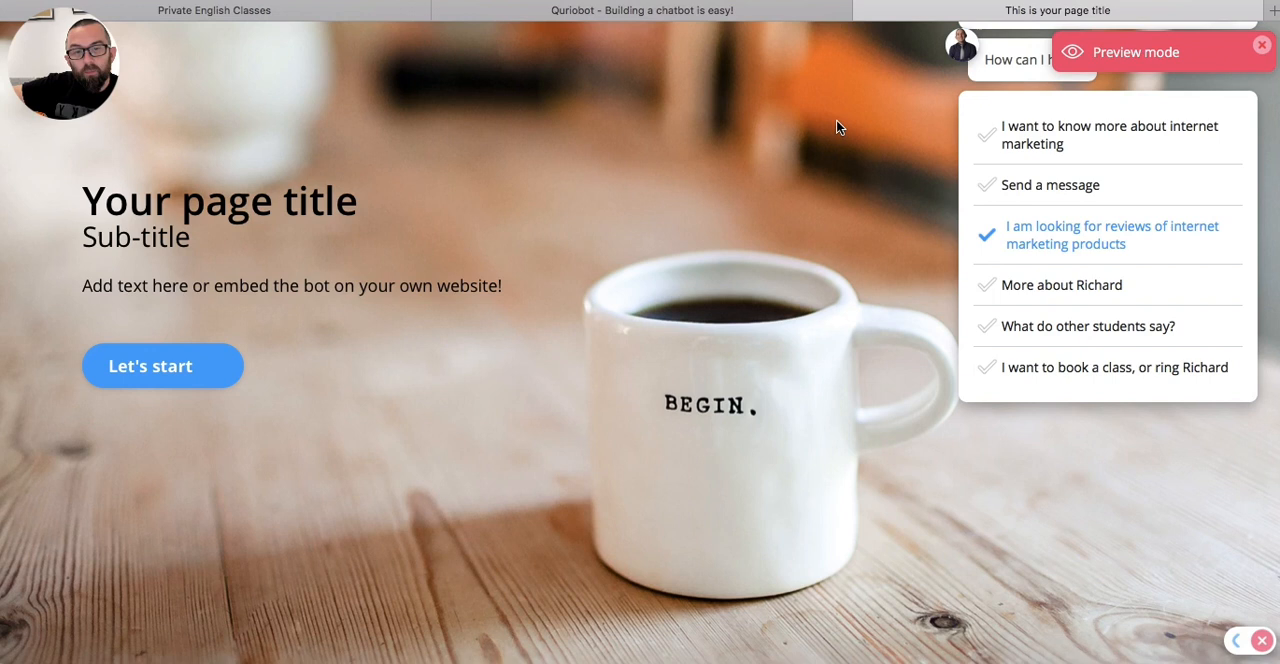
mouse_move(685, 3)
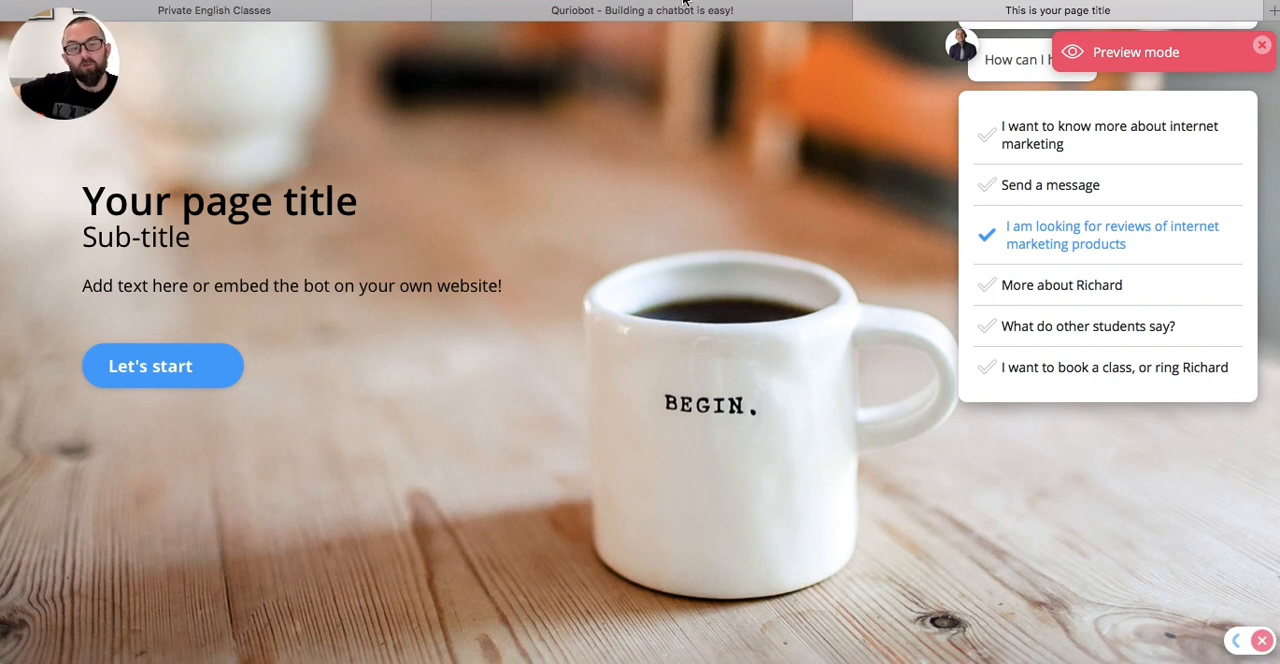
mouse_move(938, 291)
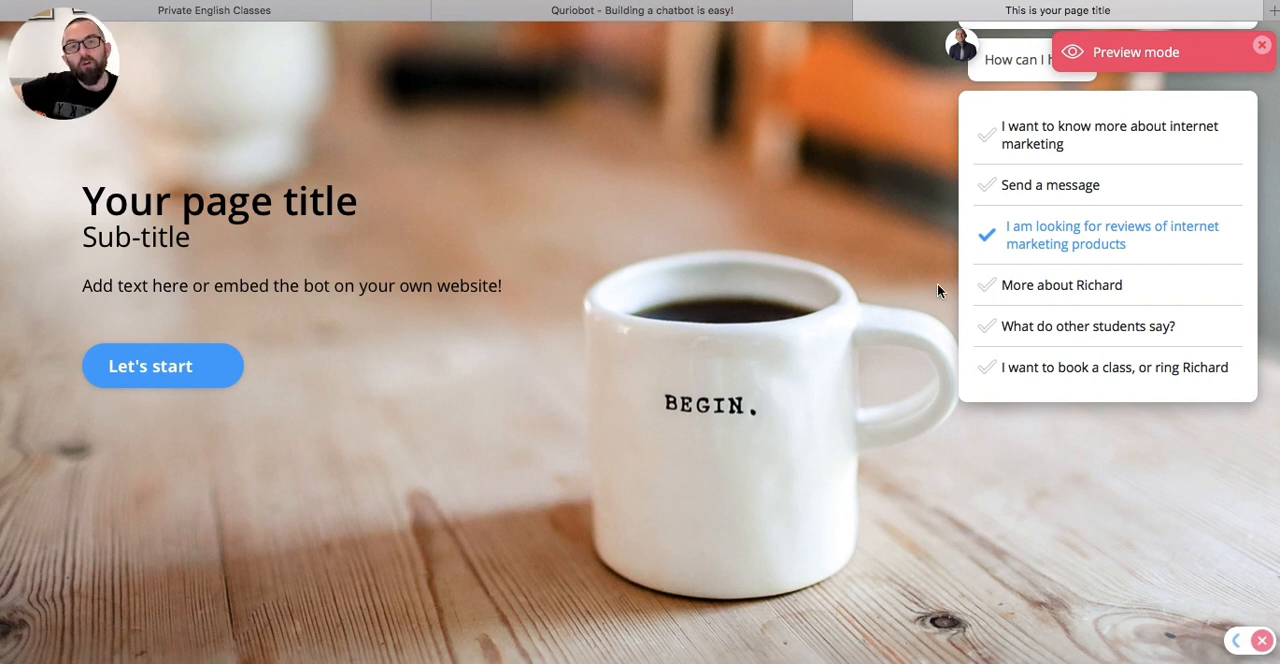
mouse_move(800, 407)
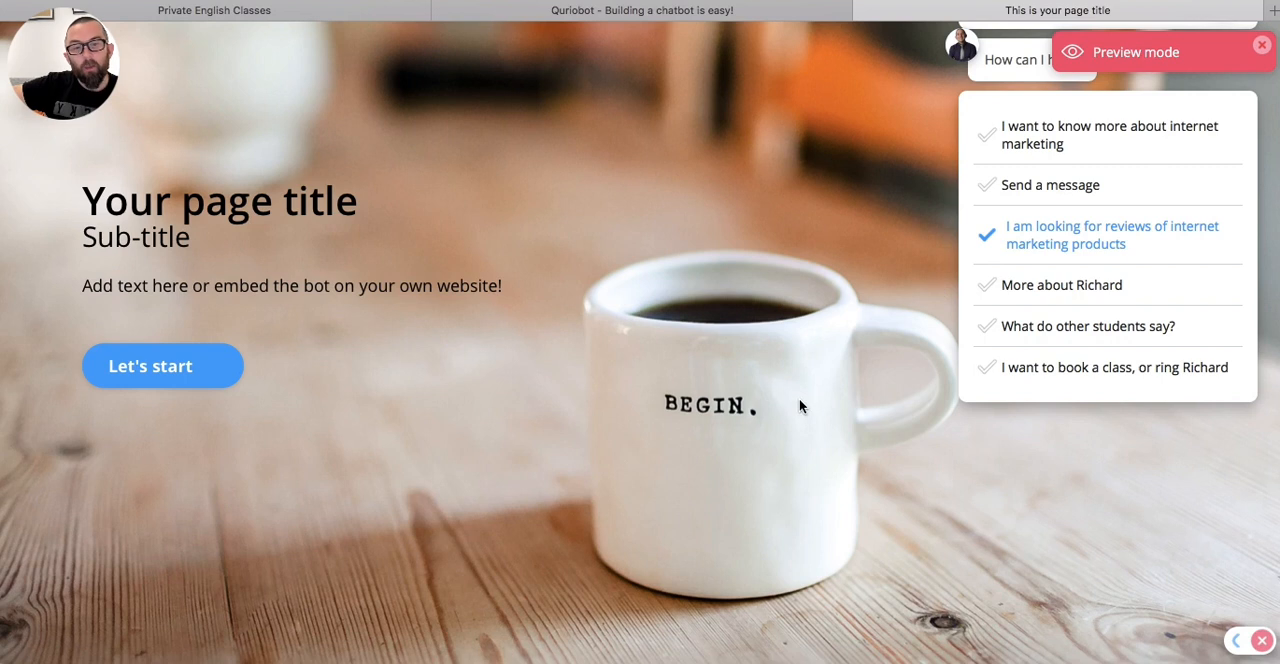